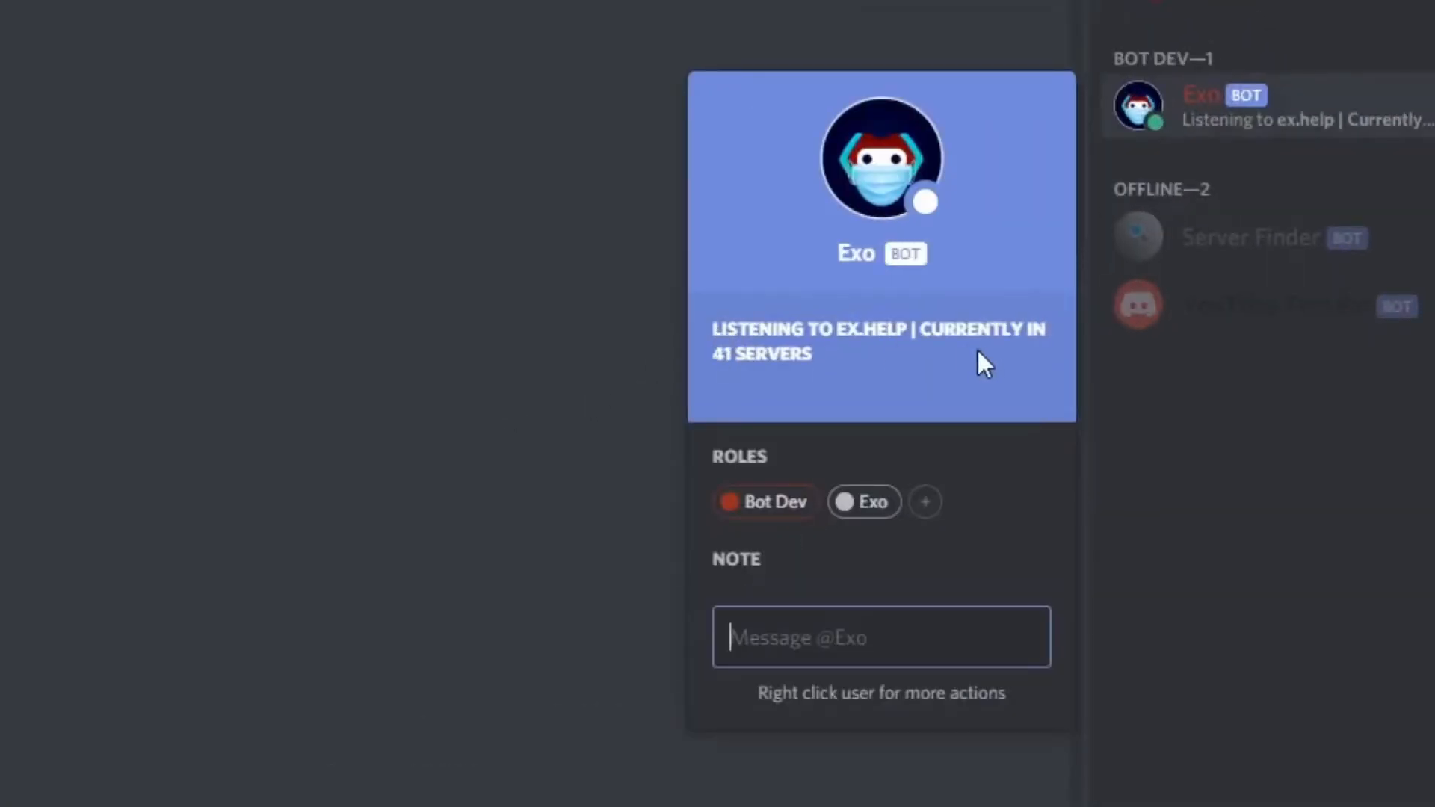
mouse_move(1034, 357)
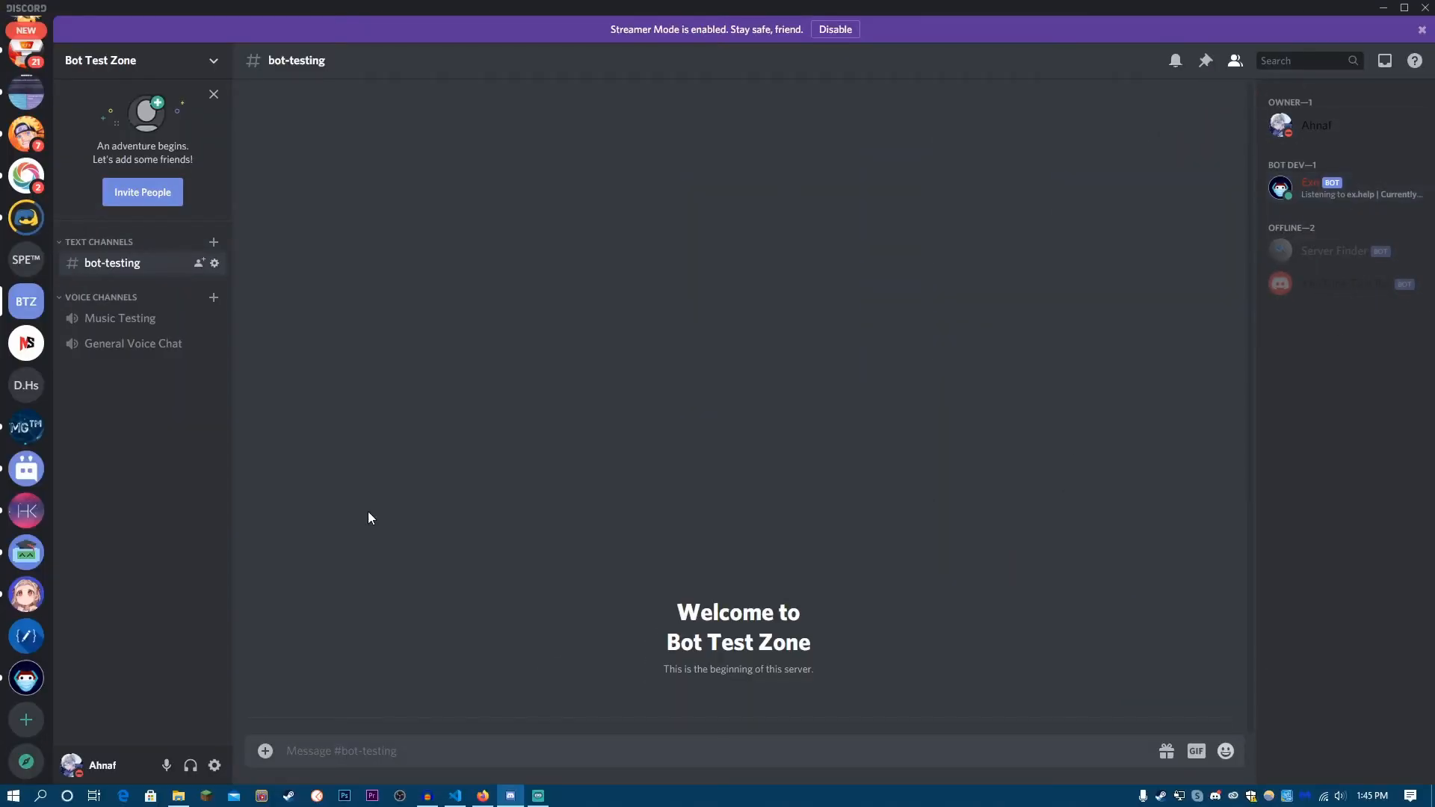
mouse_move(449, 592)
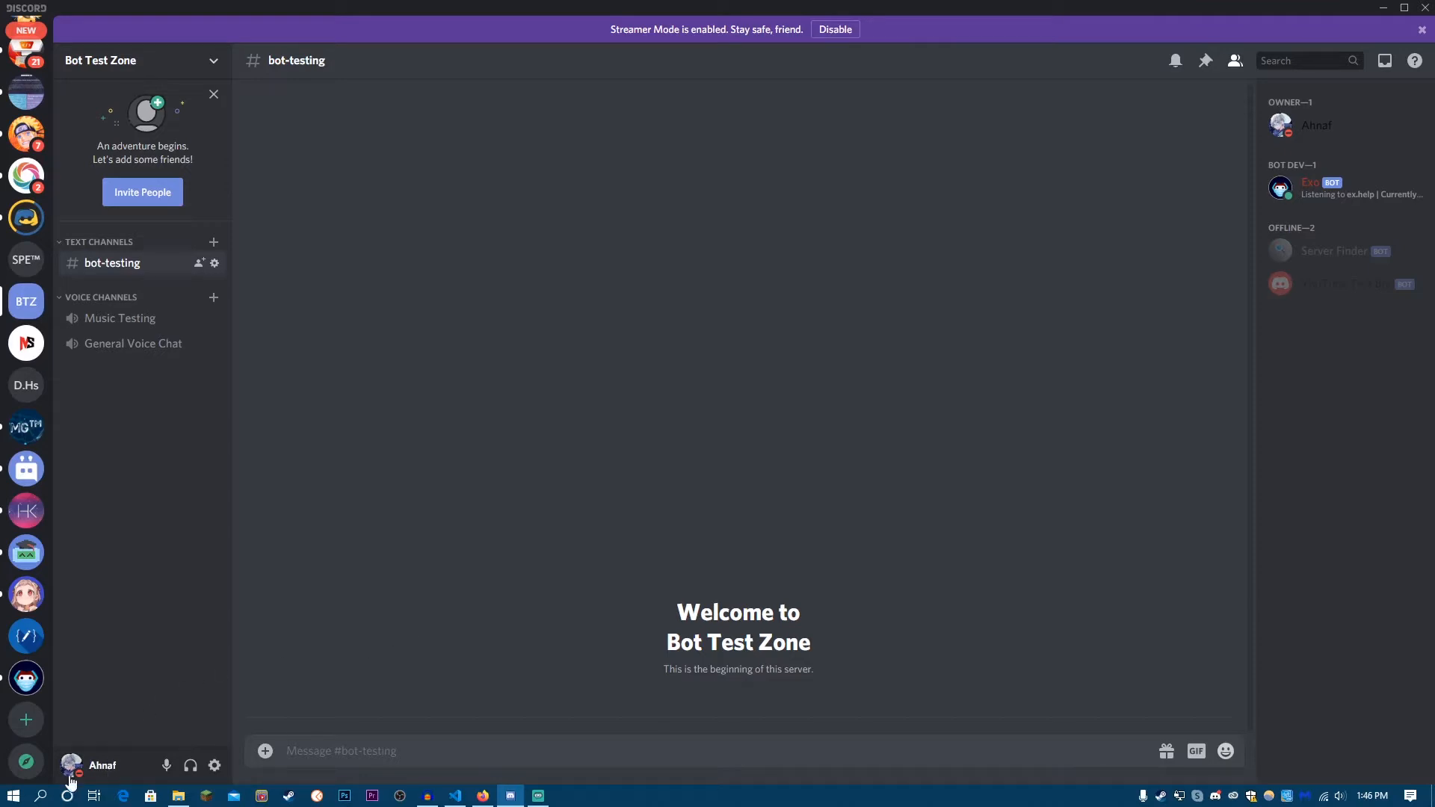
Step: Dismiss the Exo profile card and the status menu, returning to the bot-testing channel
click(71, 765)
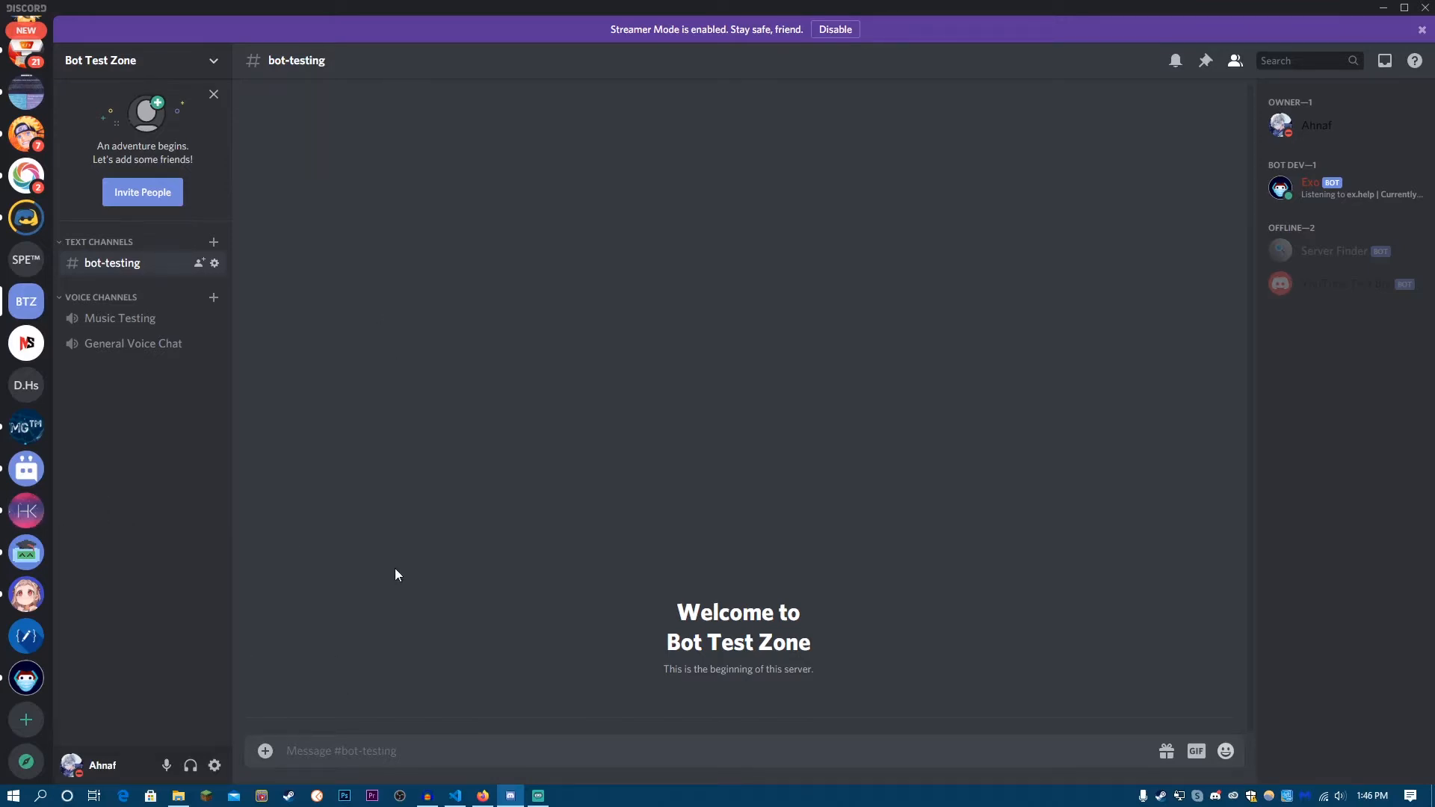
mouse_move(1175, 263)
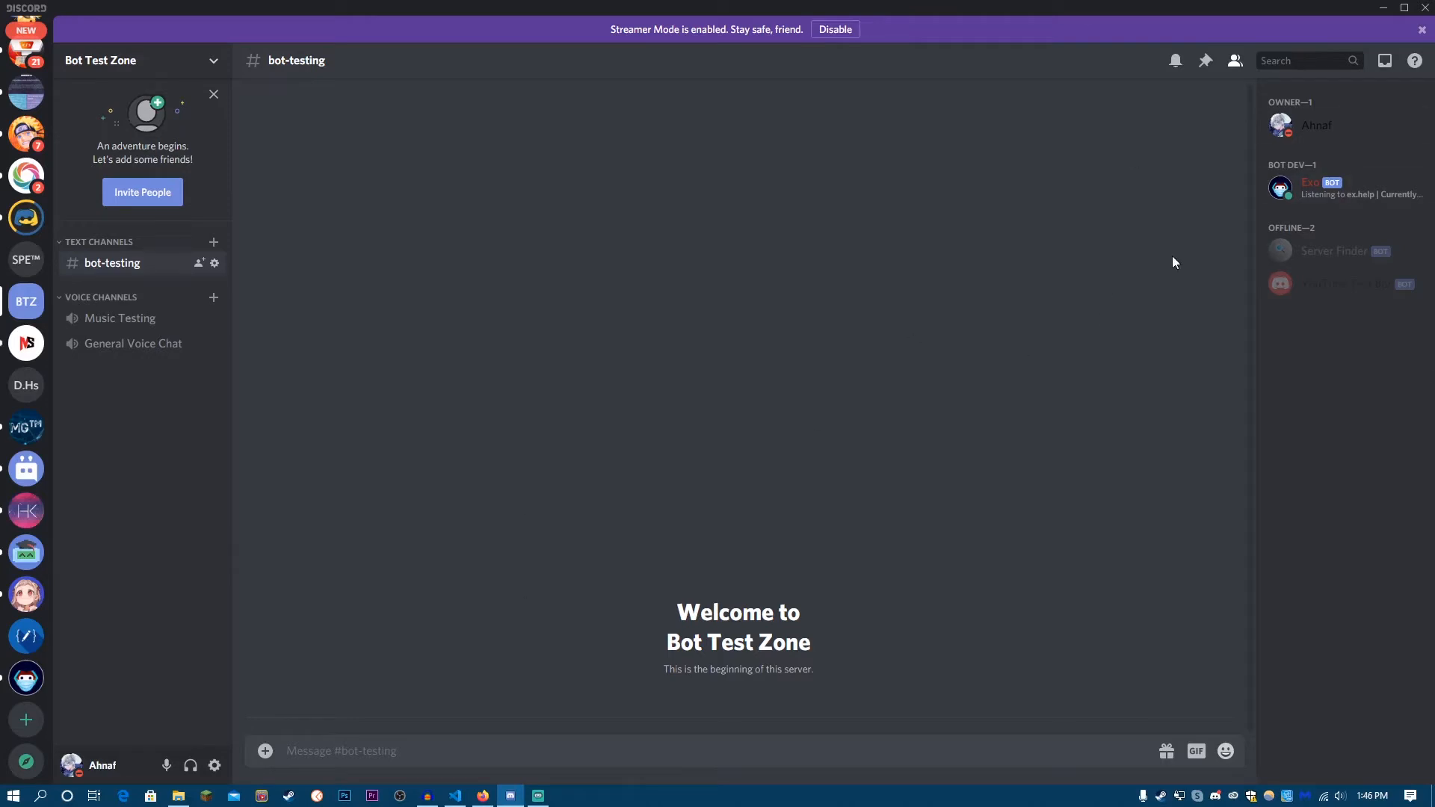
click(1319, 188)
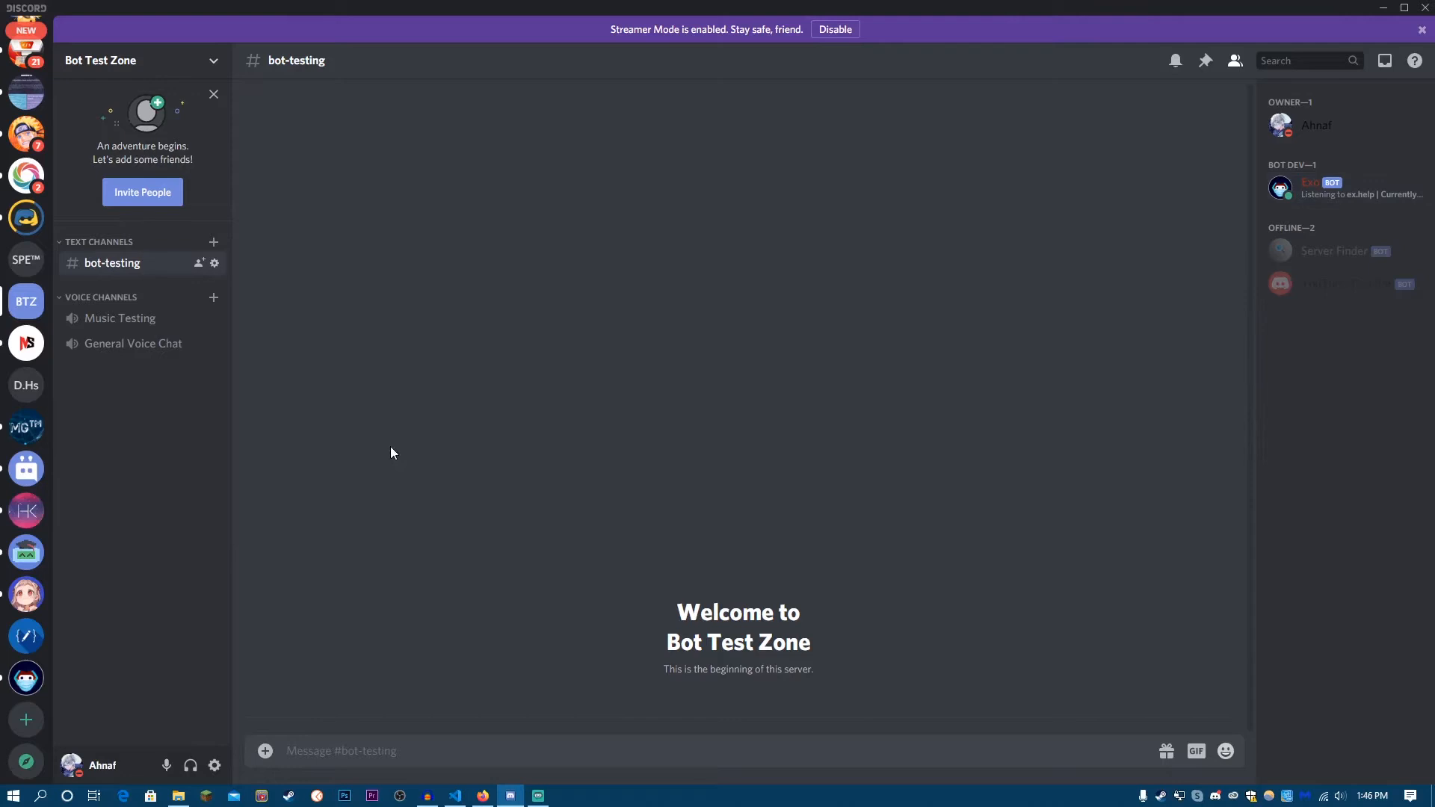
click(72, 765)
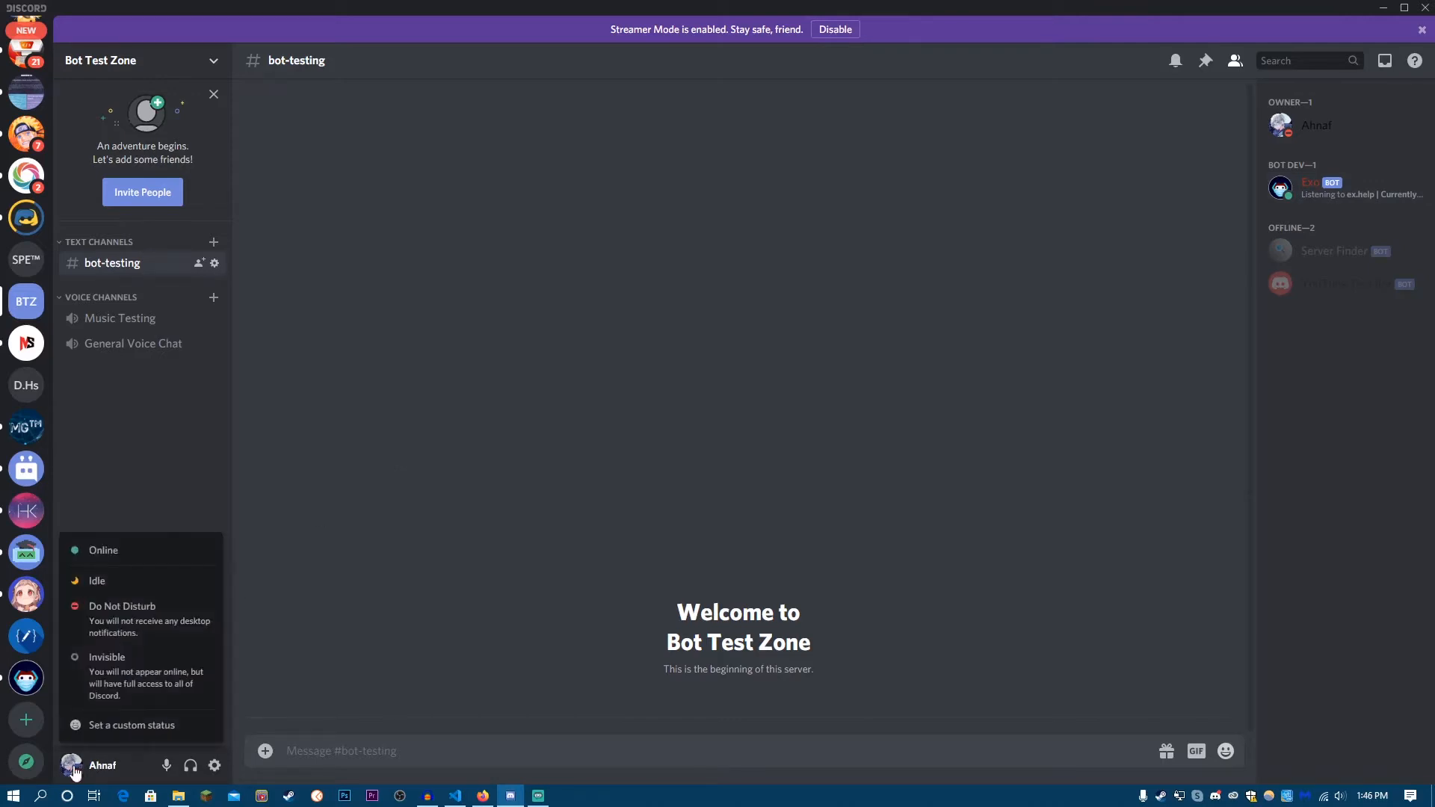
mouse_move(634, 684)
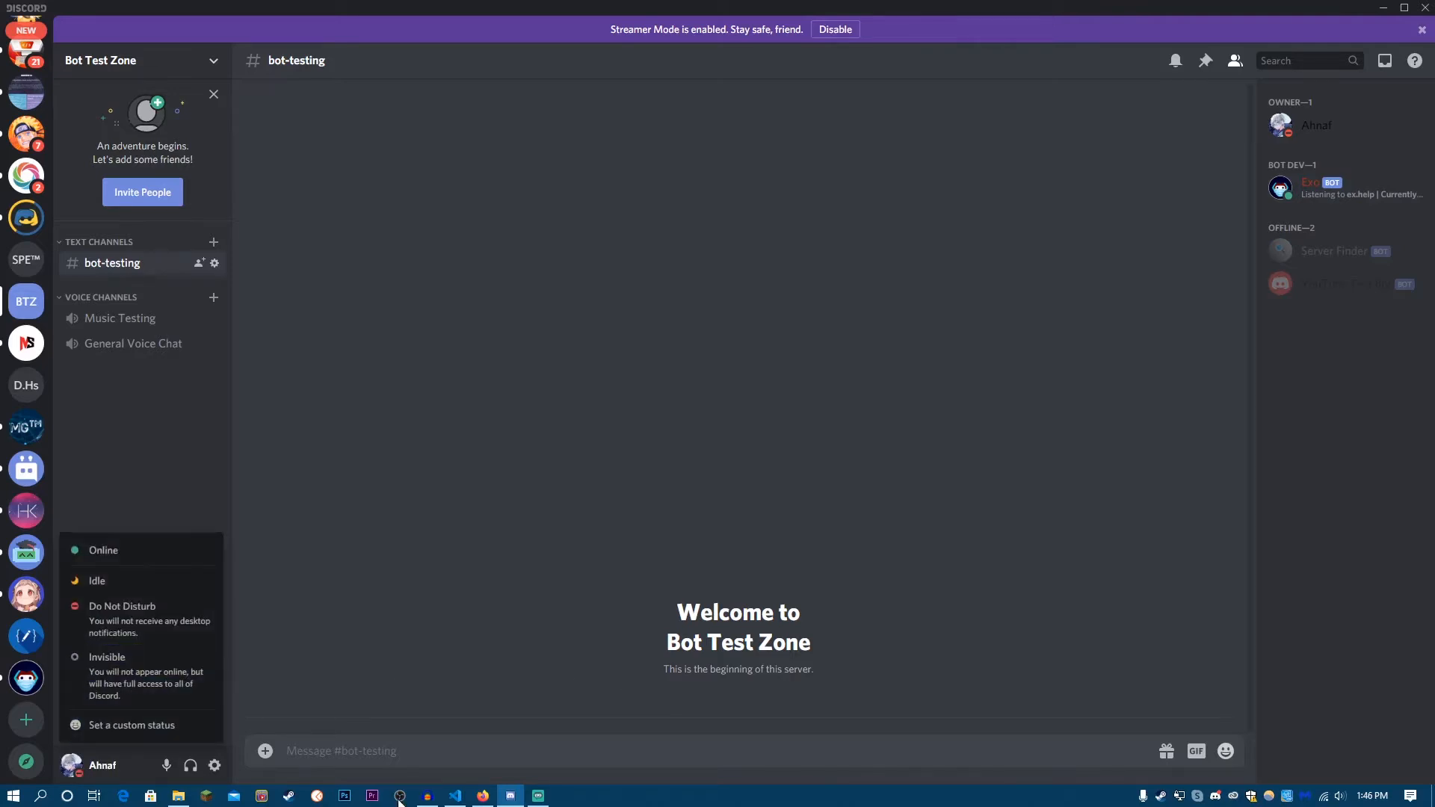
click(653, 381)
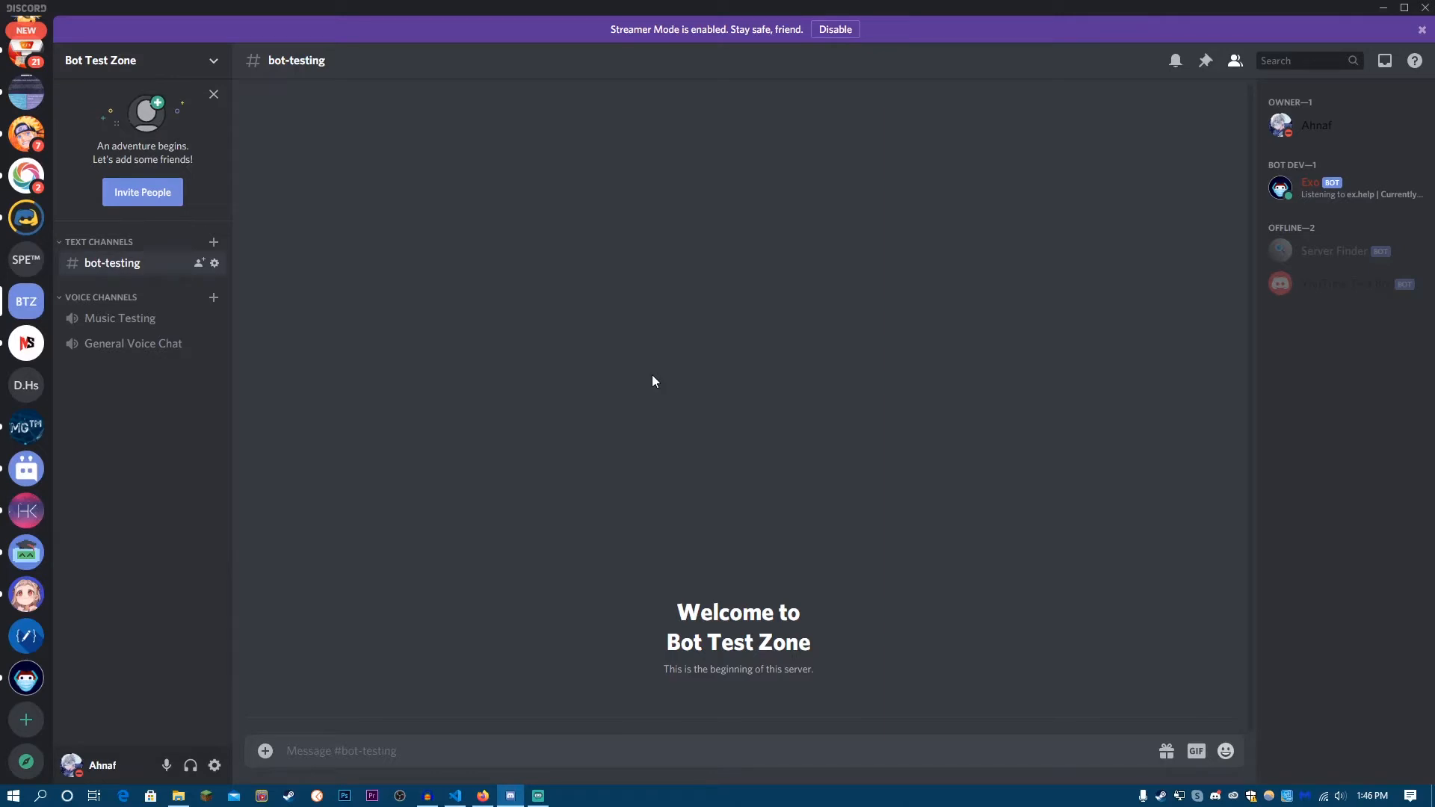
mouse_move(478, 782)
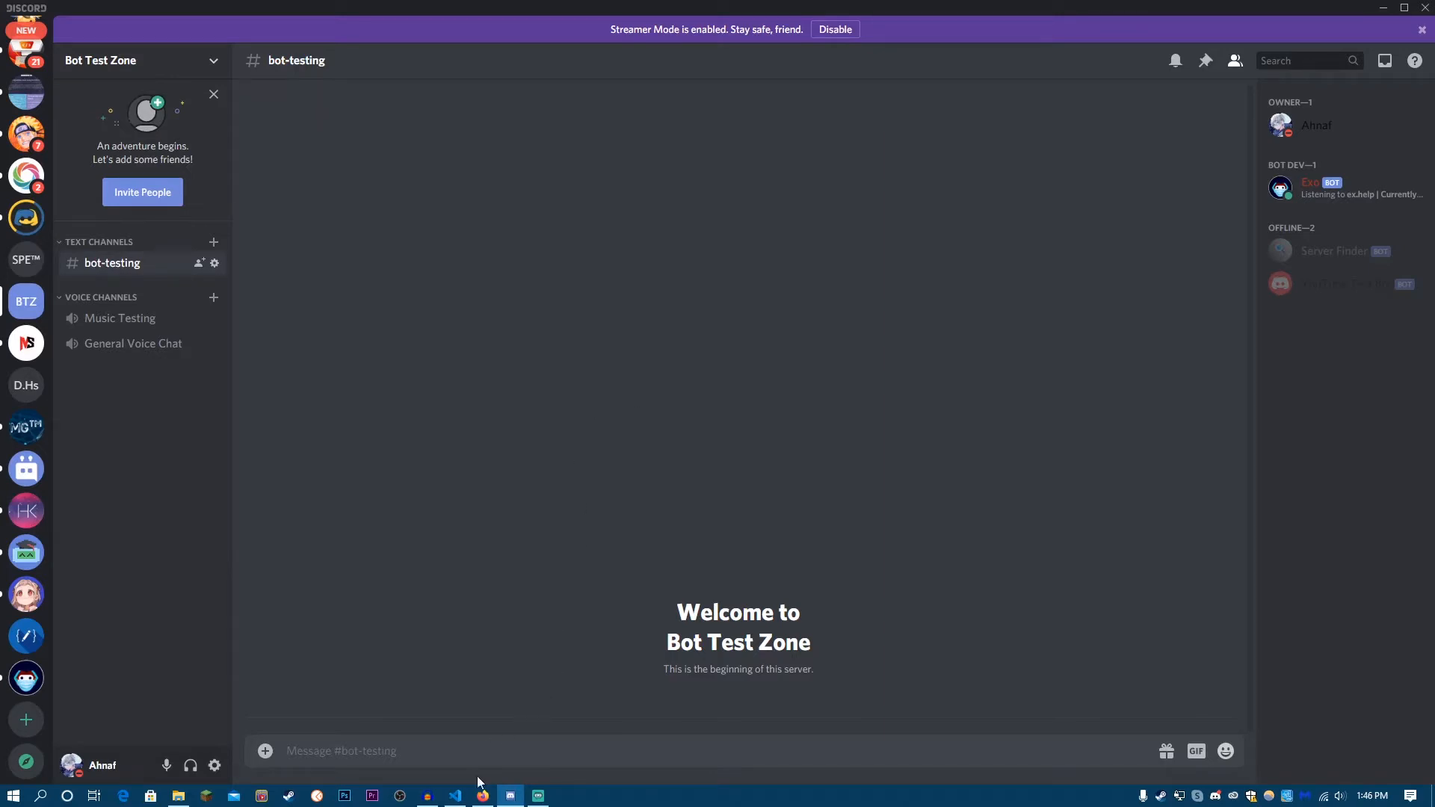
Step: Switch to bot.py in the editor and place the caret at the end of the on_ready line
click(455, 794)
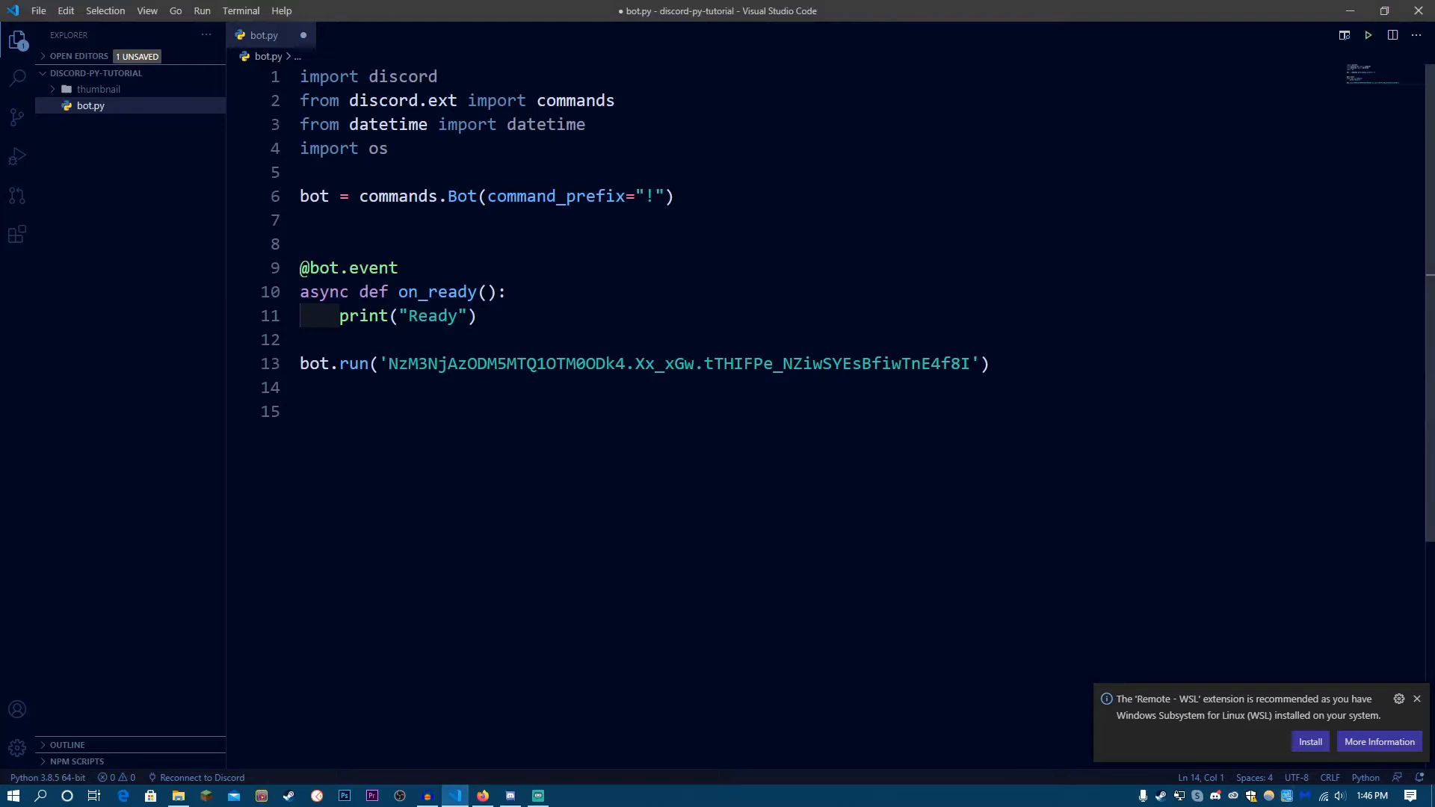
click(988, 363)
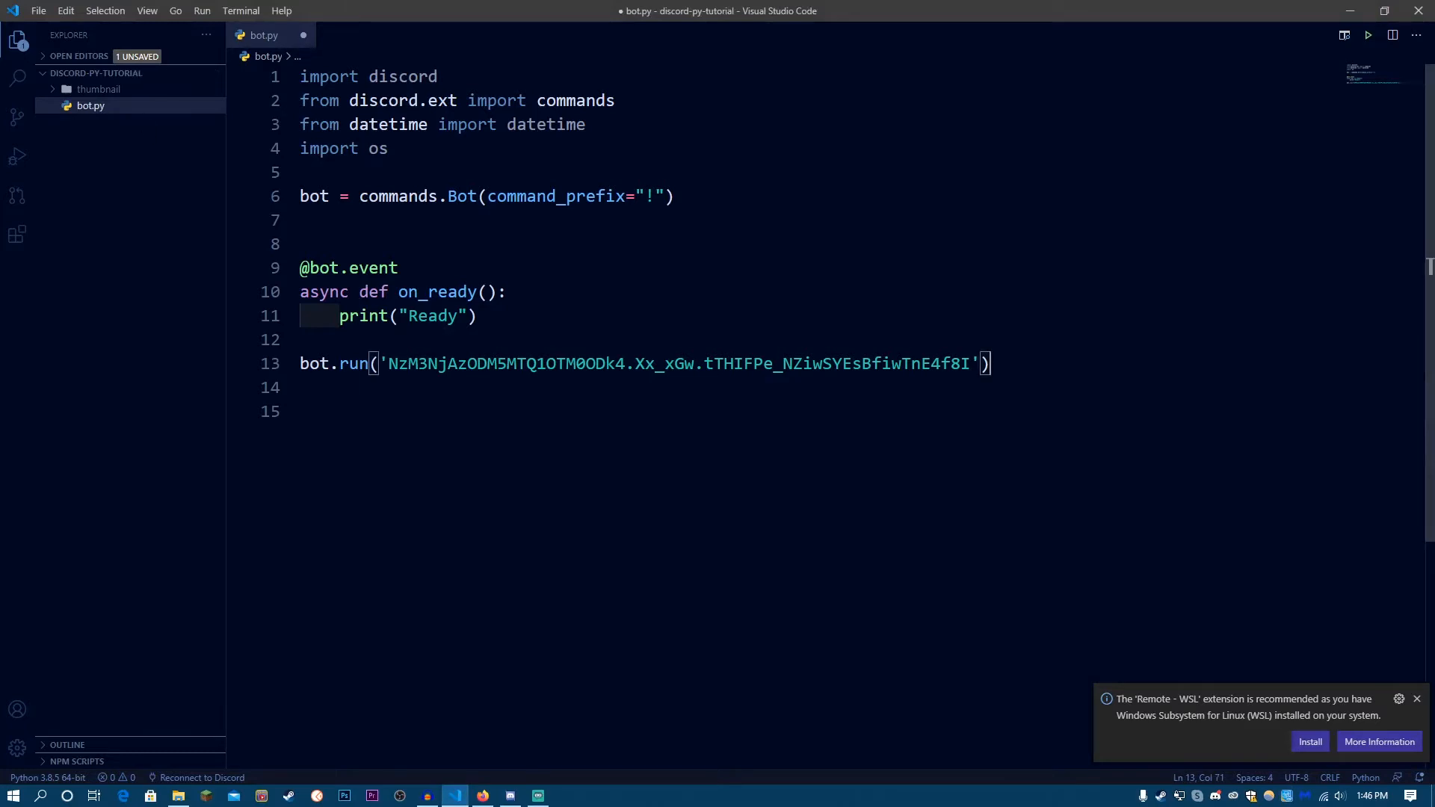
key(ctrl+a)
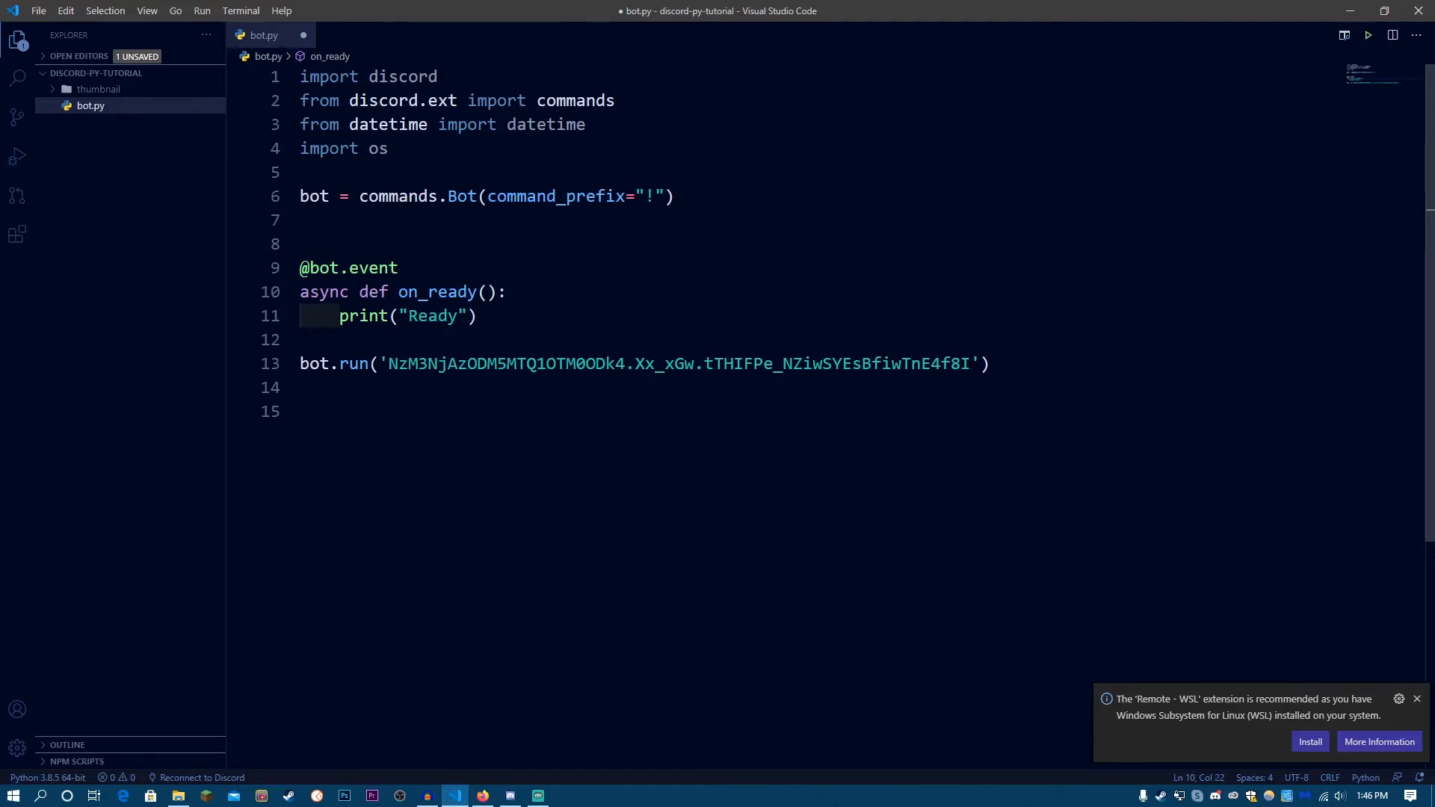
Step: Add a new line in on_ready with await bot.change_presence( and begin the status argument
key(Enter)
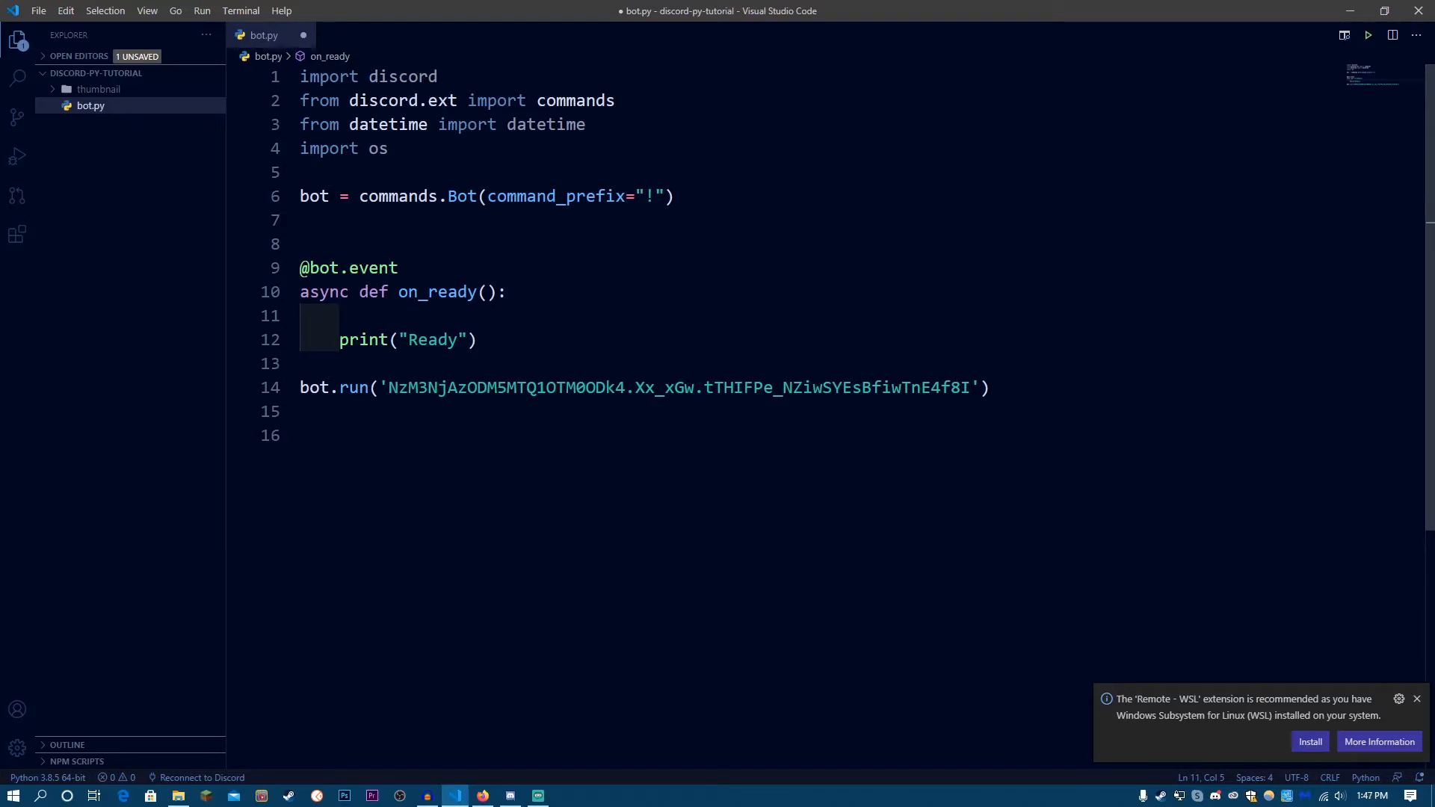
text(await)
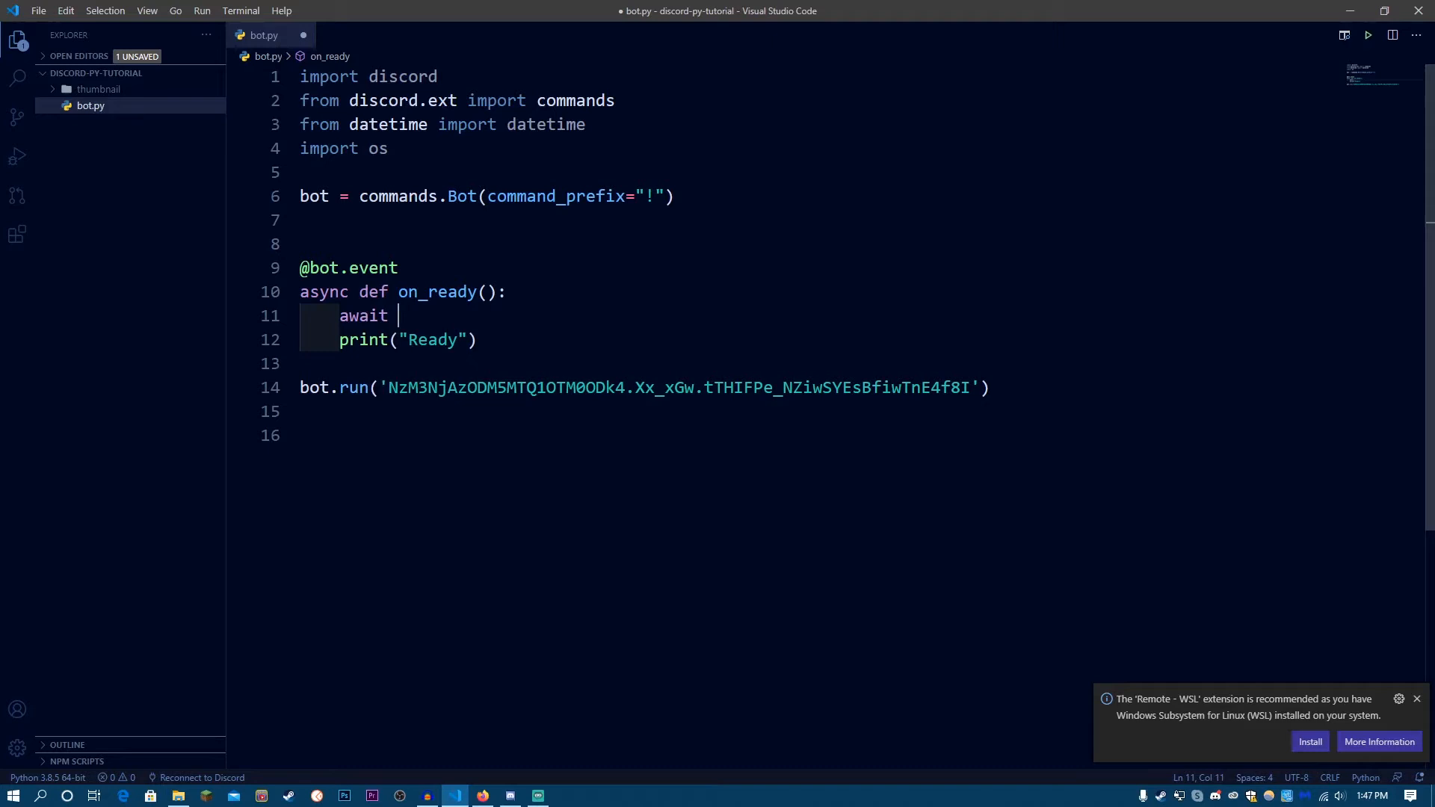
text(bot.change_presence)
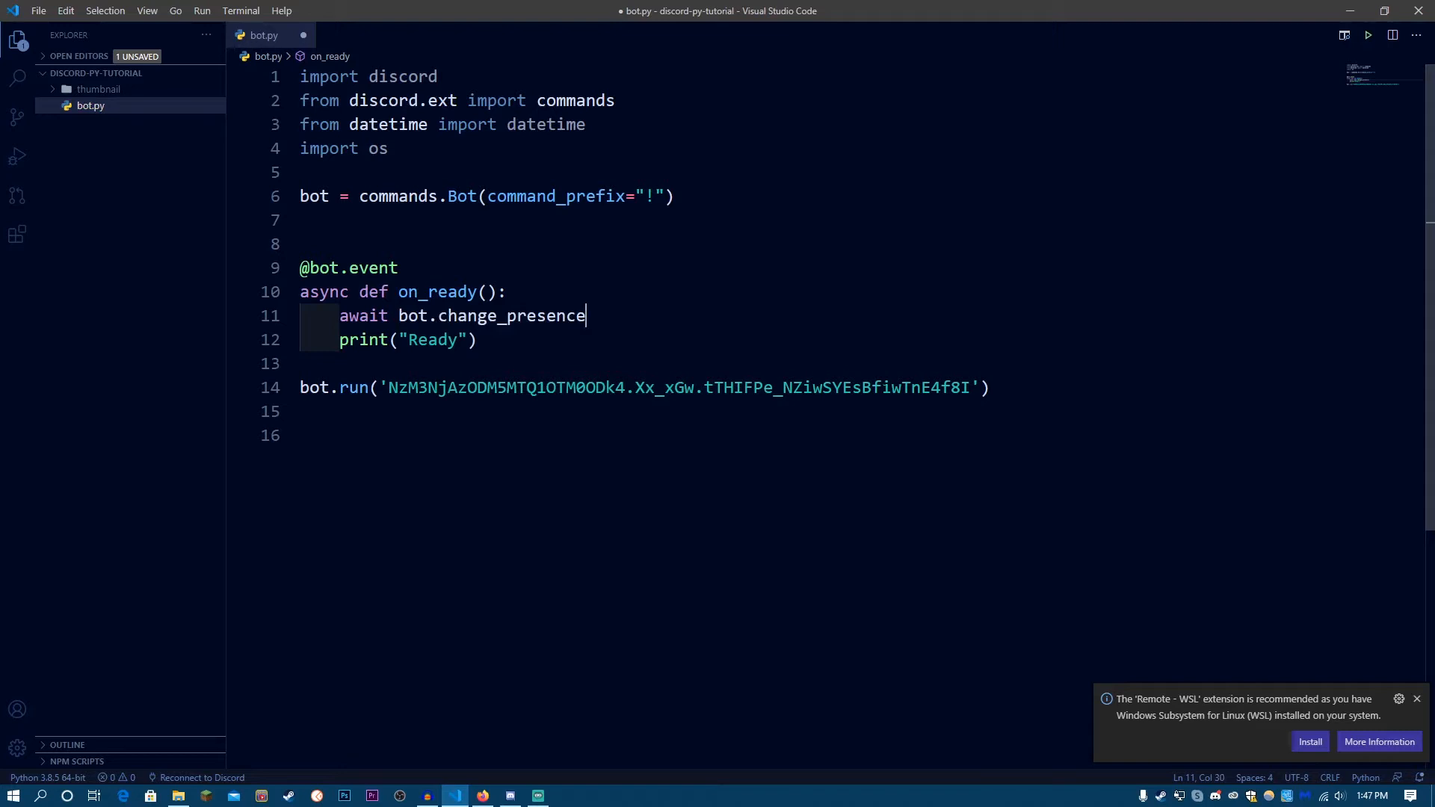
text(()
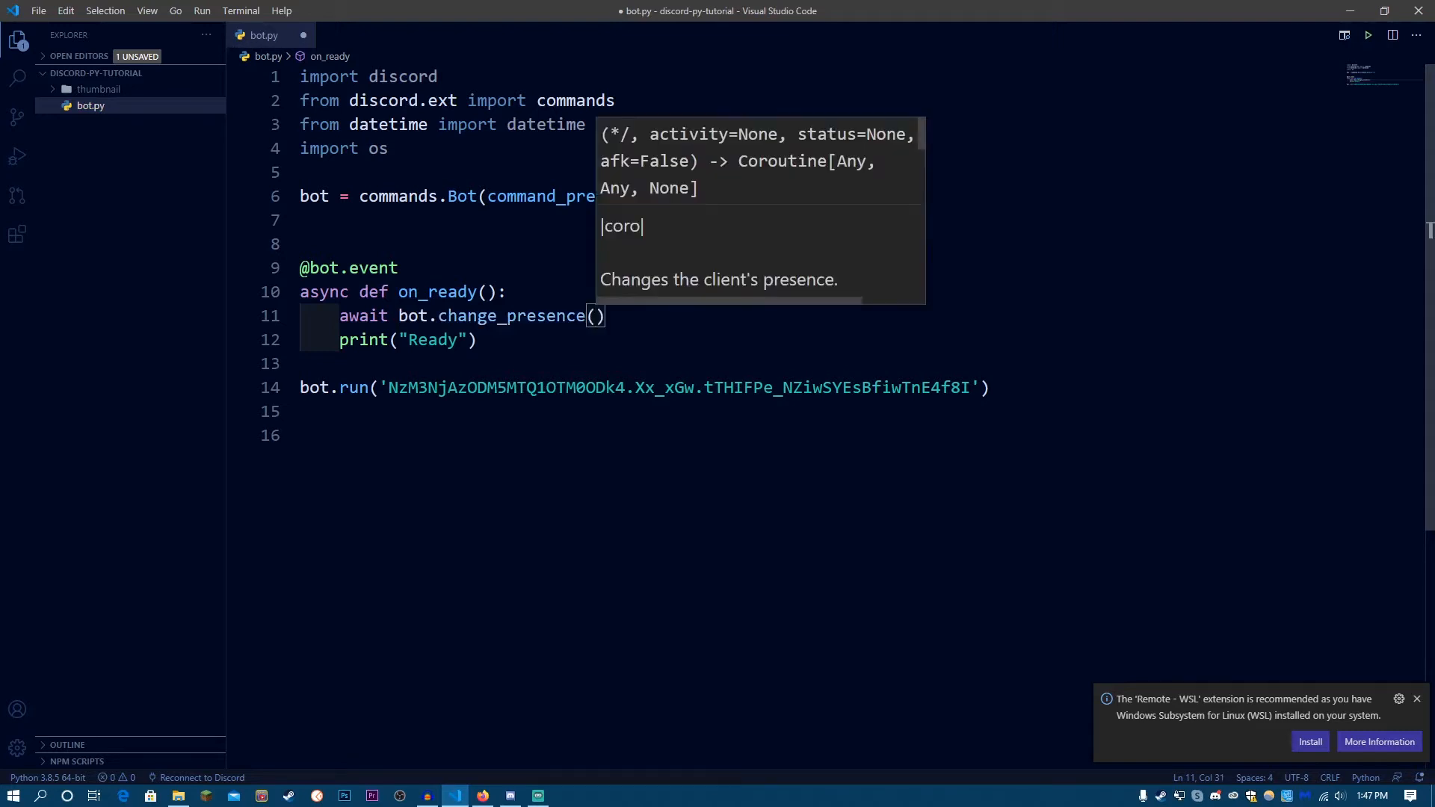
text(st)
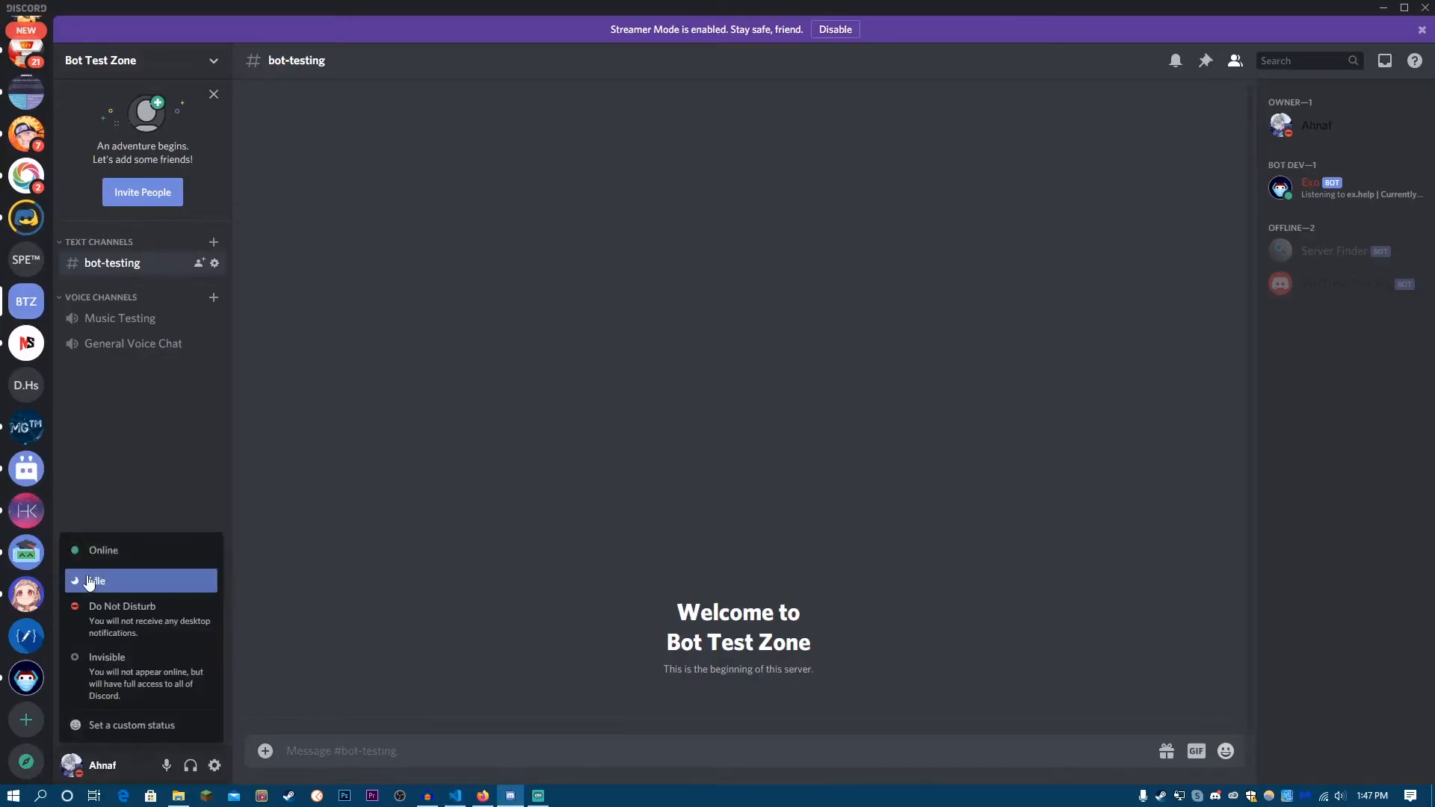
mouse_move(121, 621)
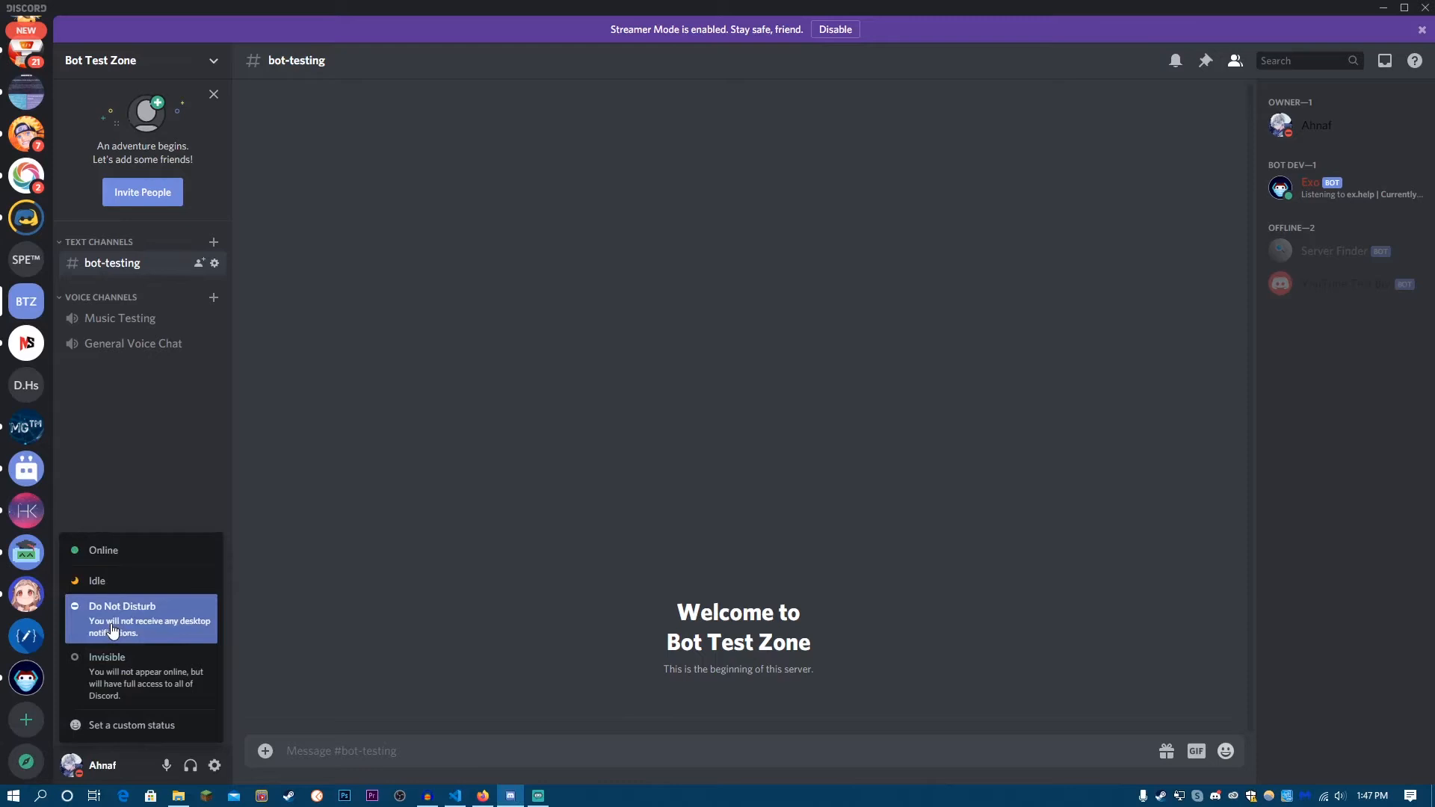
mouse_move(260, 508)
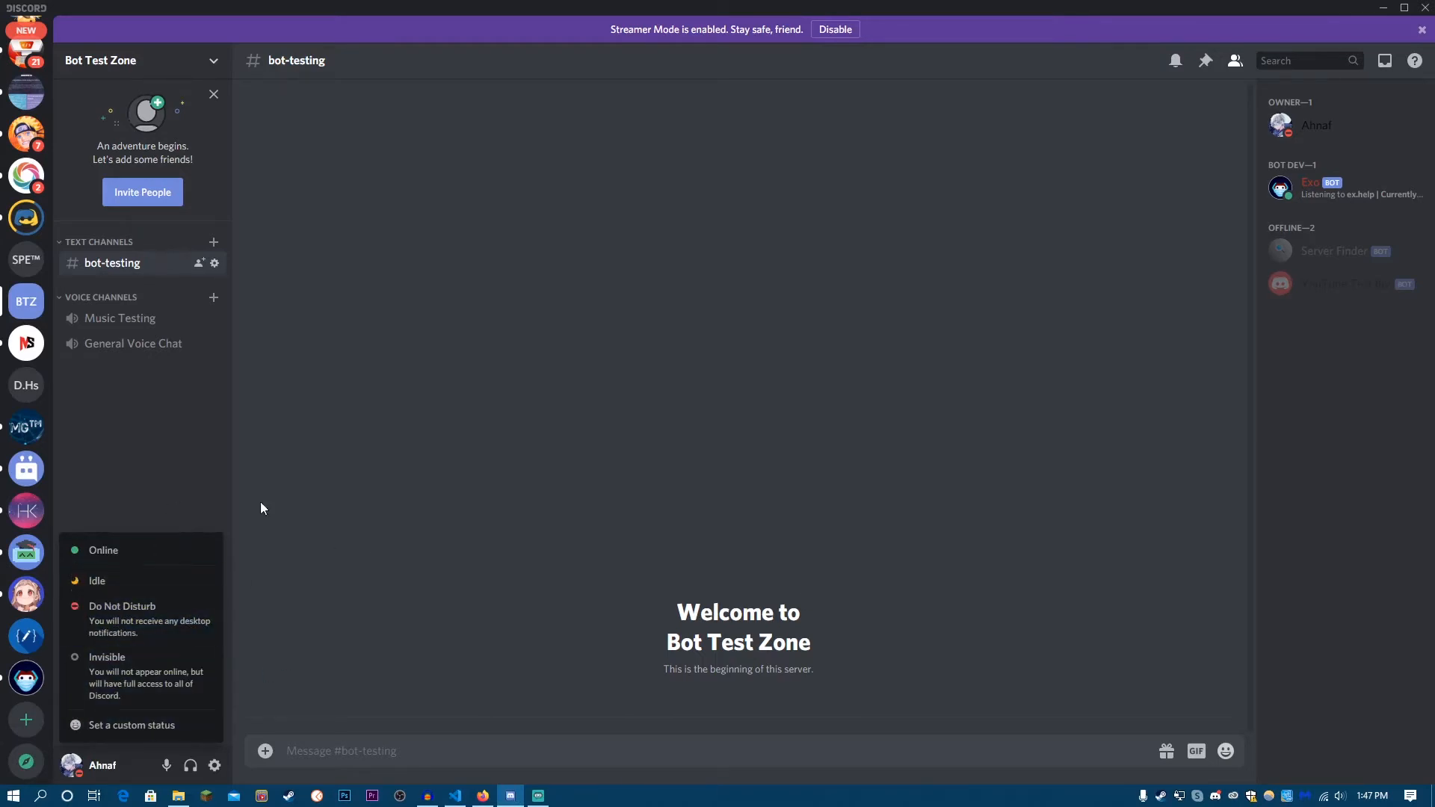
Step: Dismiss Discord's status choices after reviewing Online, Idle, Do Not Disturb and Invisible
click(1316, 188)
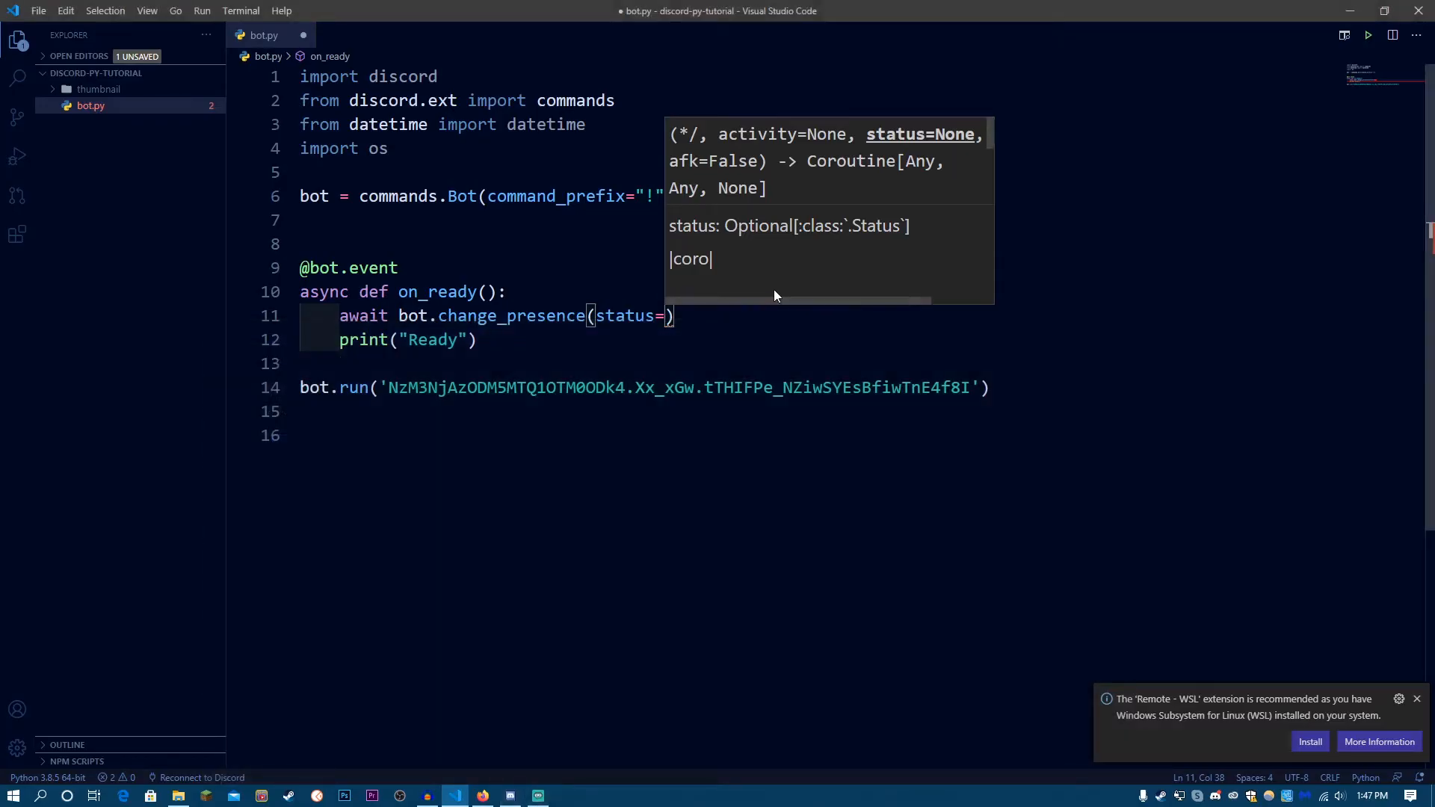
Step: Pass status=discord.Status.online to change_presence and save bot.py
text(d)
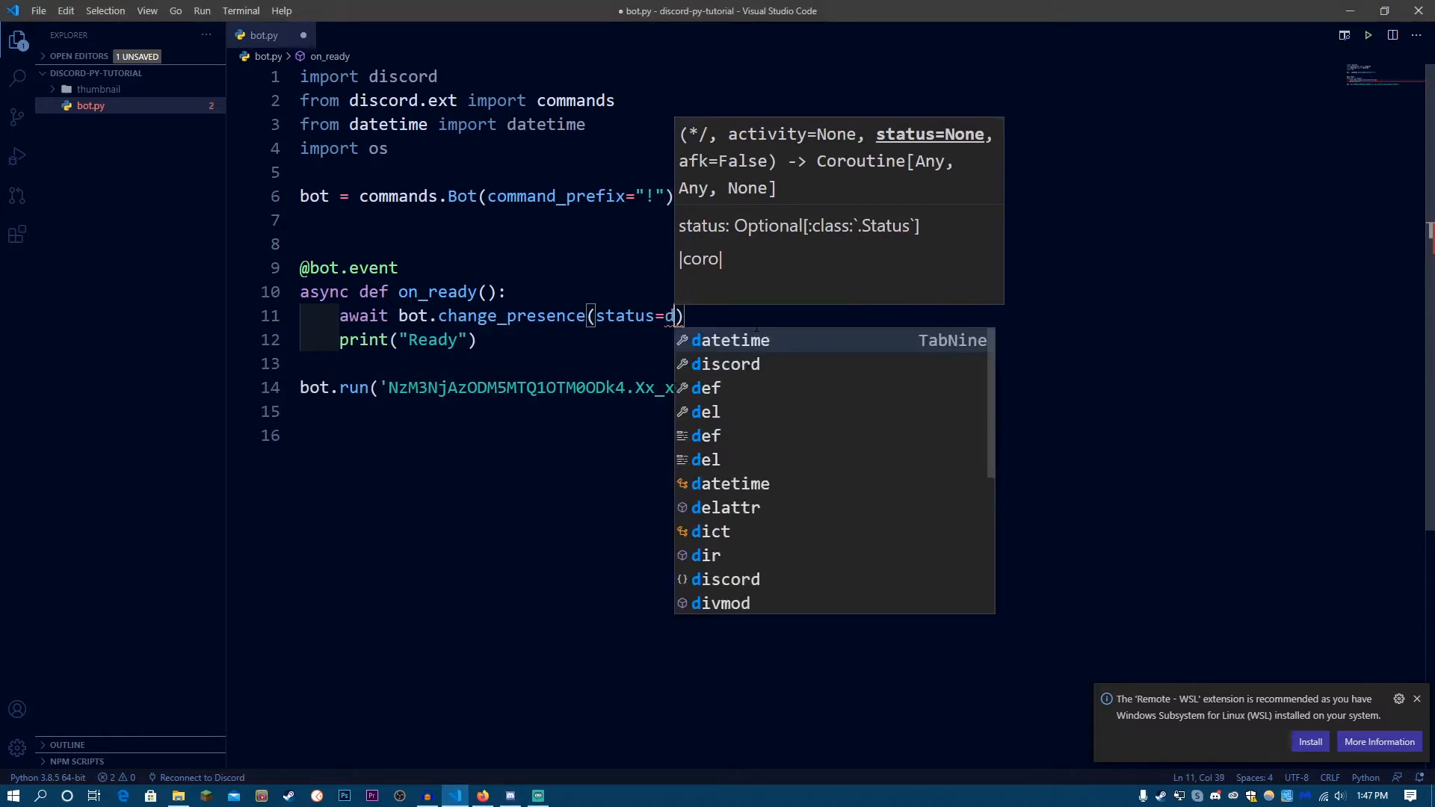
text(iscord.S)
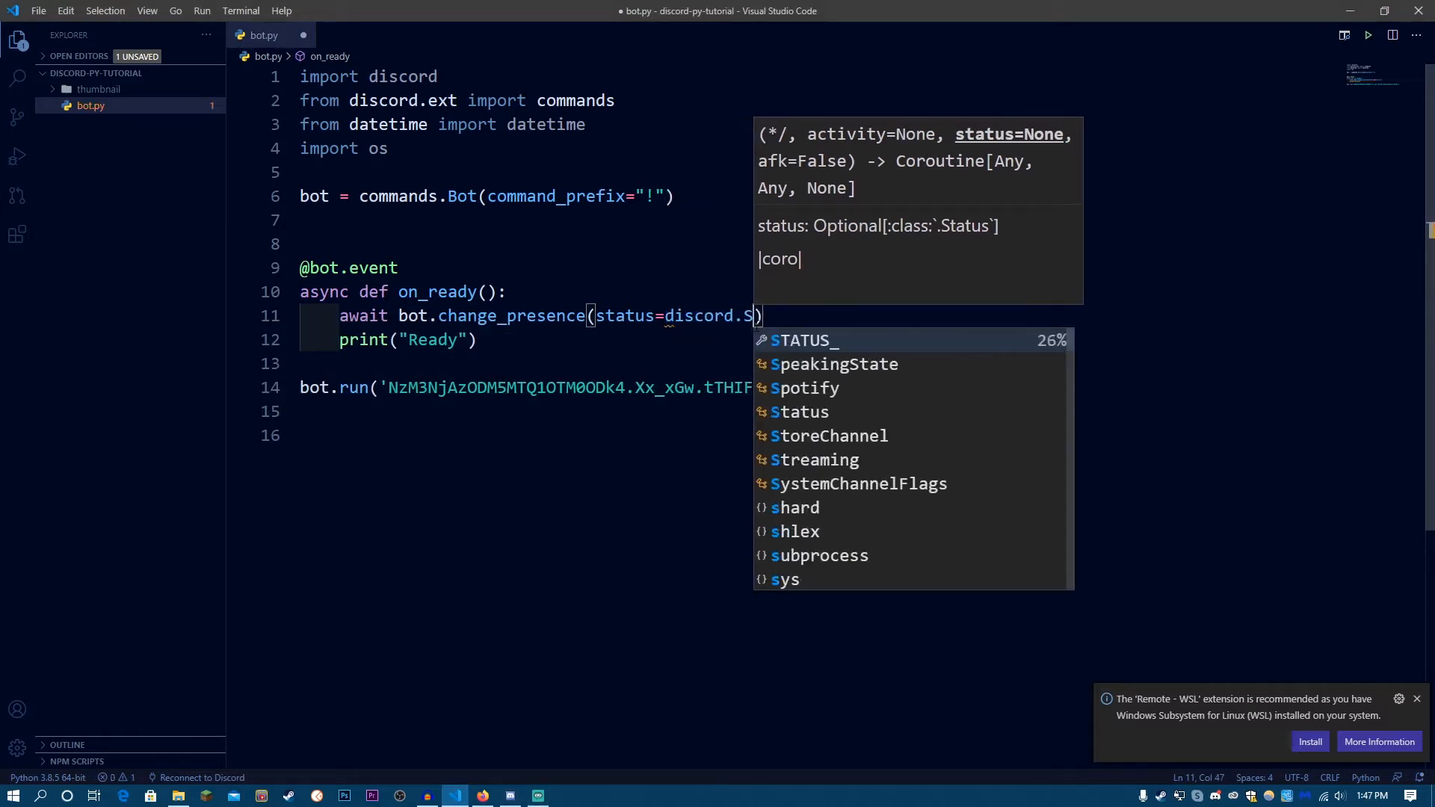
text(tatus)
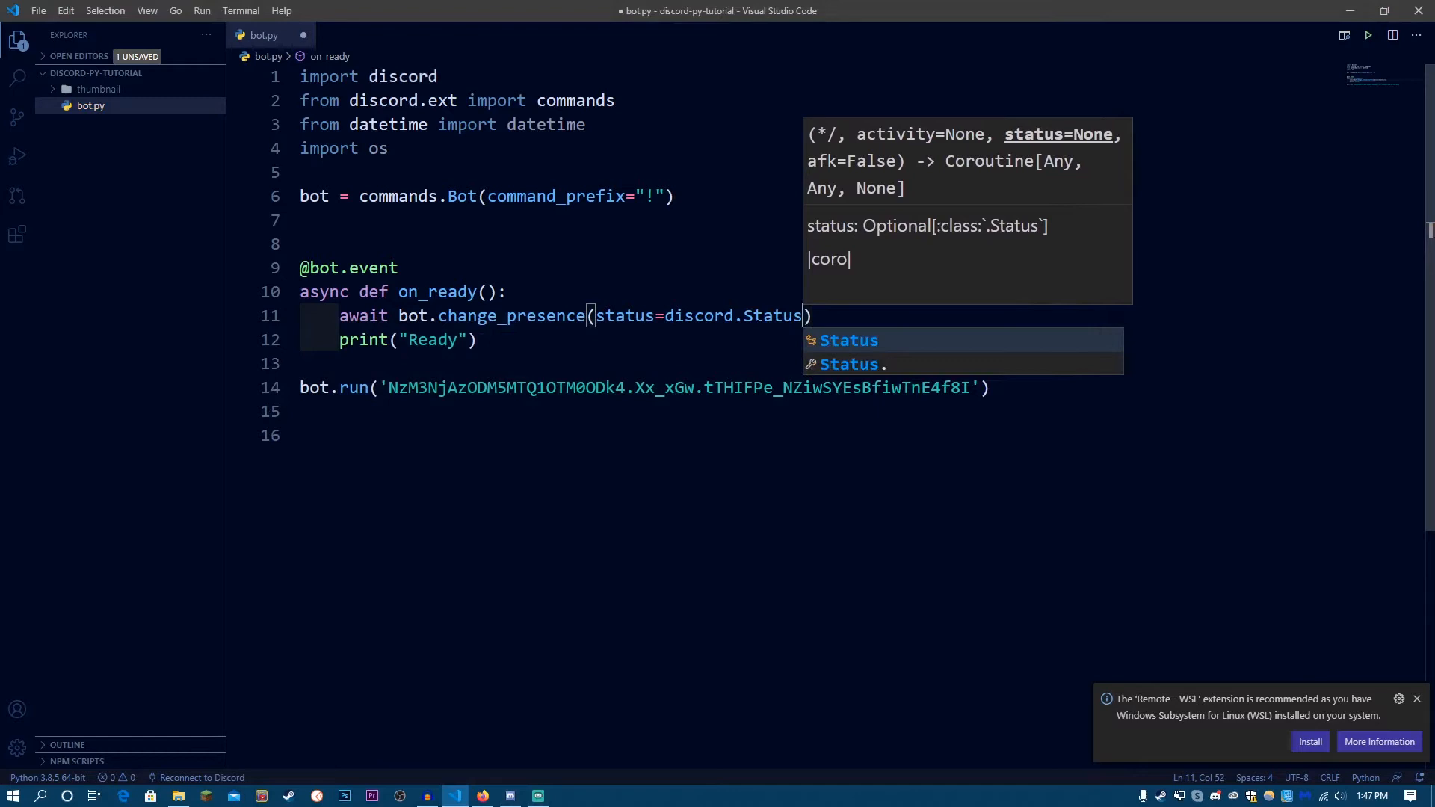
text(.o)
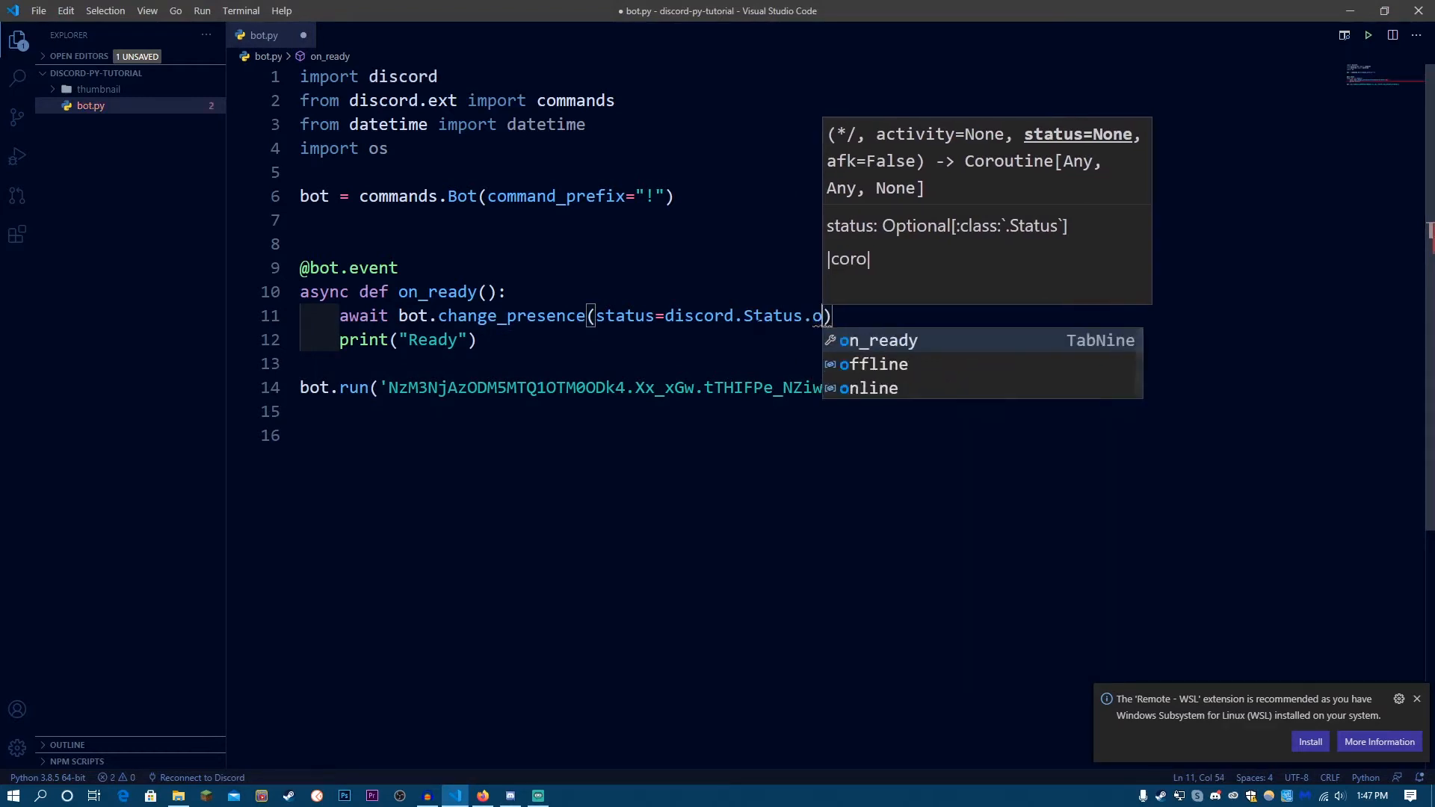
text(nli)
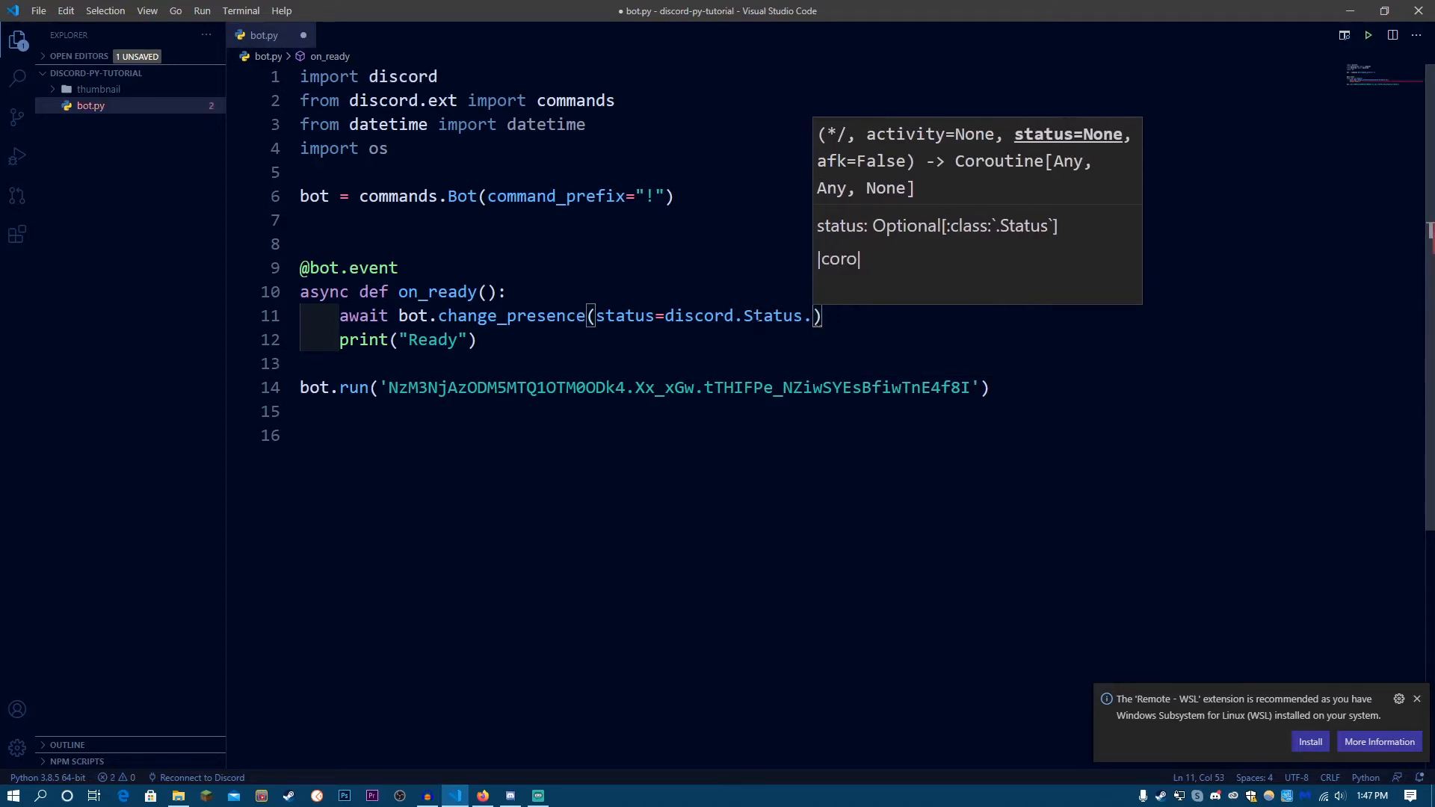
text(invisible)
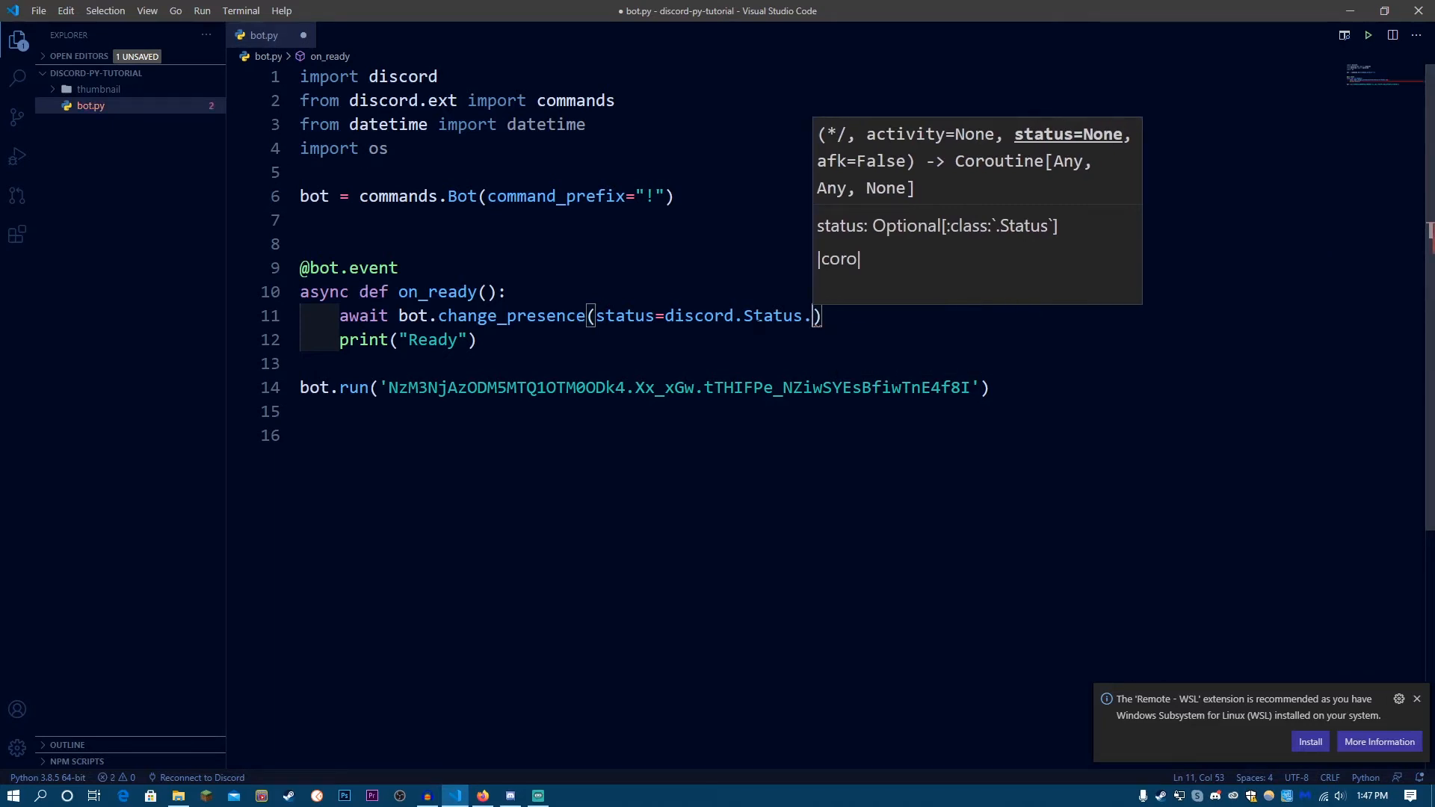
text(online)
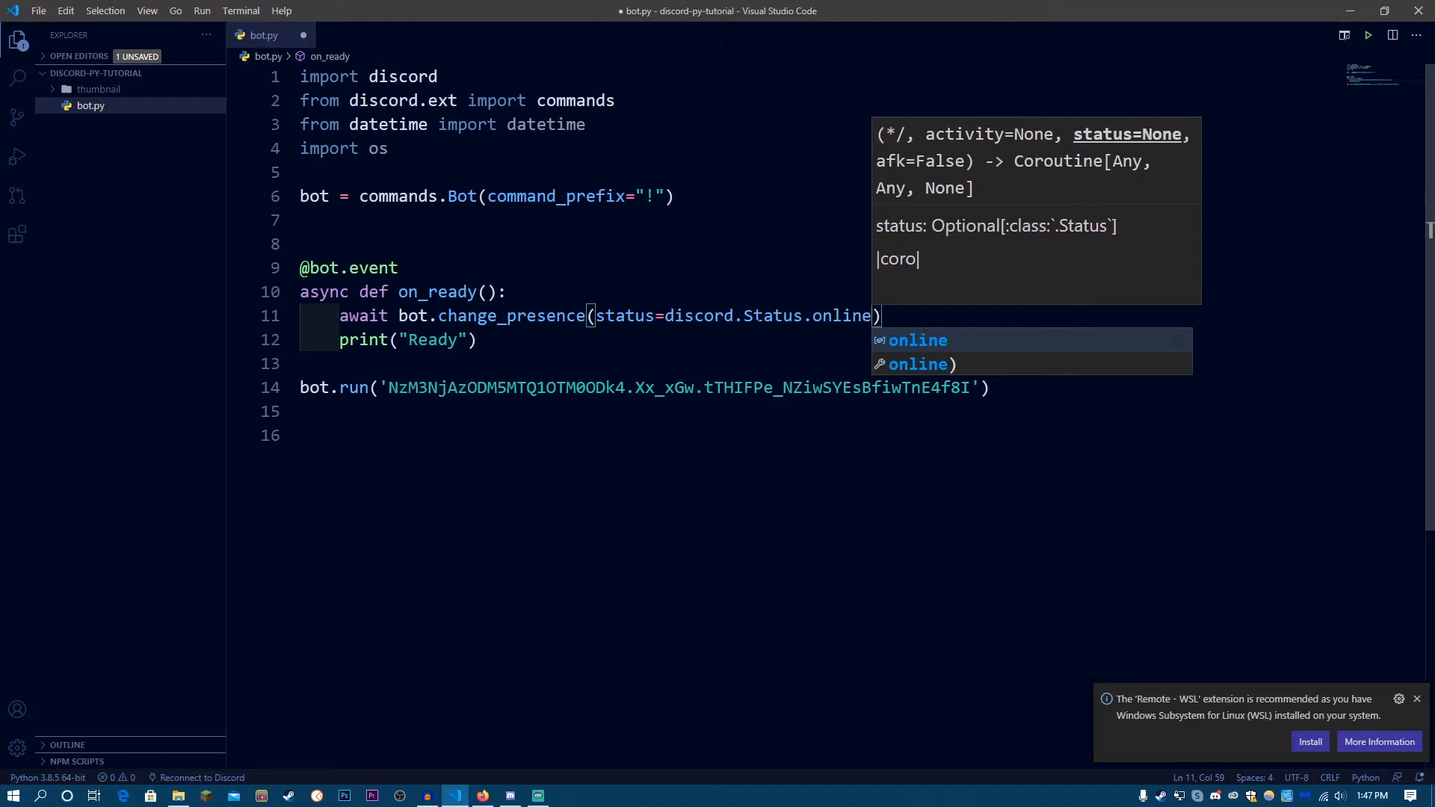
key(ctrl+s)
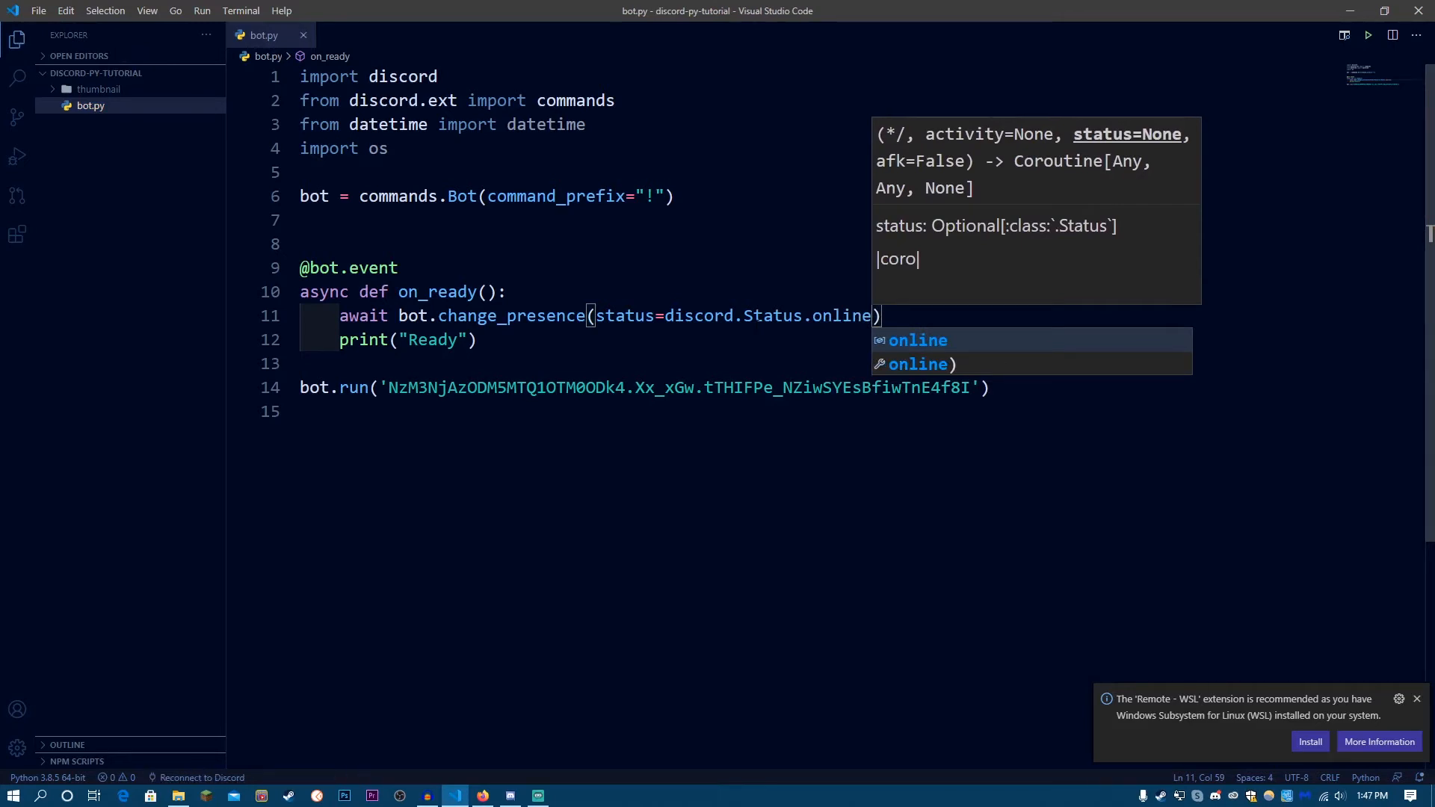
Step: Add activity=discord.Activity( after the status, with its arguments on a new line
text(,)
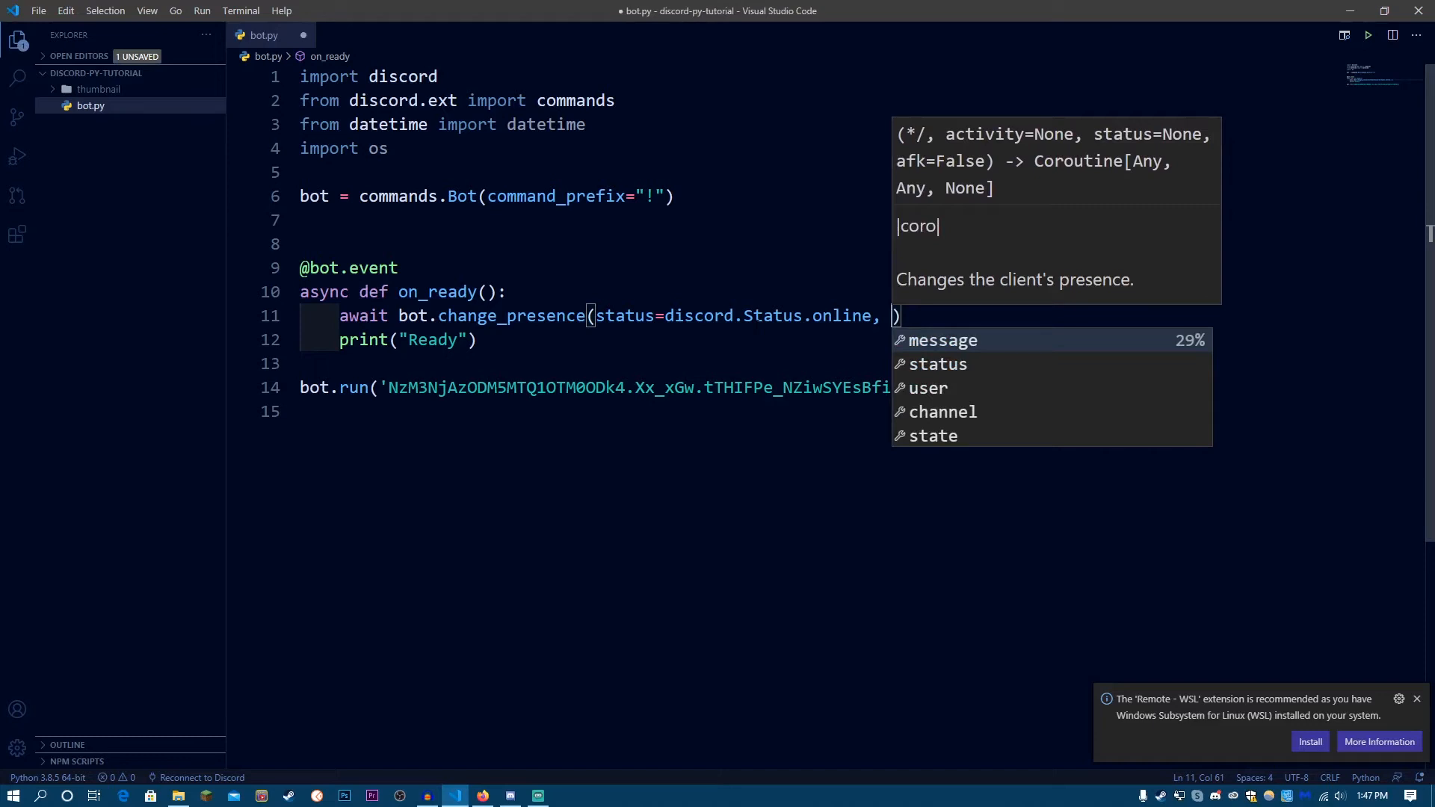
text(actibity=)
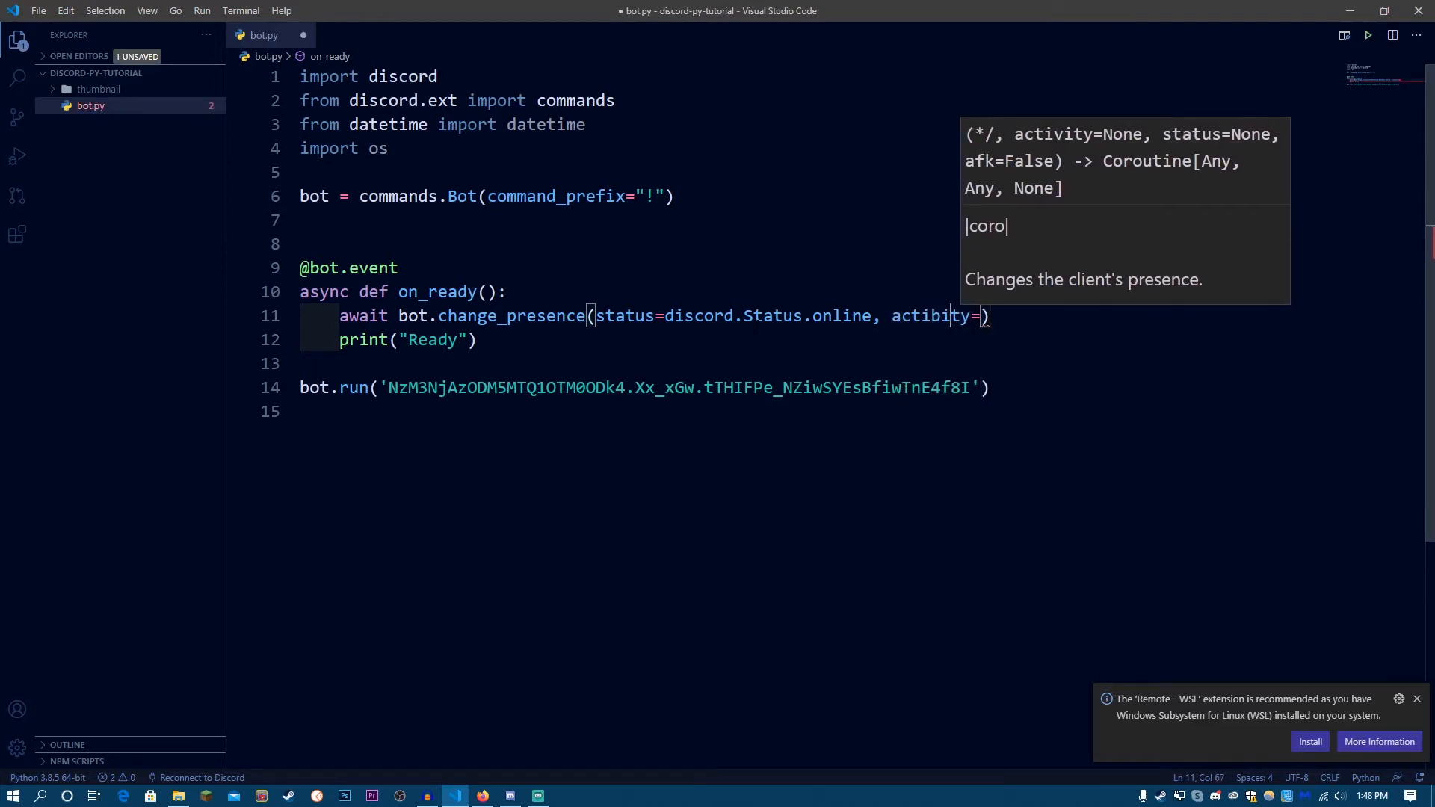
text(activity)
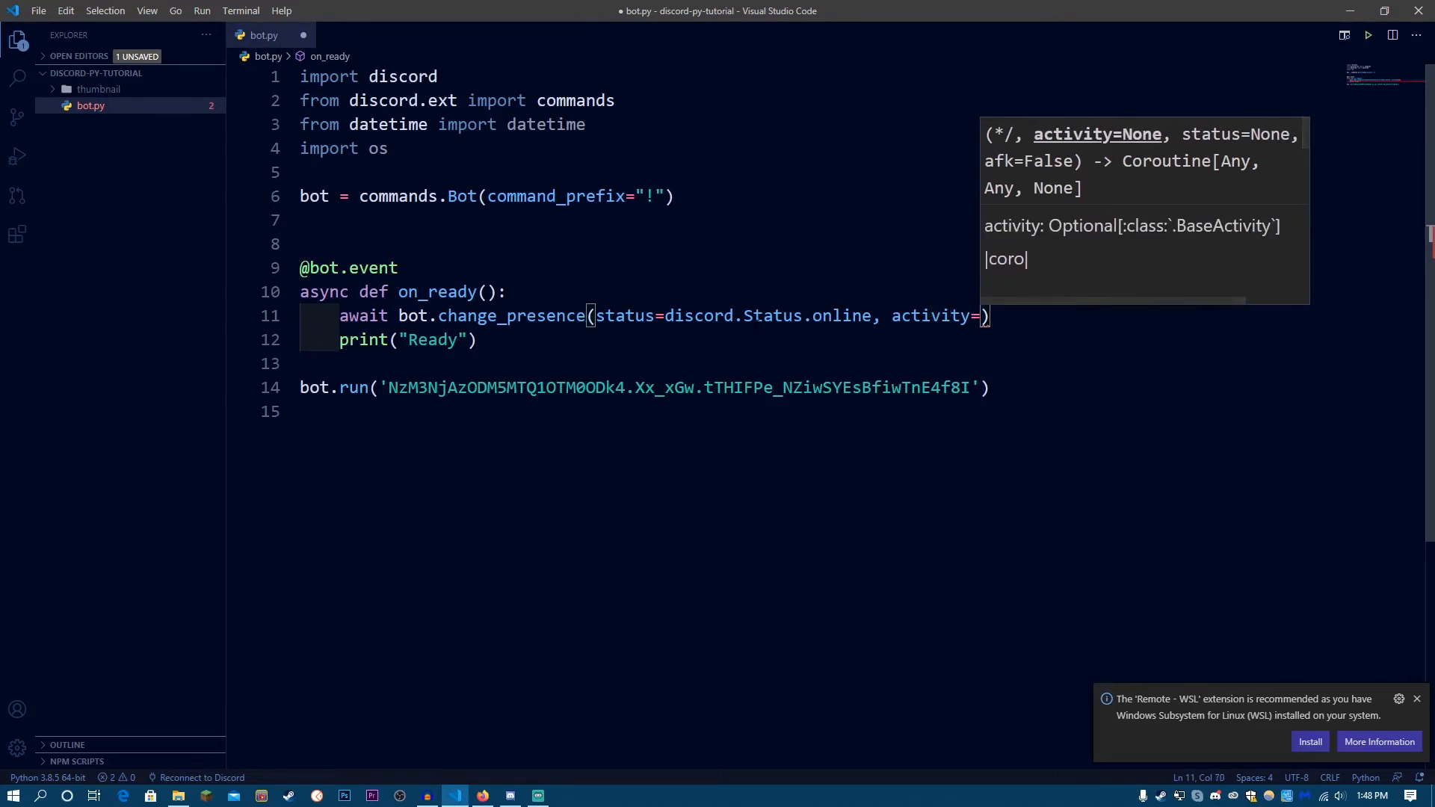
text(discord.Activity()
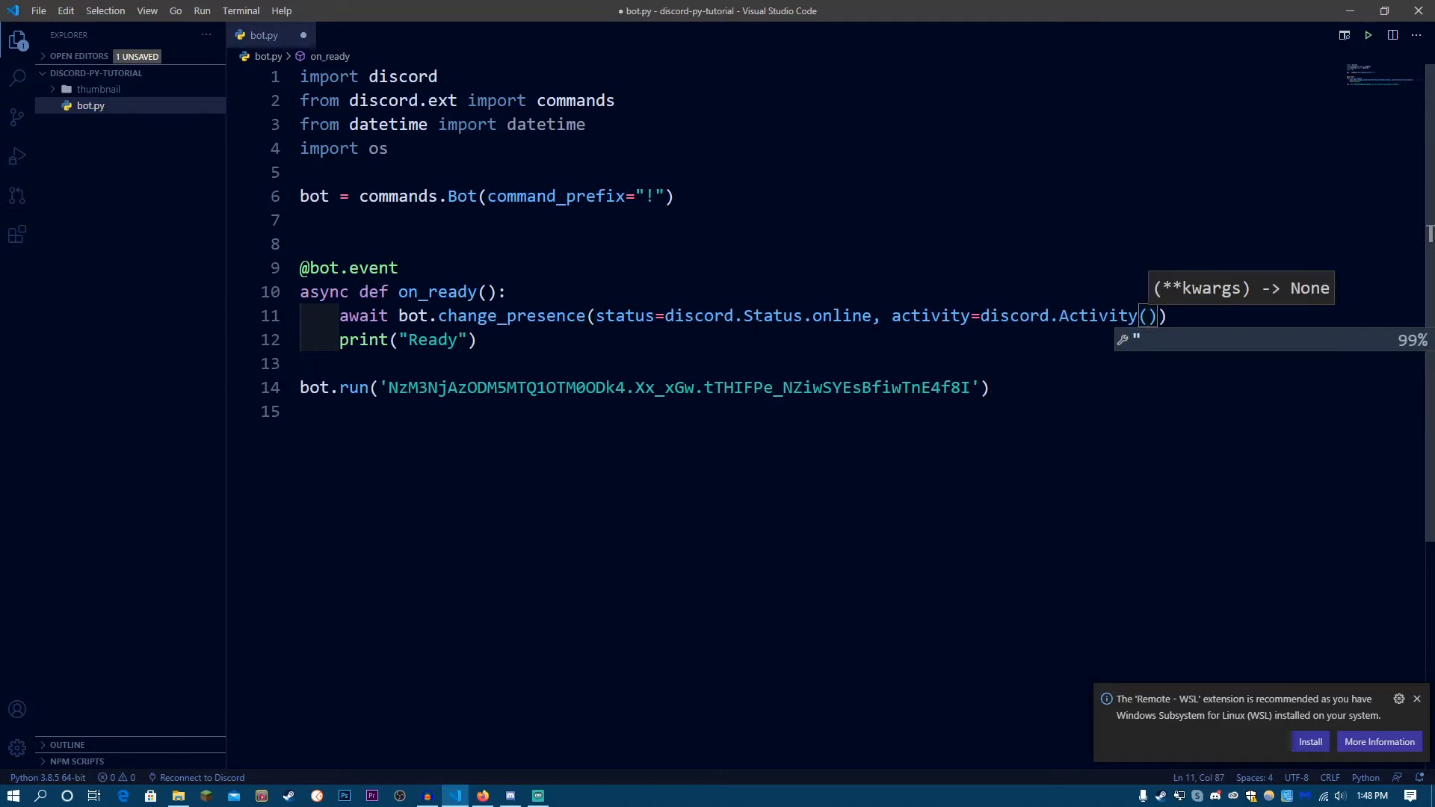
key(enter)
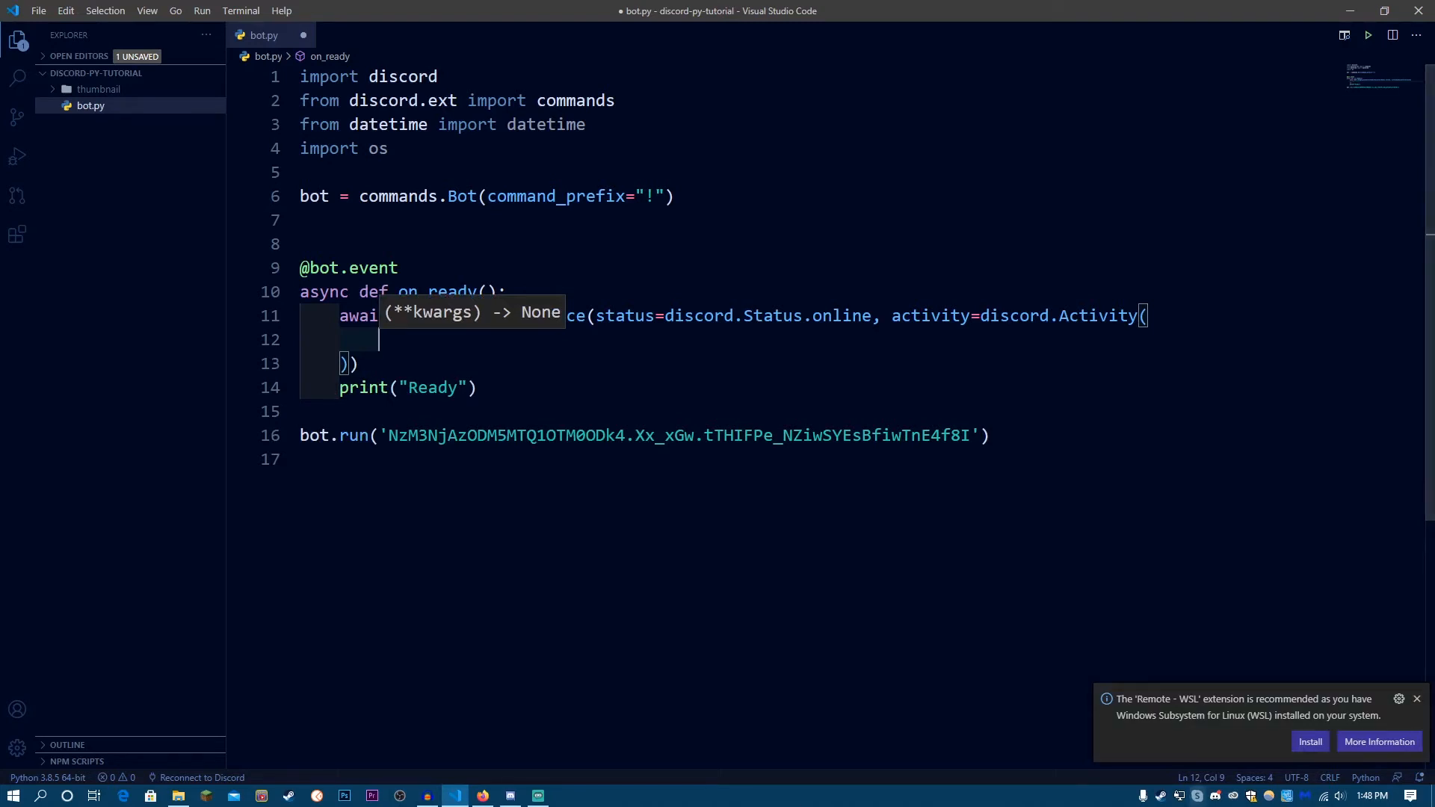
Step: Set the Activity's type=discord.ActivityType.playing via autocomplete, followed by a comma
text(ty)
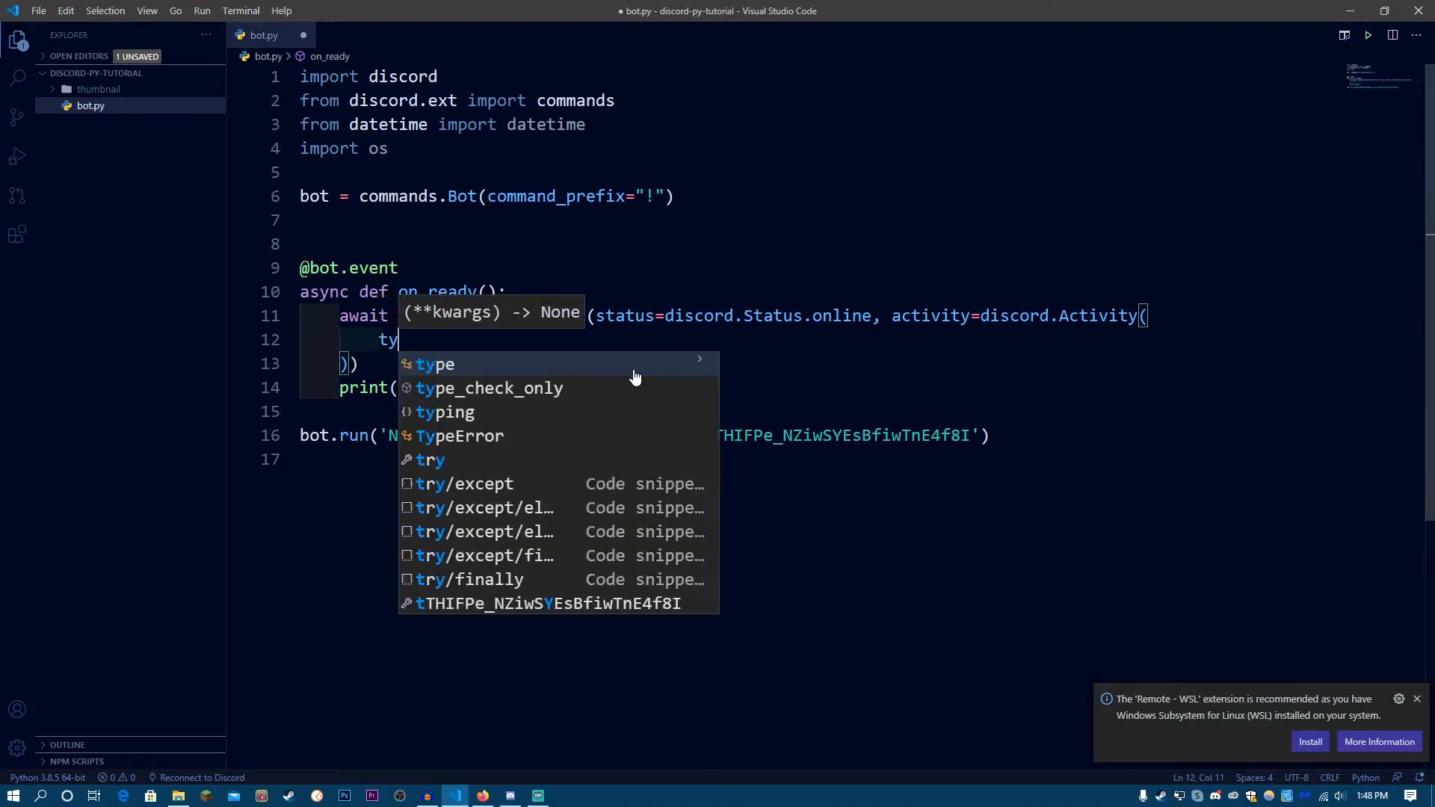
text(pe=discord.ActivityType)
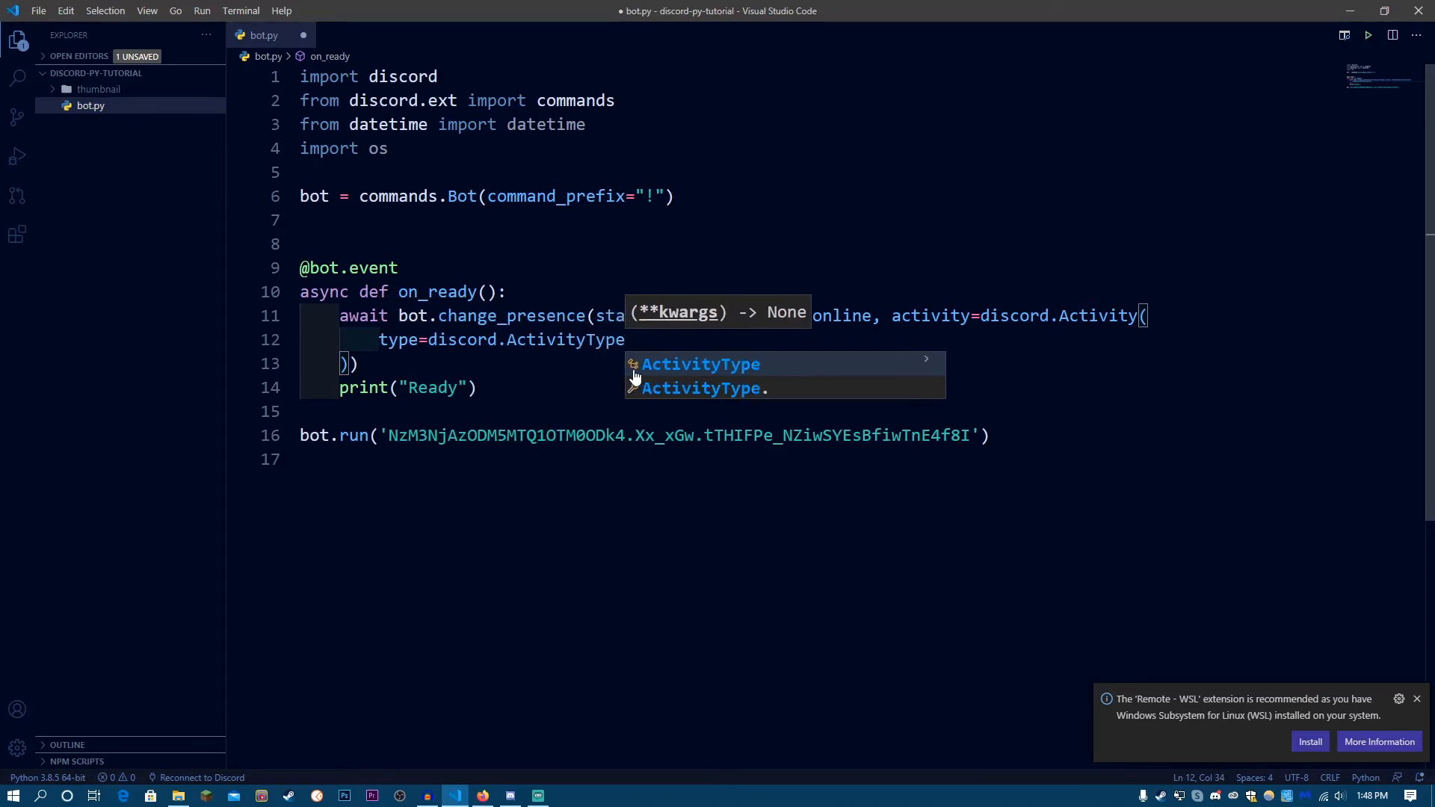
text(.)
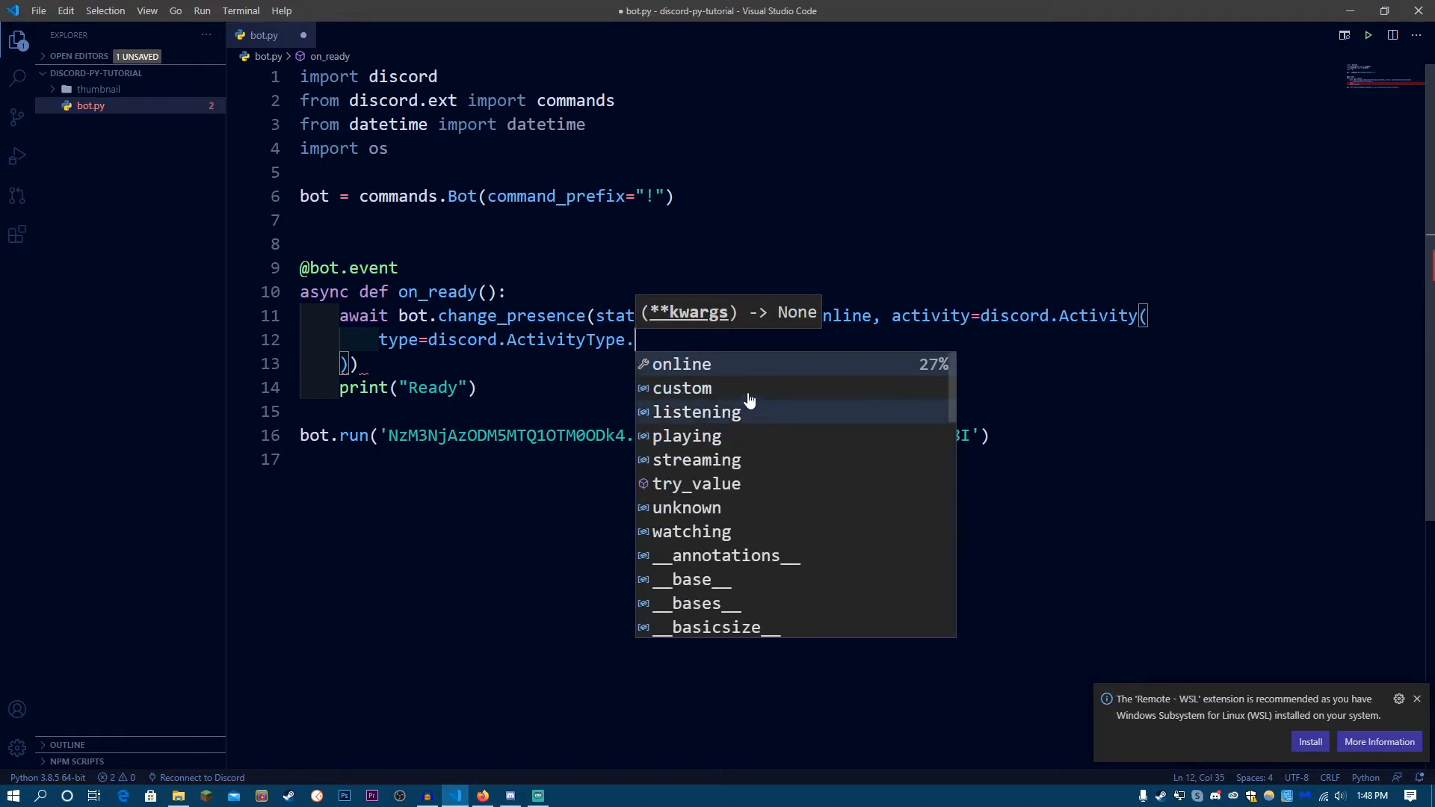
mouse_move(805, 402)
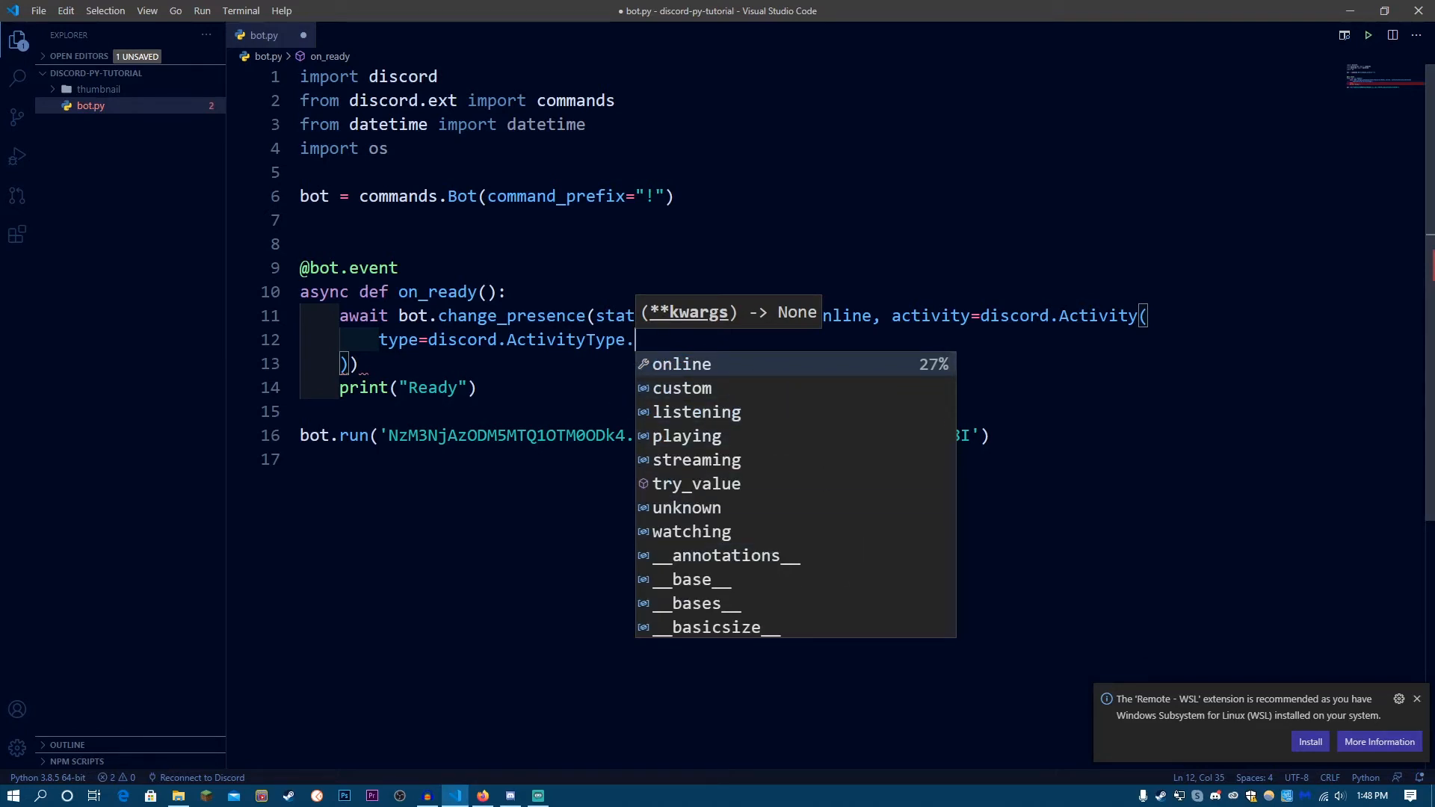
text(pla)
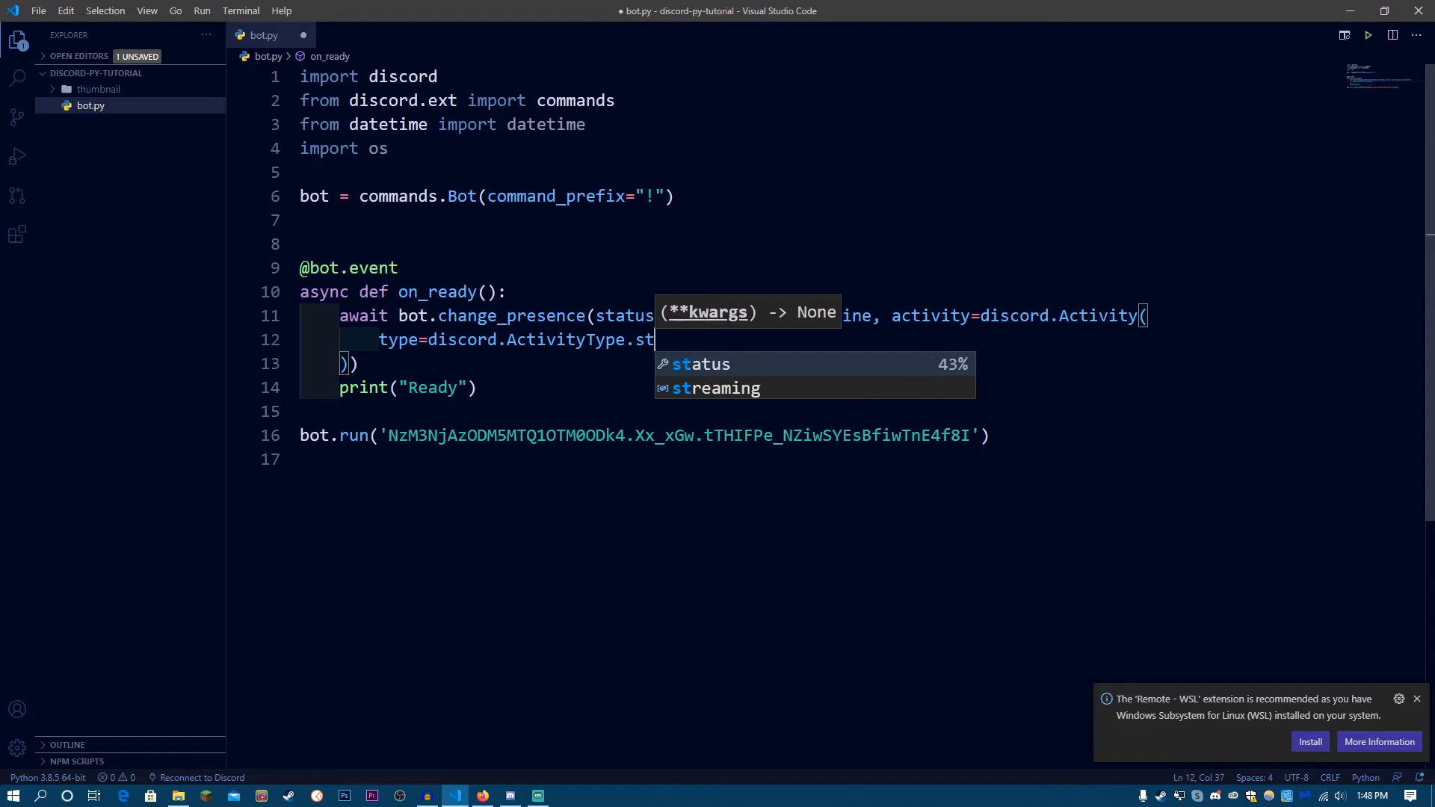
key(Backspace)
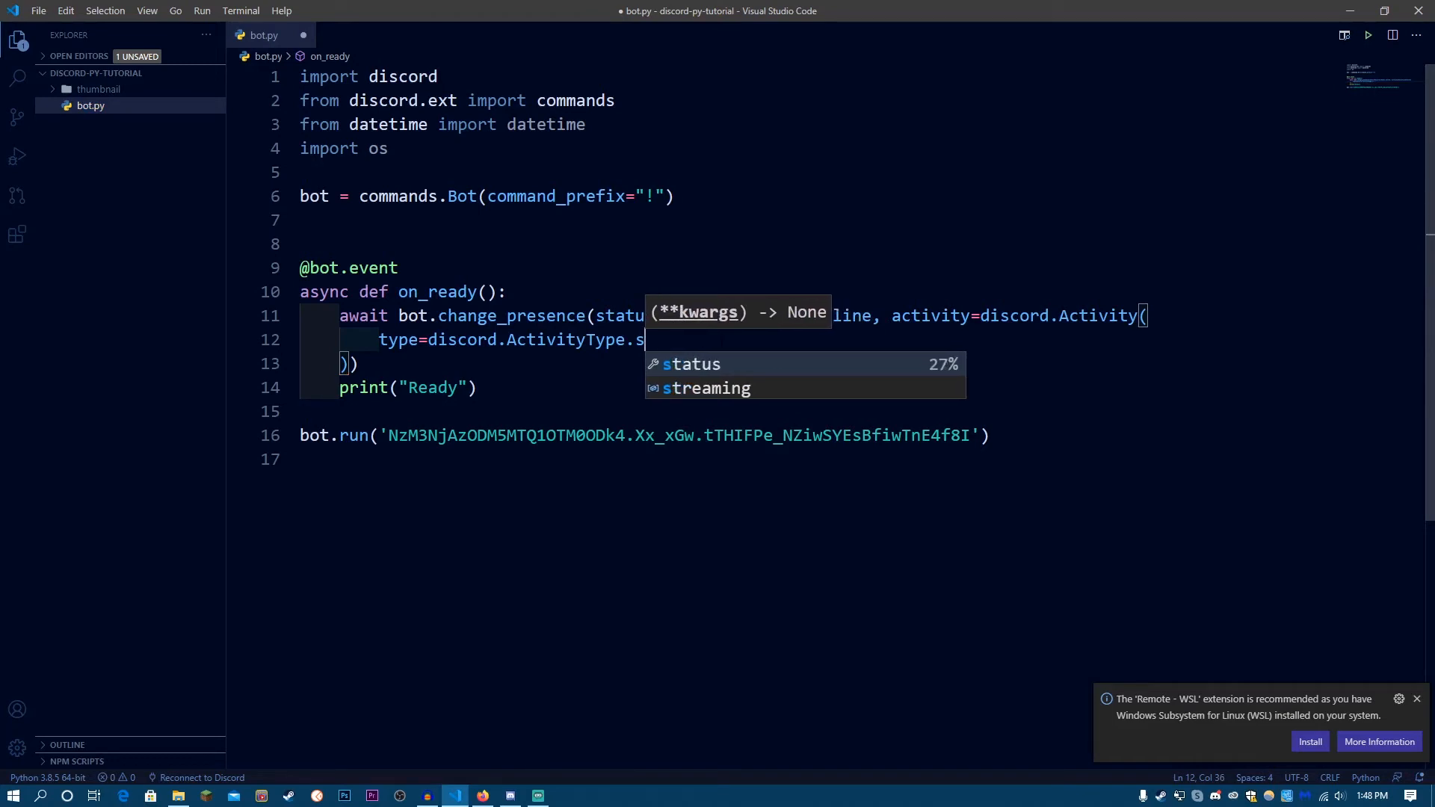
text(wa)
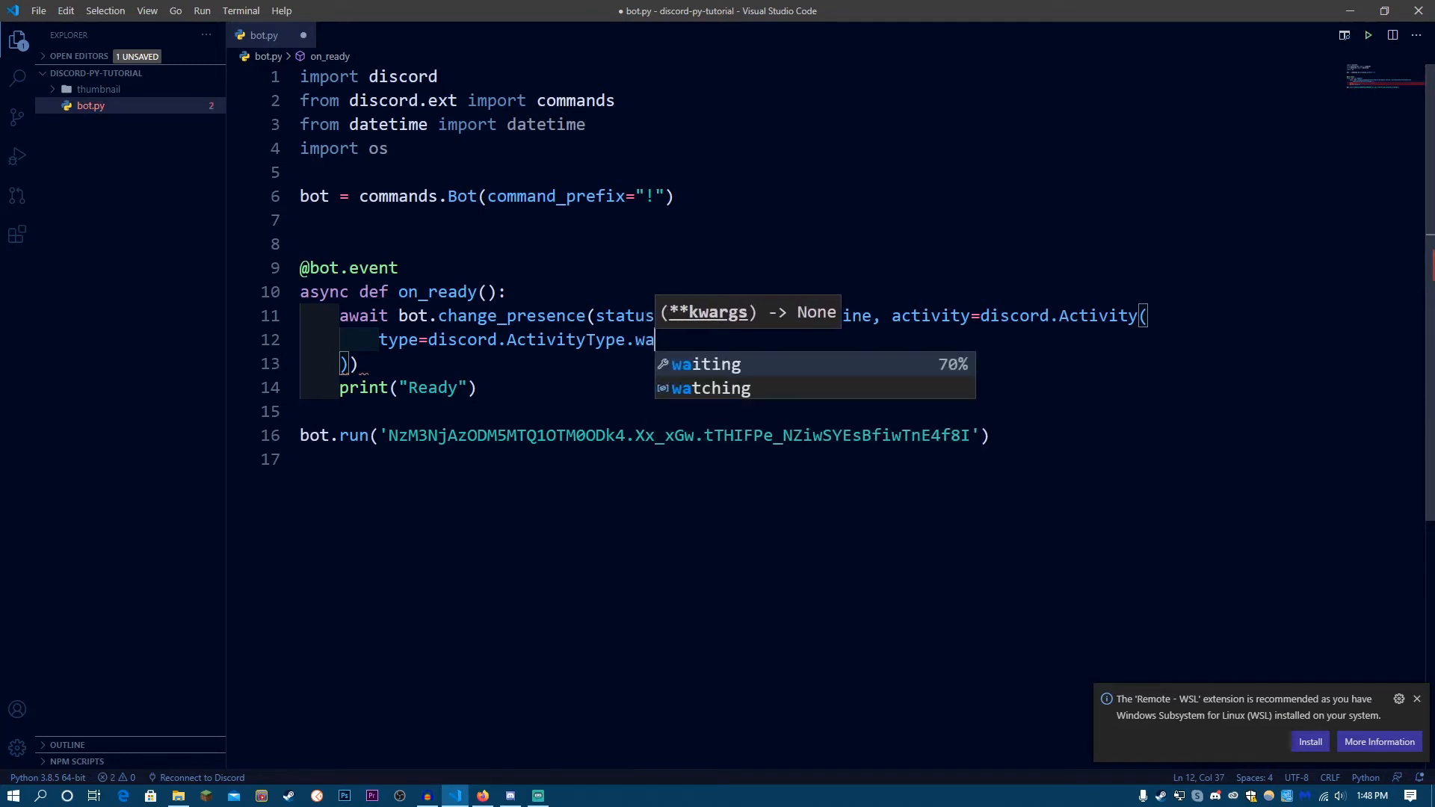
text(tc)
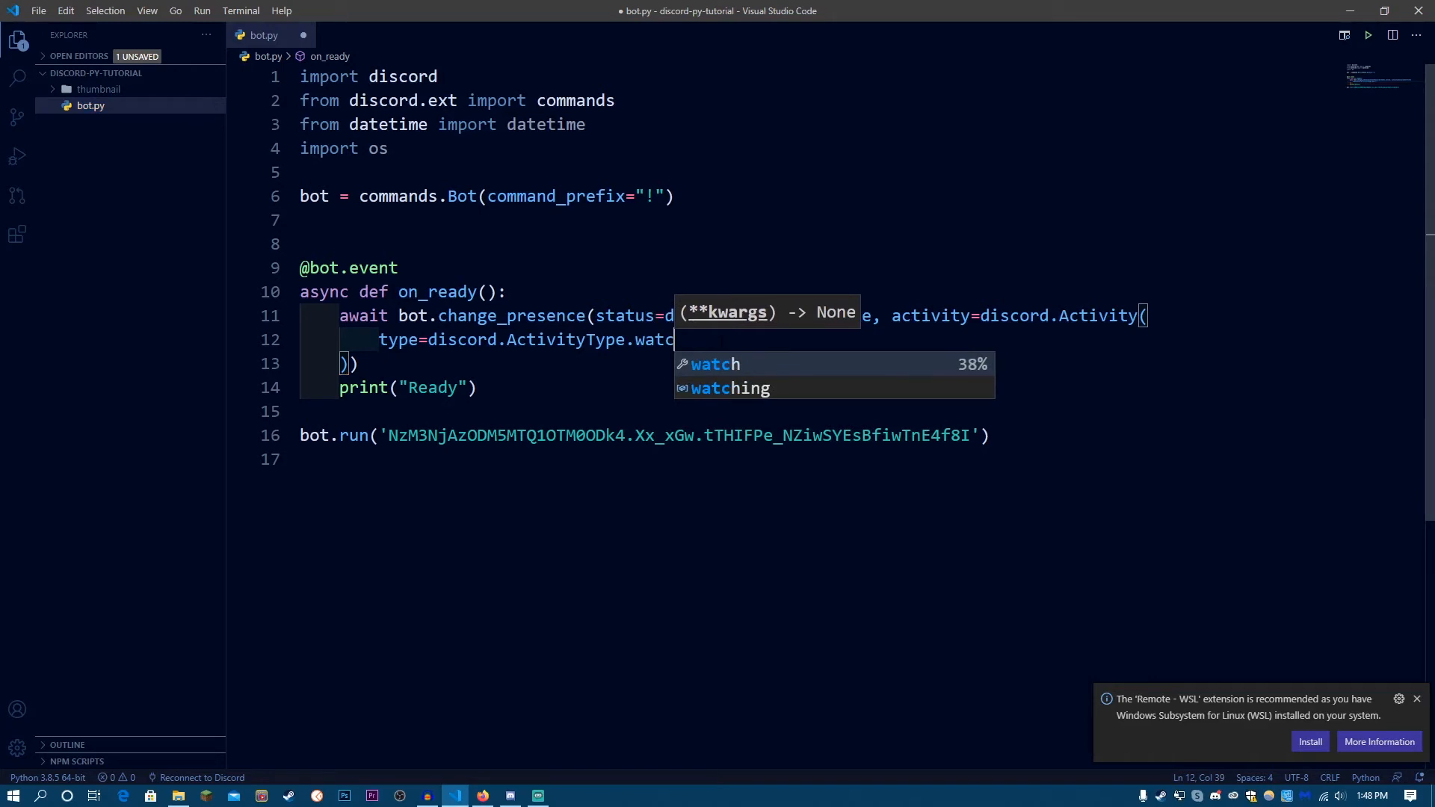
text(list)
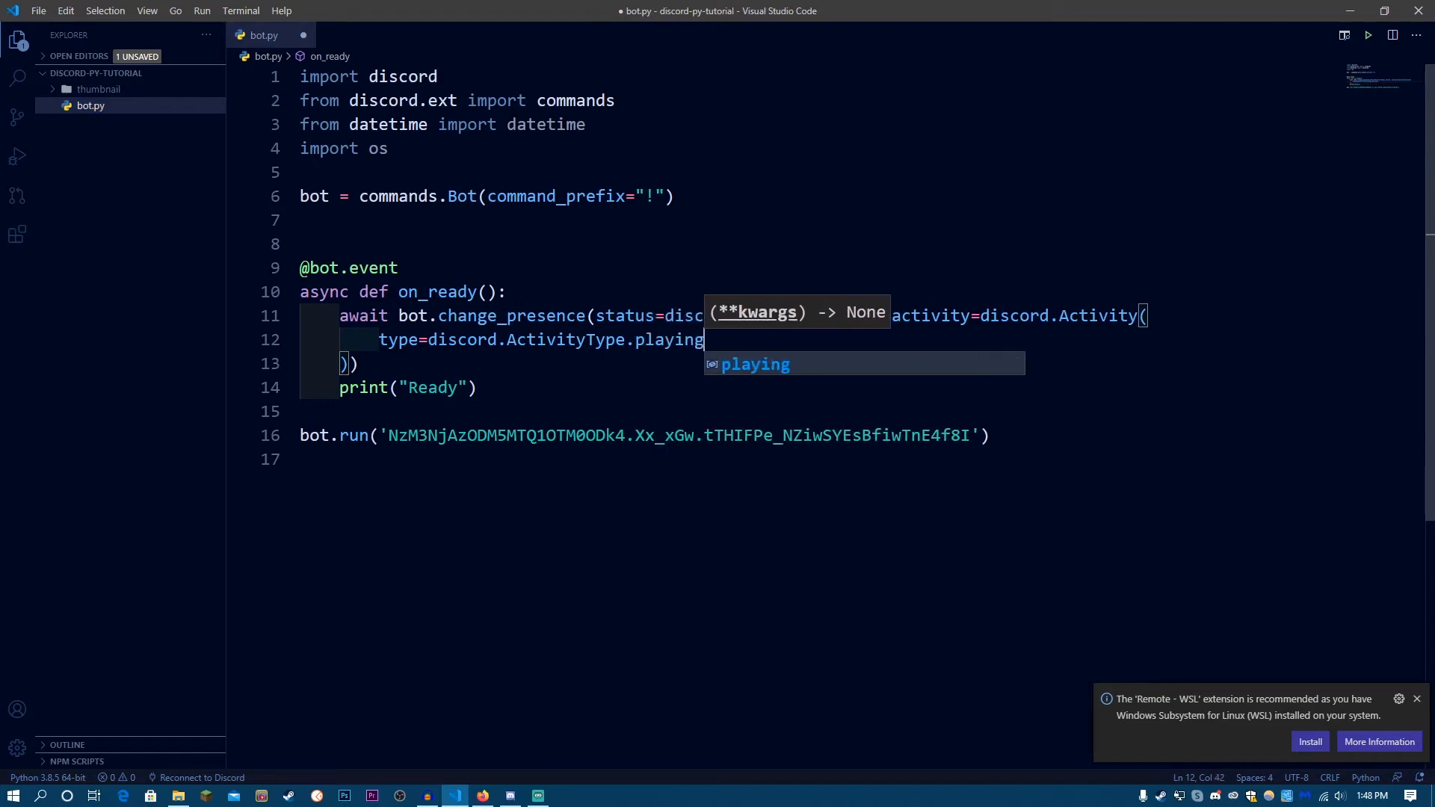
text(,)
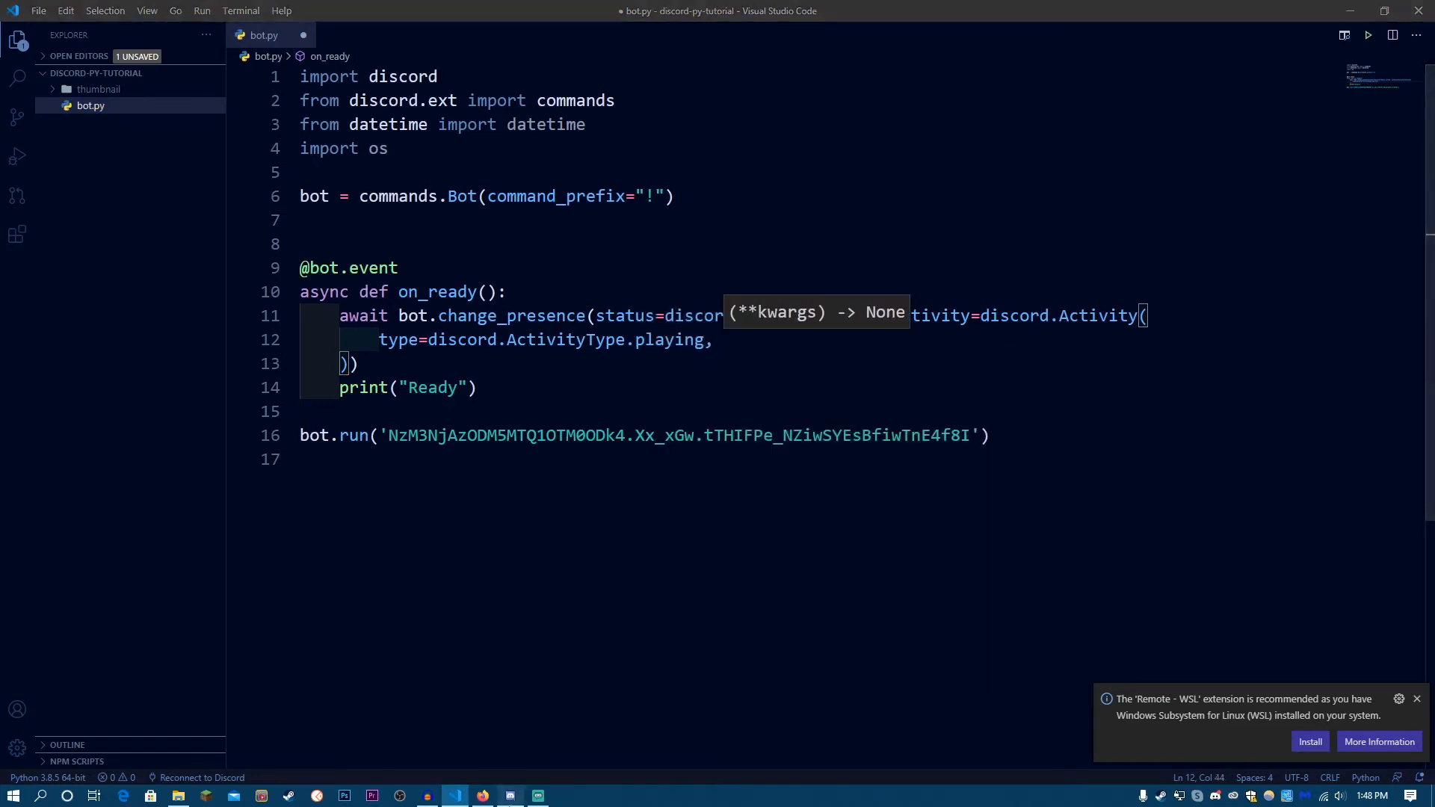
Step: View the Exo bot's profile card in Discord showing Listening to ex.help, then return to the editor
click(509, 794)
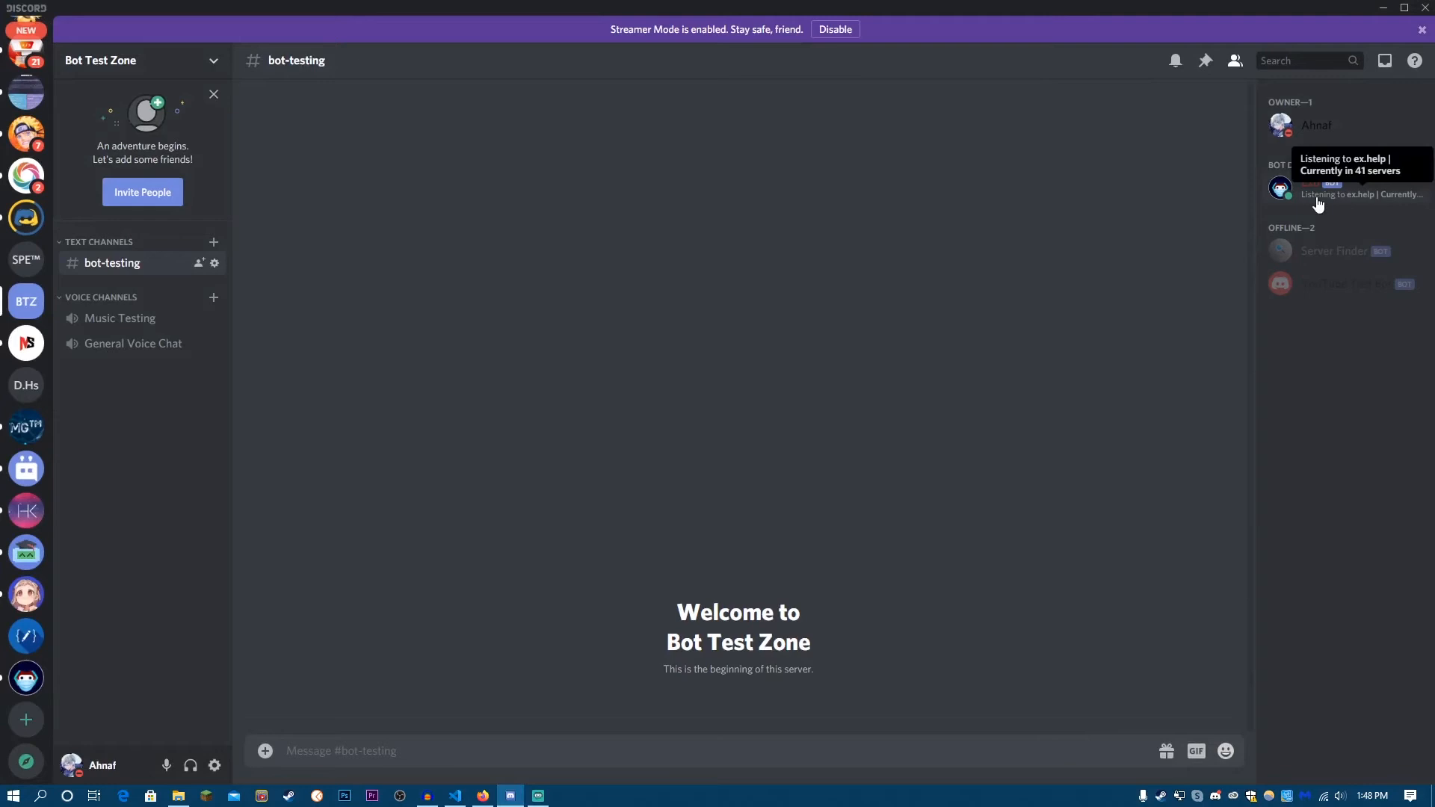
click(1318, 188)
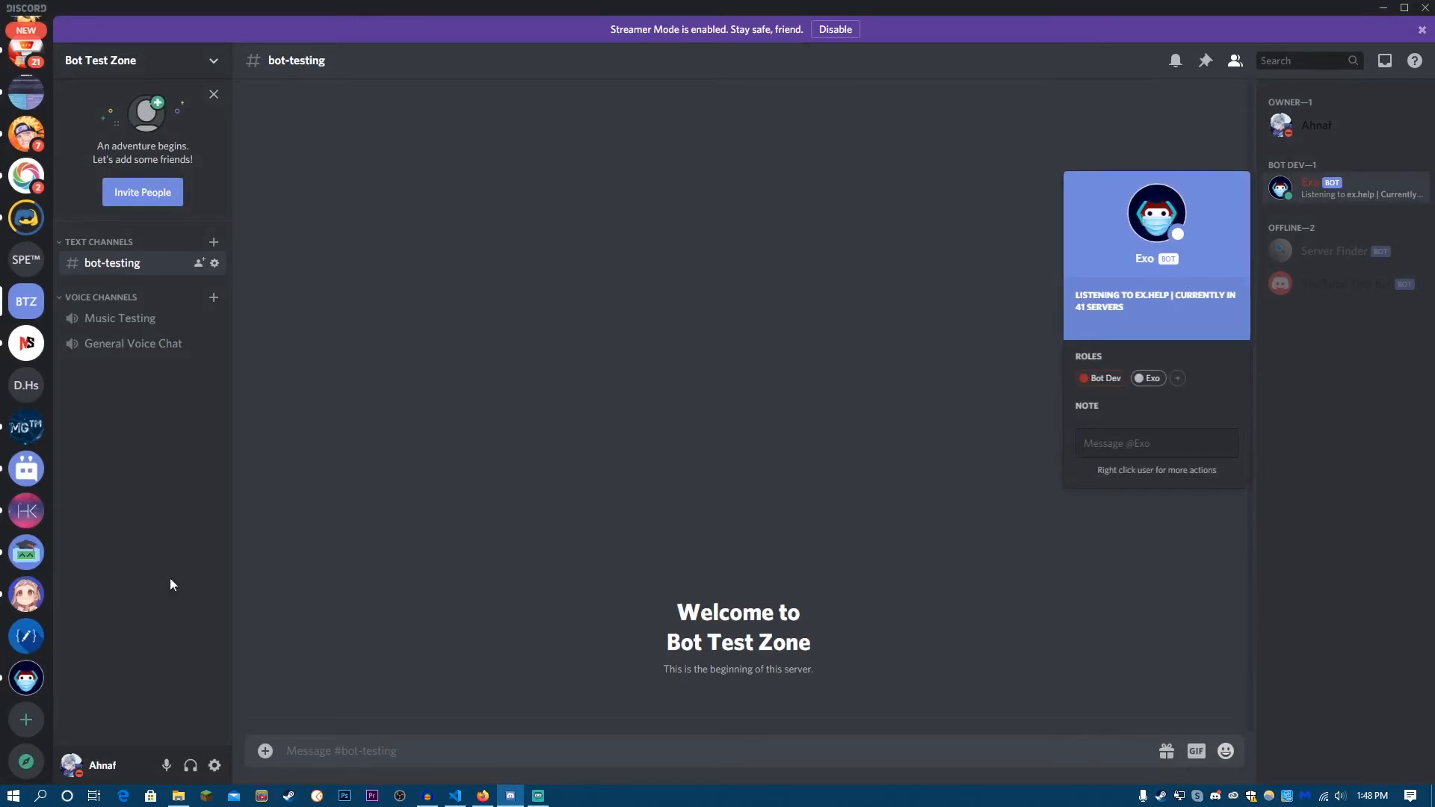
click(454, 794)
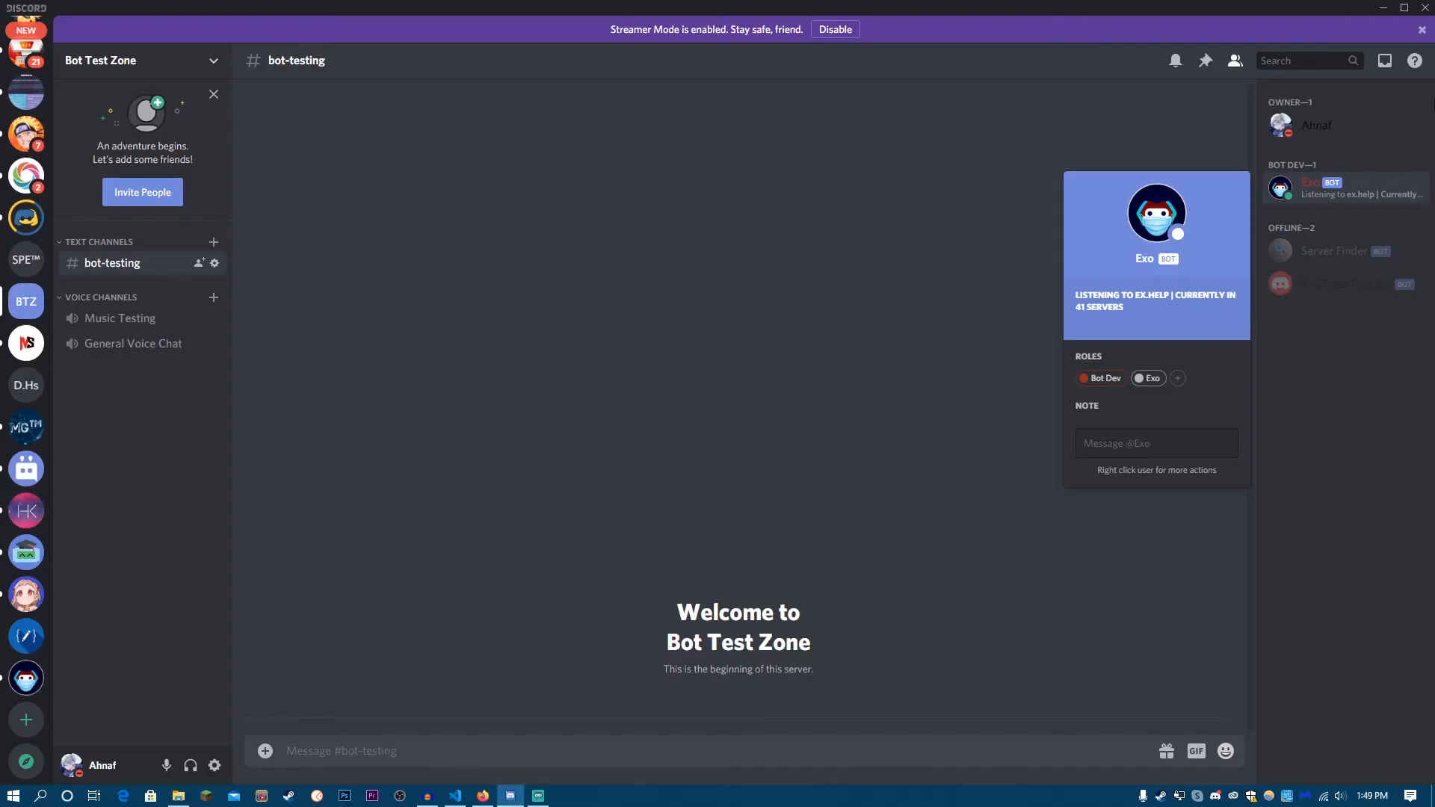
click(1156, 442)
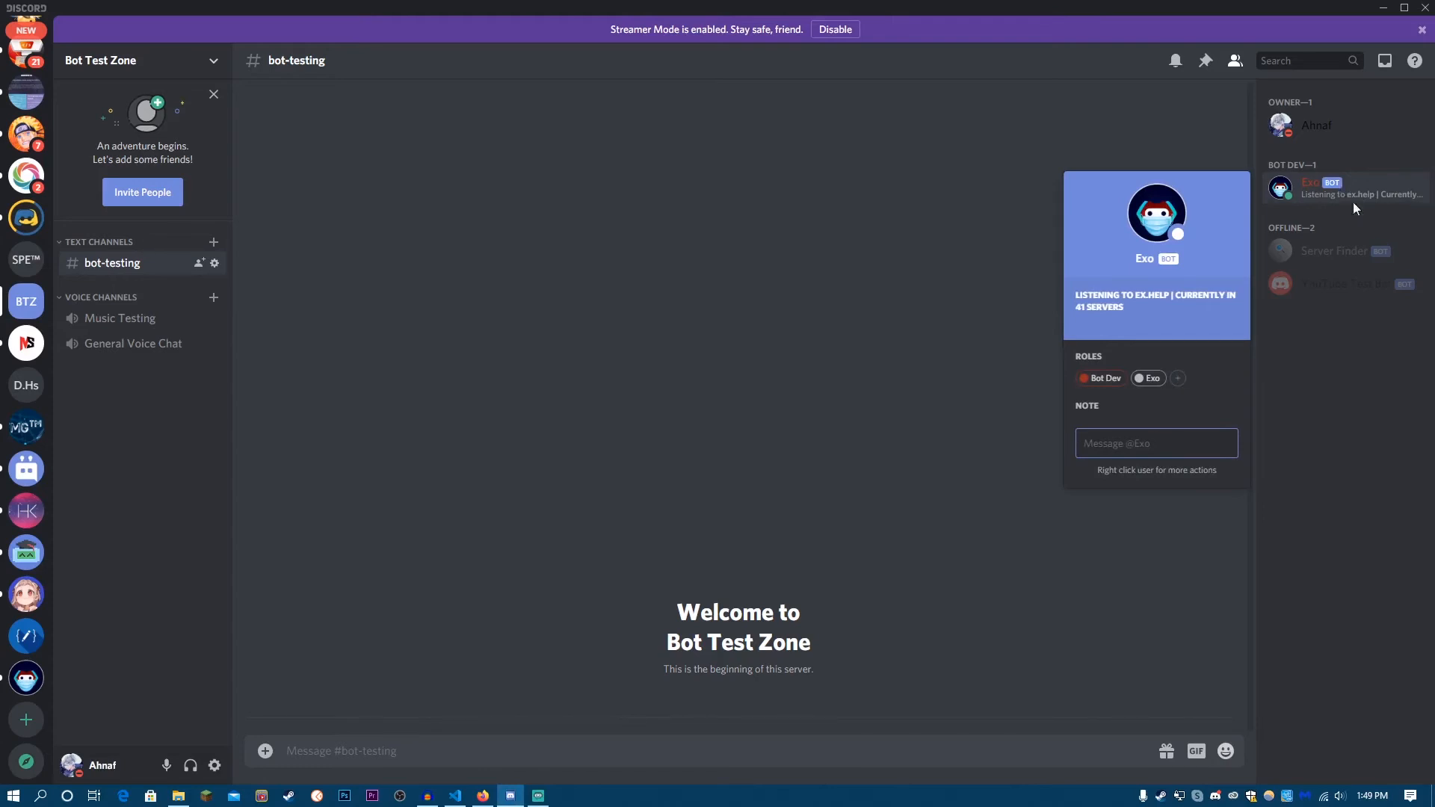
mouse_move(1162, 311)
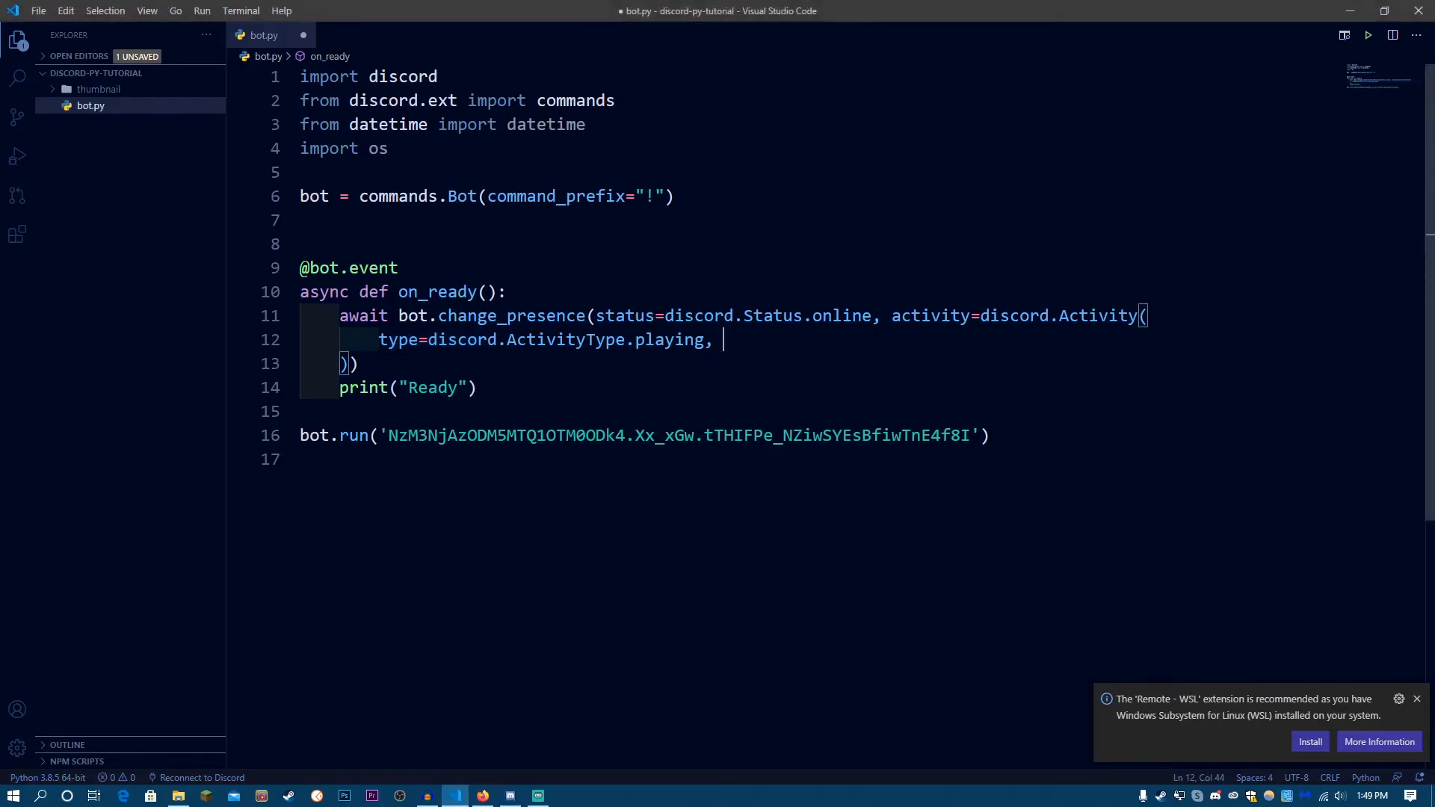
Step: Give the Activity name="Discord.py" and save bot.py
text(name=)
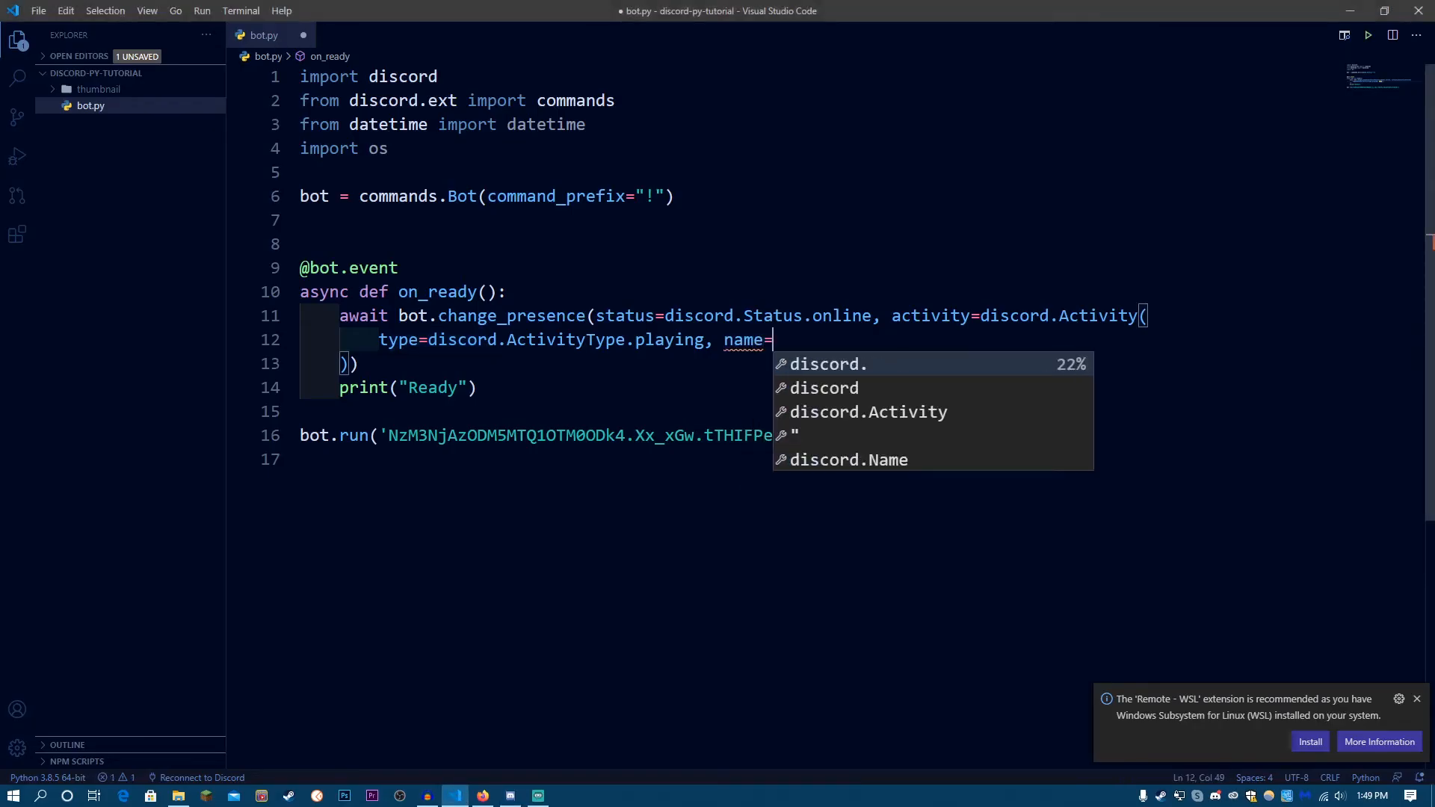
text(")
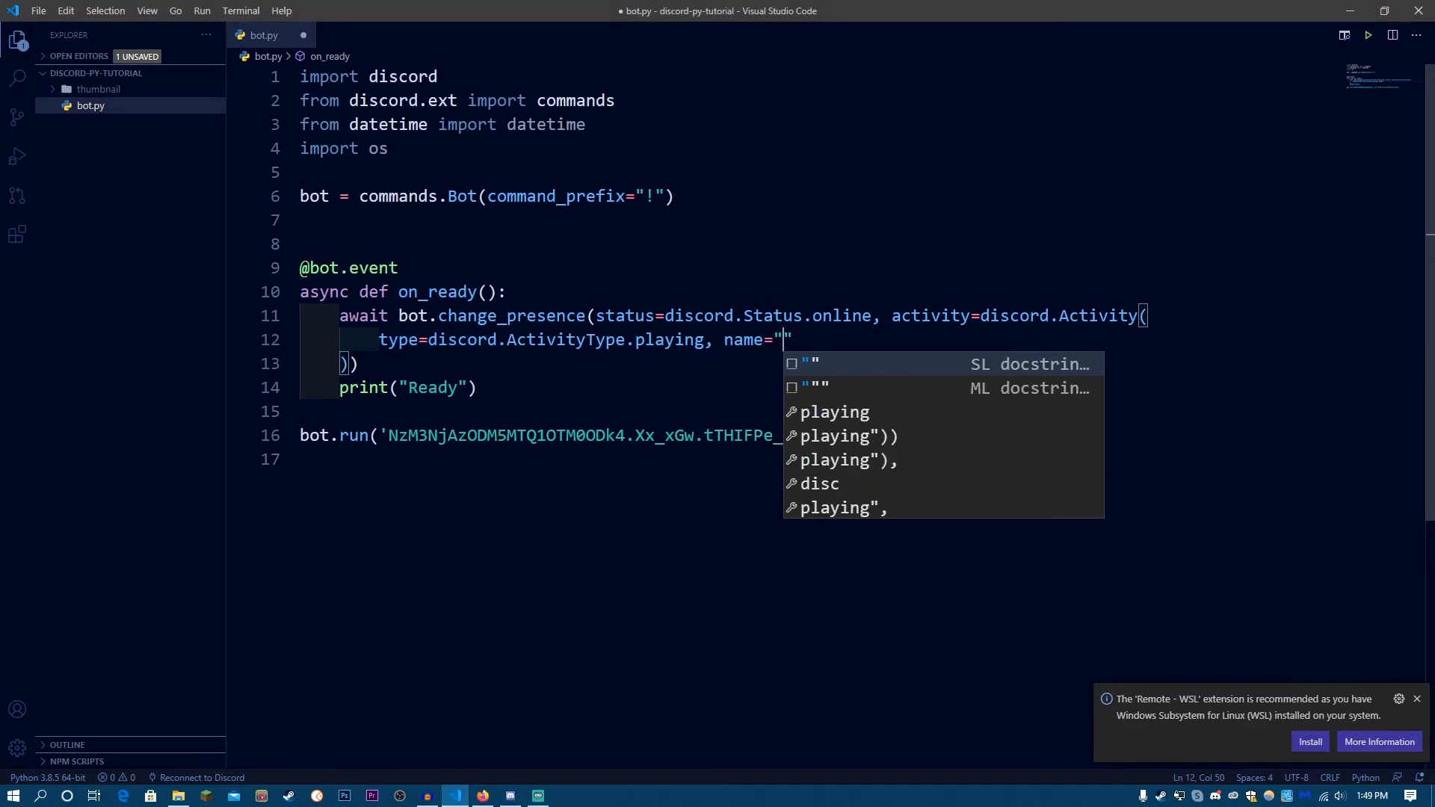
text(dis)
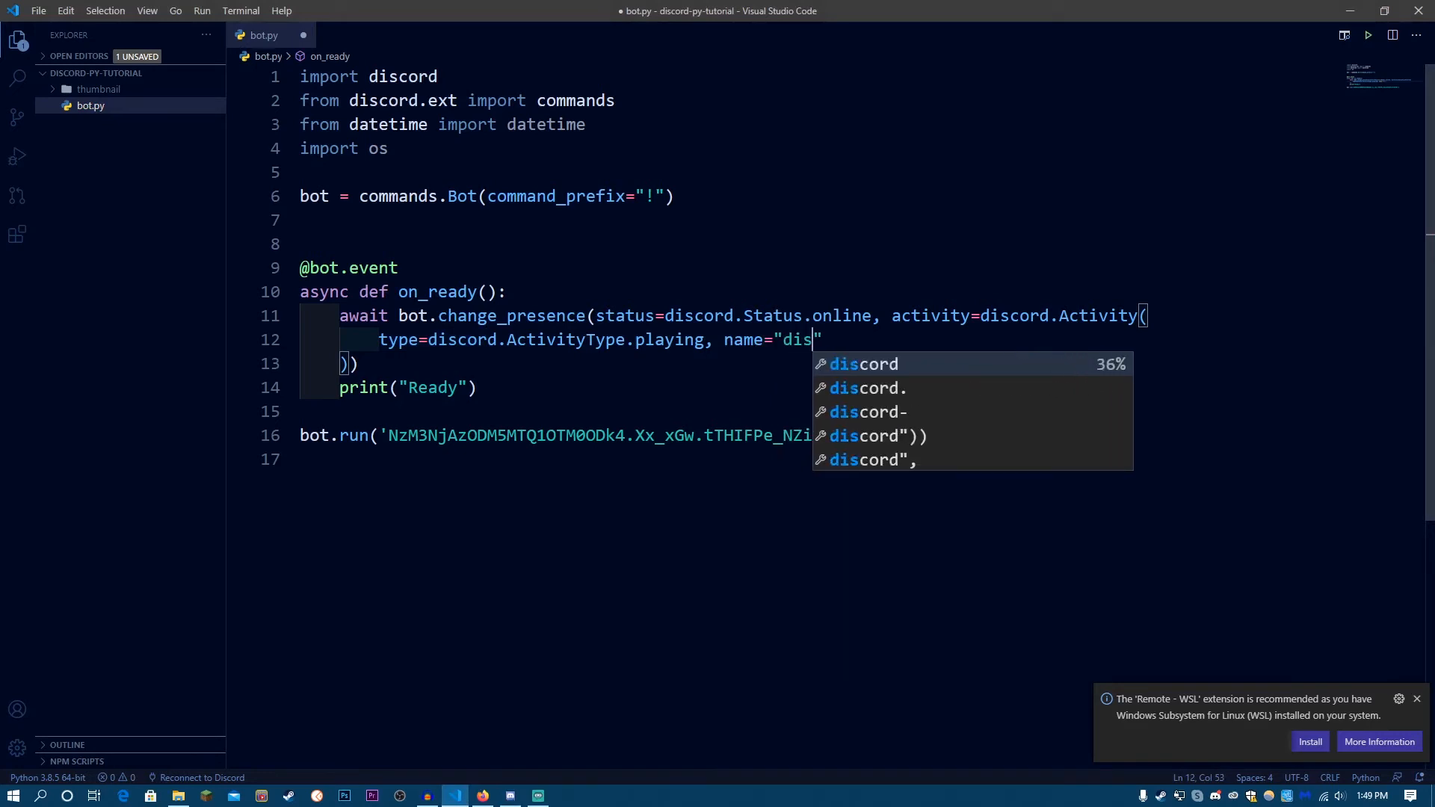
text(cord.pyt)
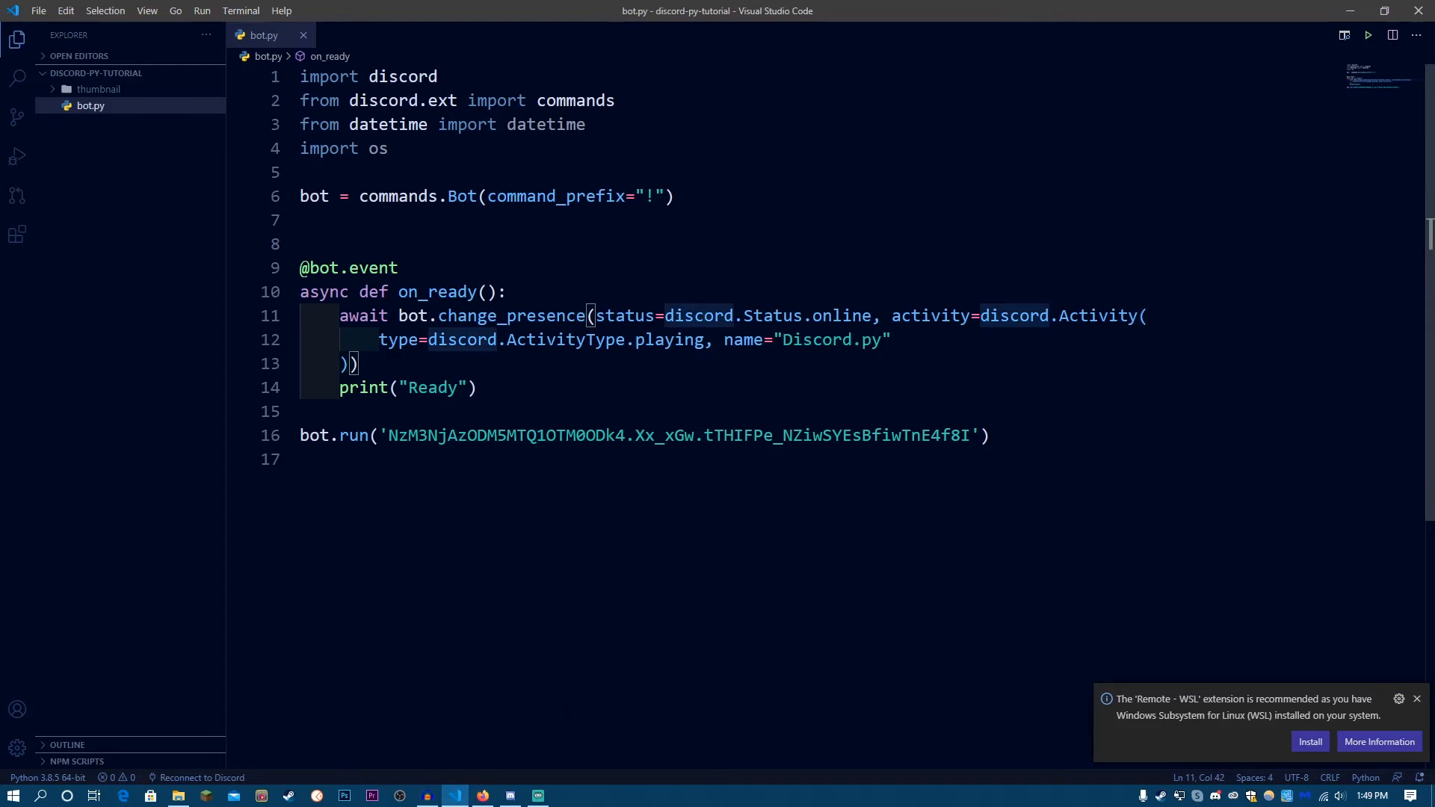
Step: Start a new terminal and run python bot.py so the bot prints Ready
click(240, 10)
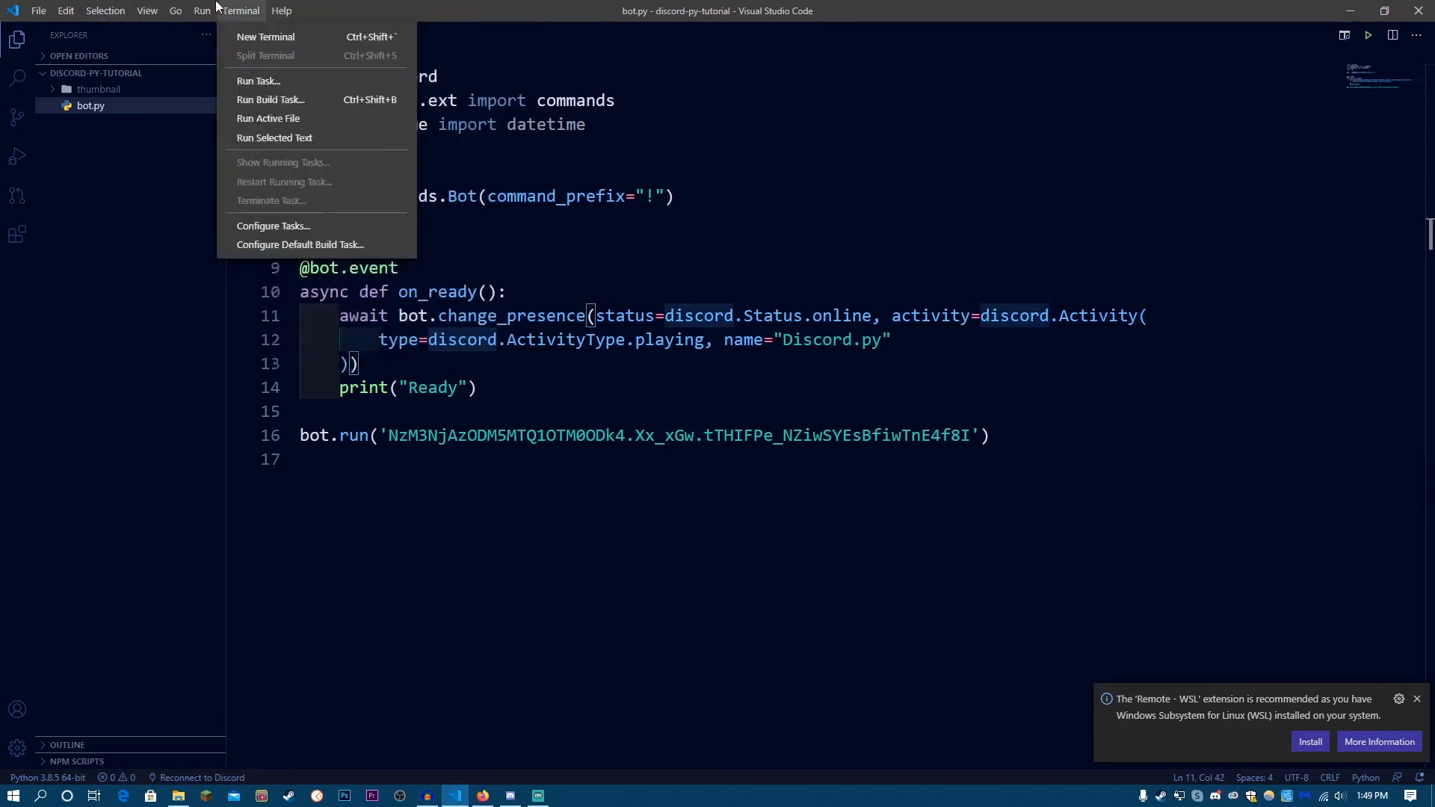
click(266, 36)
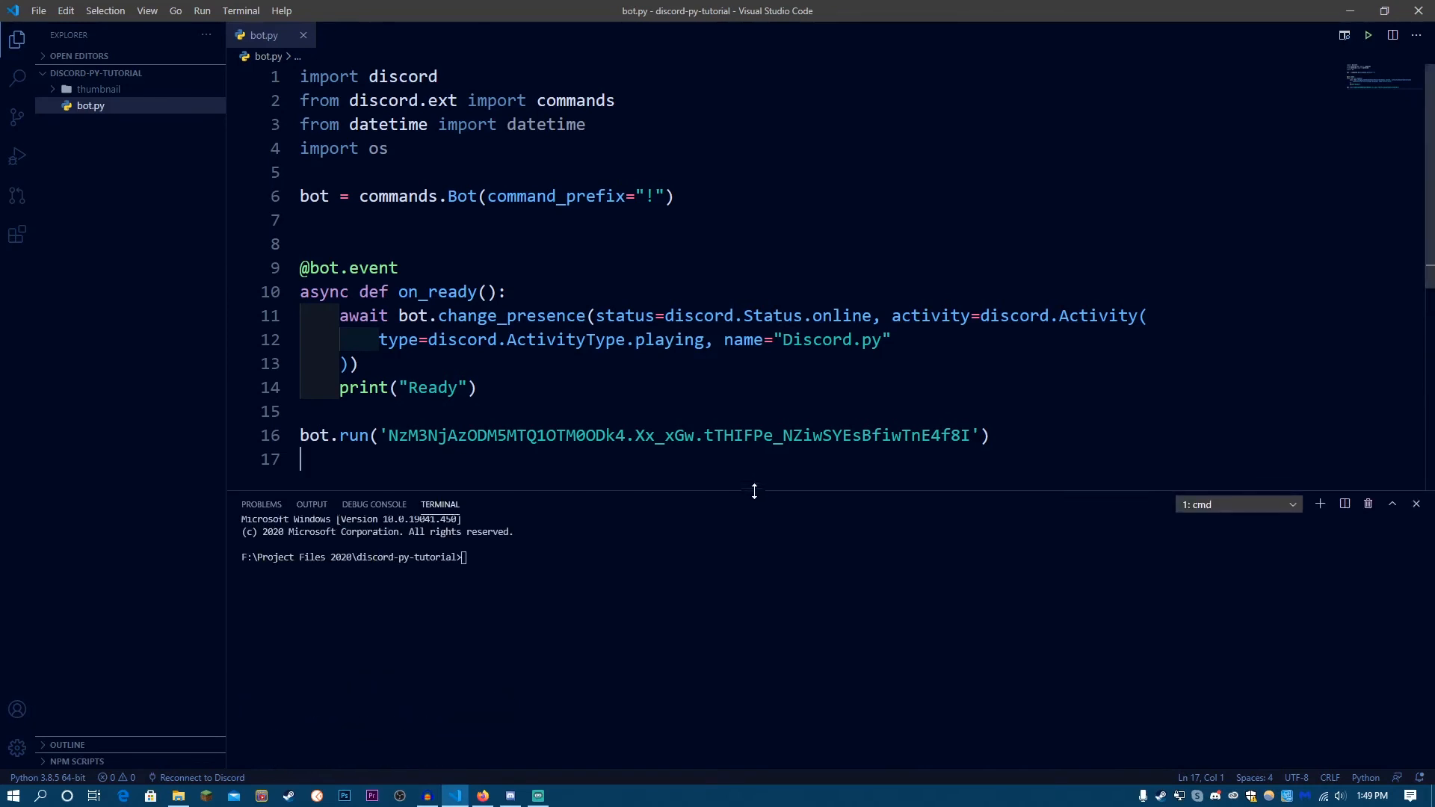
text(python bot.py)
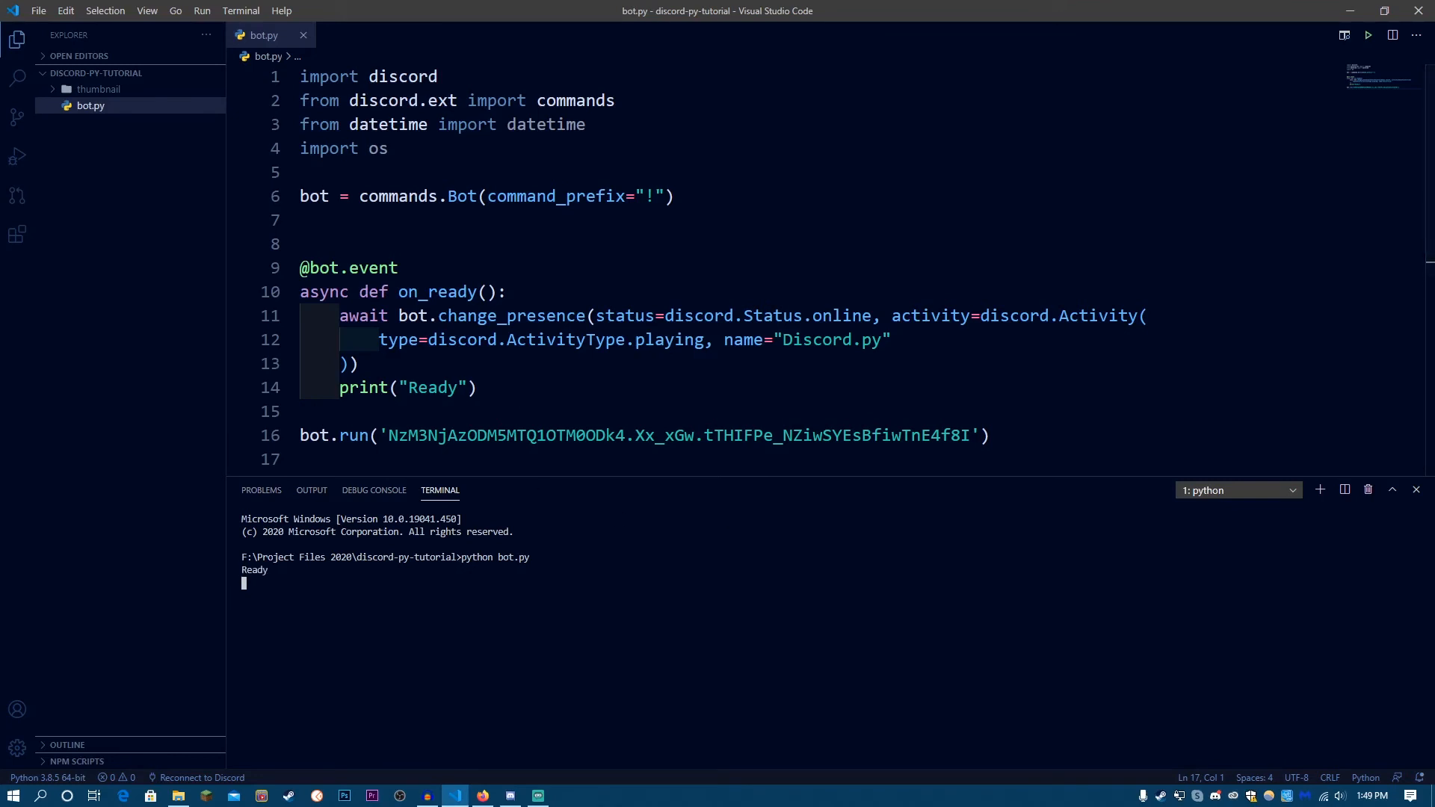
click(510, 793)
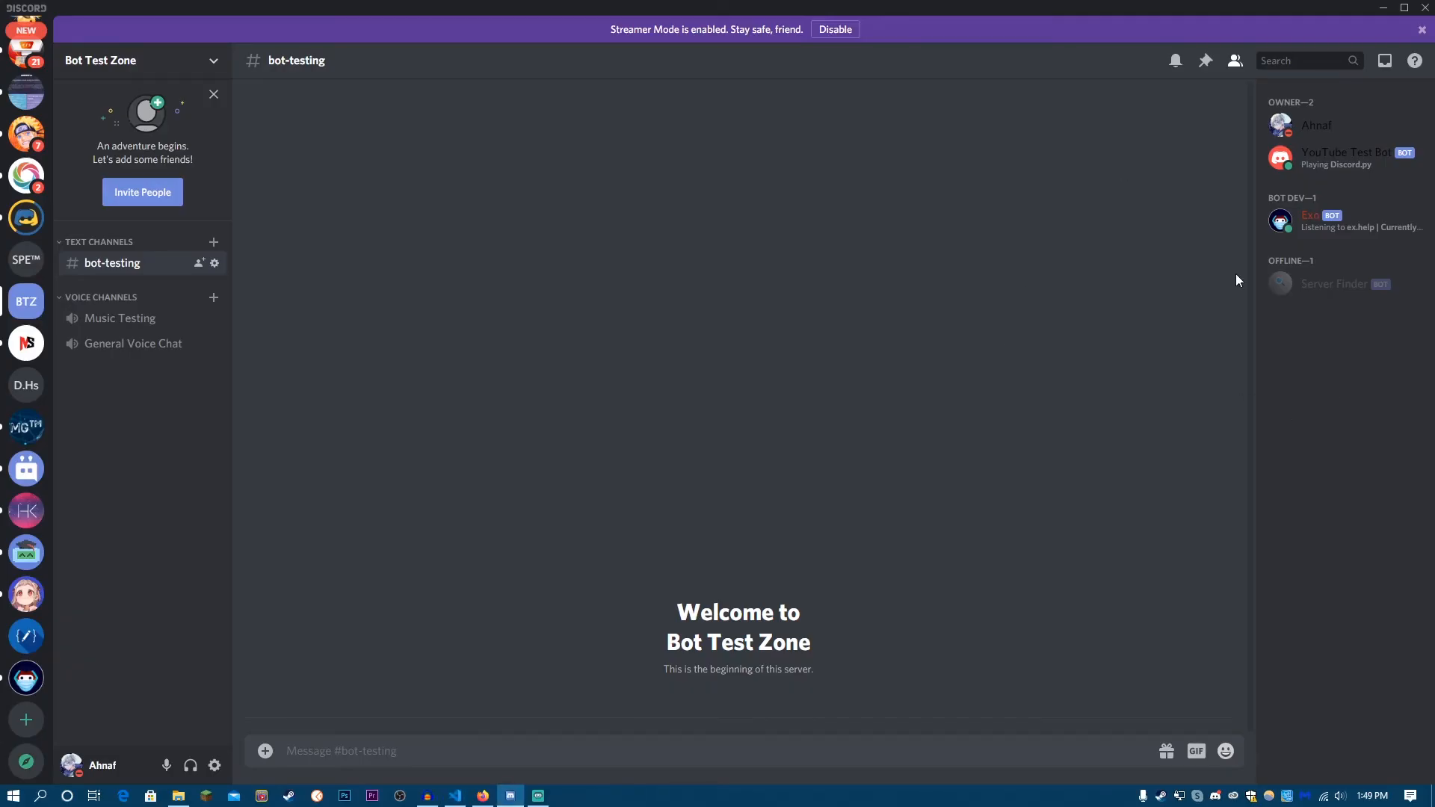
click(1344, 156)
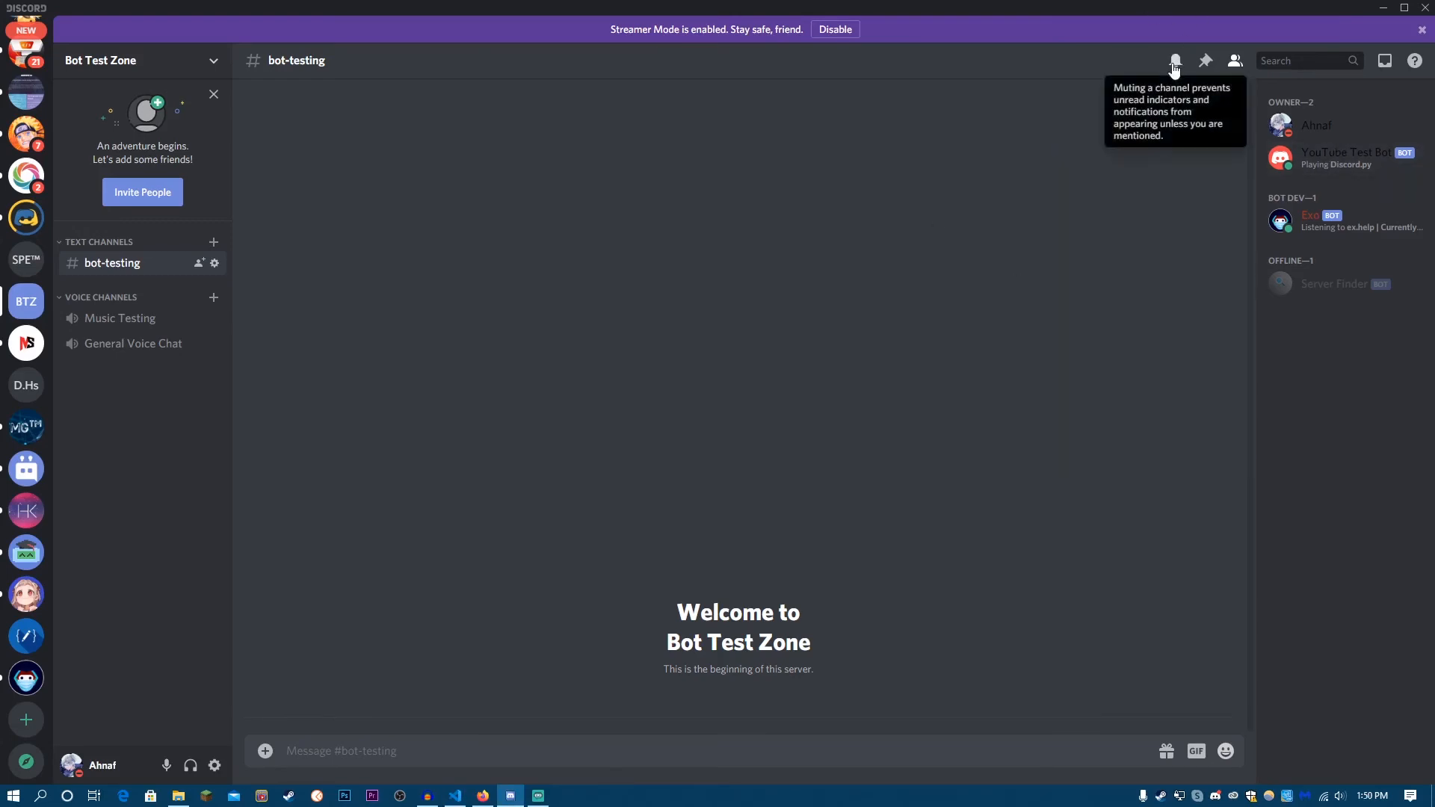
mouse_move(613, 393)
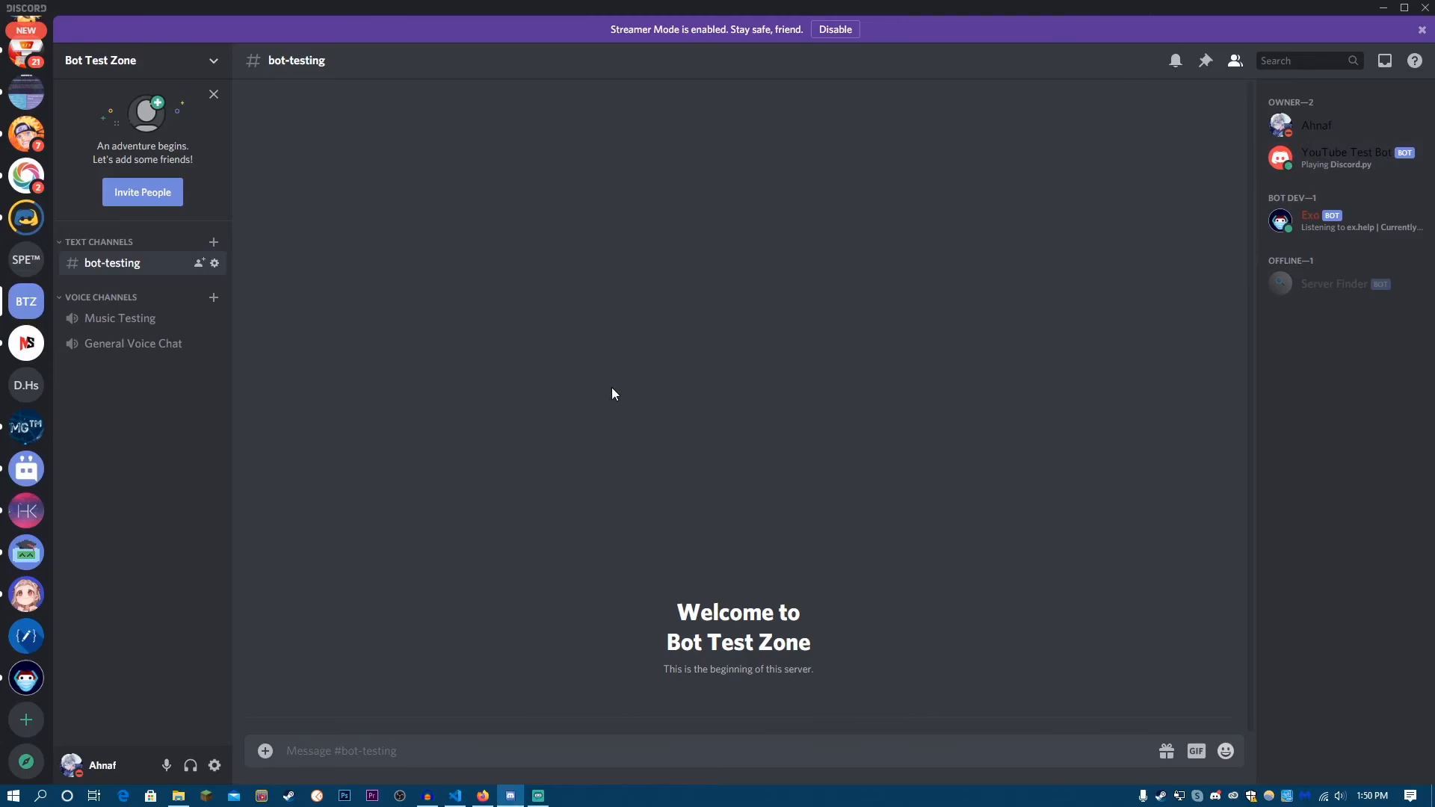
click(454, 794)
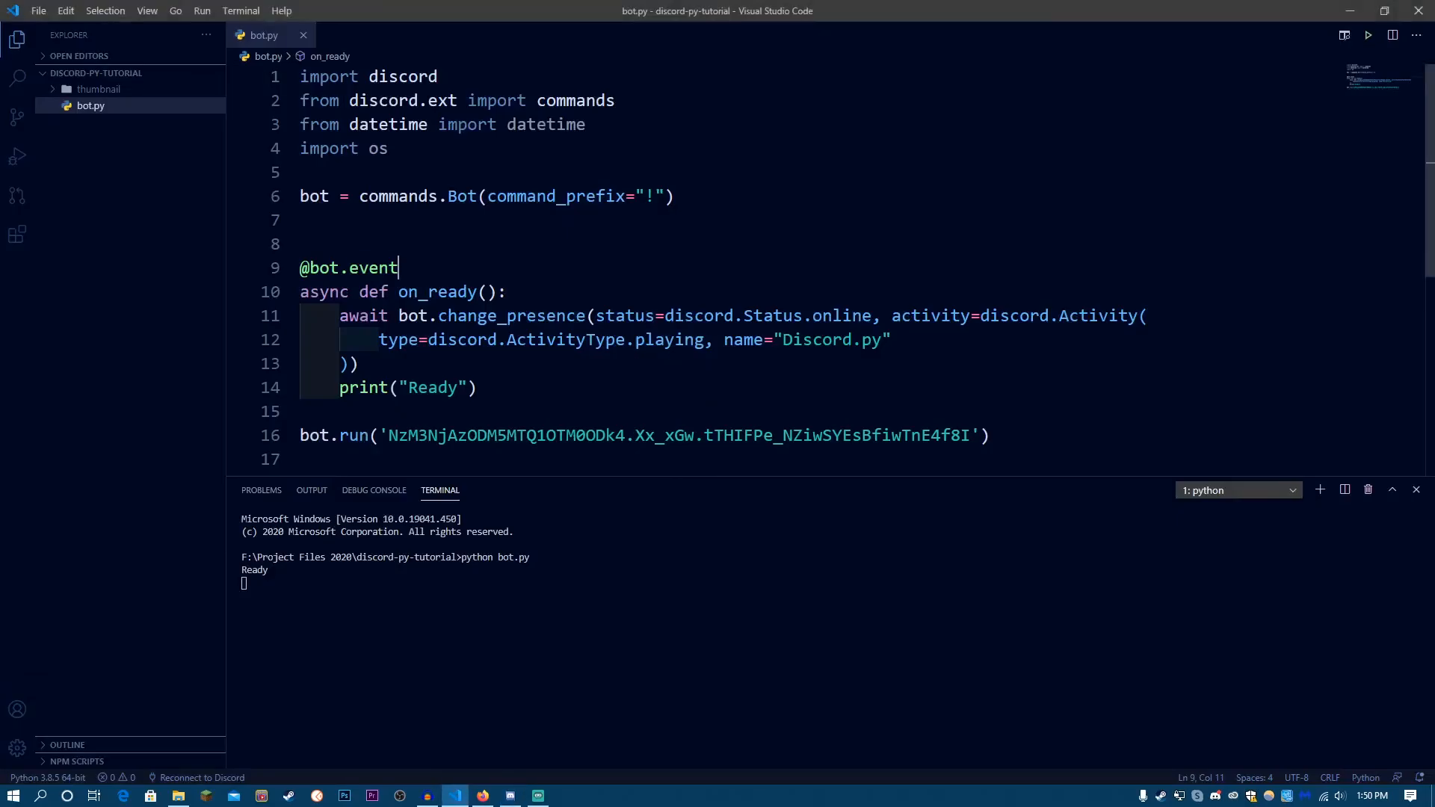
Step: Change the activity type to listening, restart the bot, and confirm Discord shows Listening to Discord.py
double_click(668, 340)
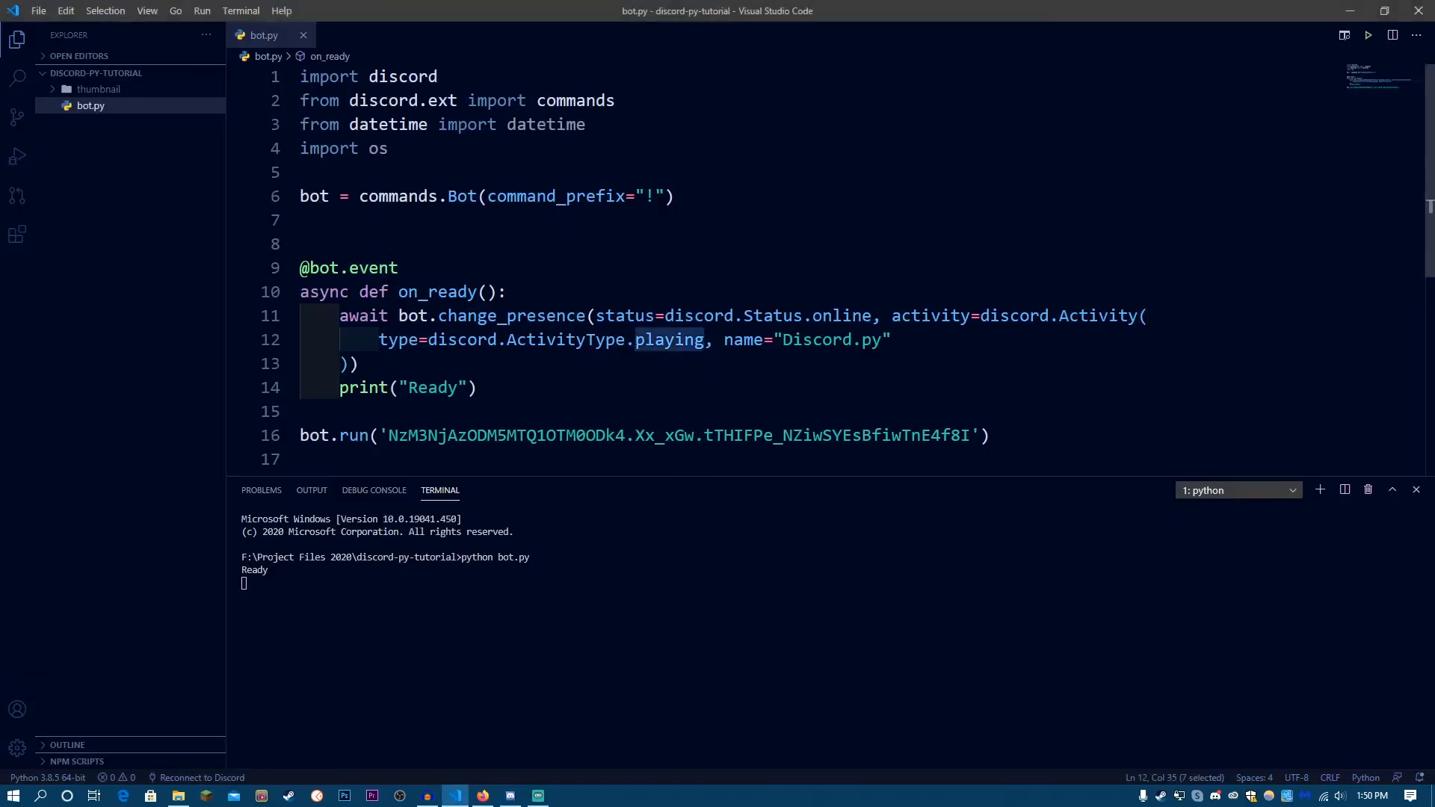
text(listen)
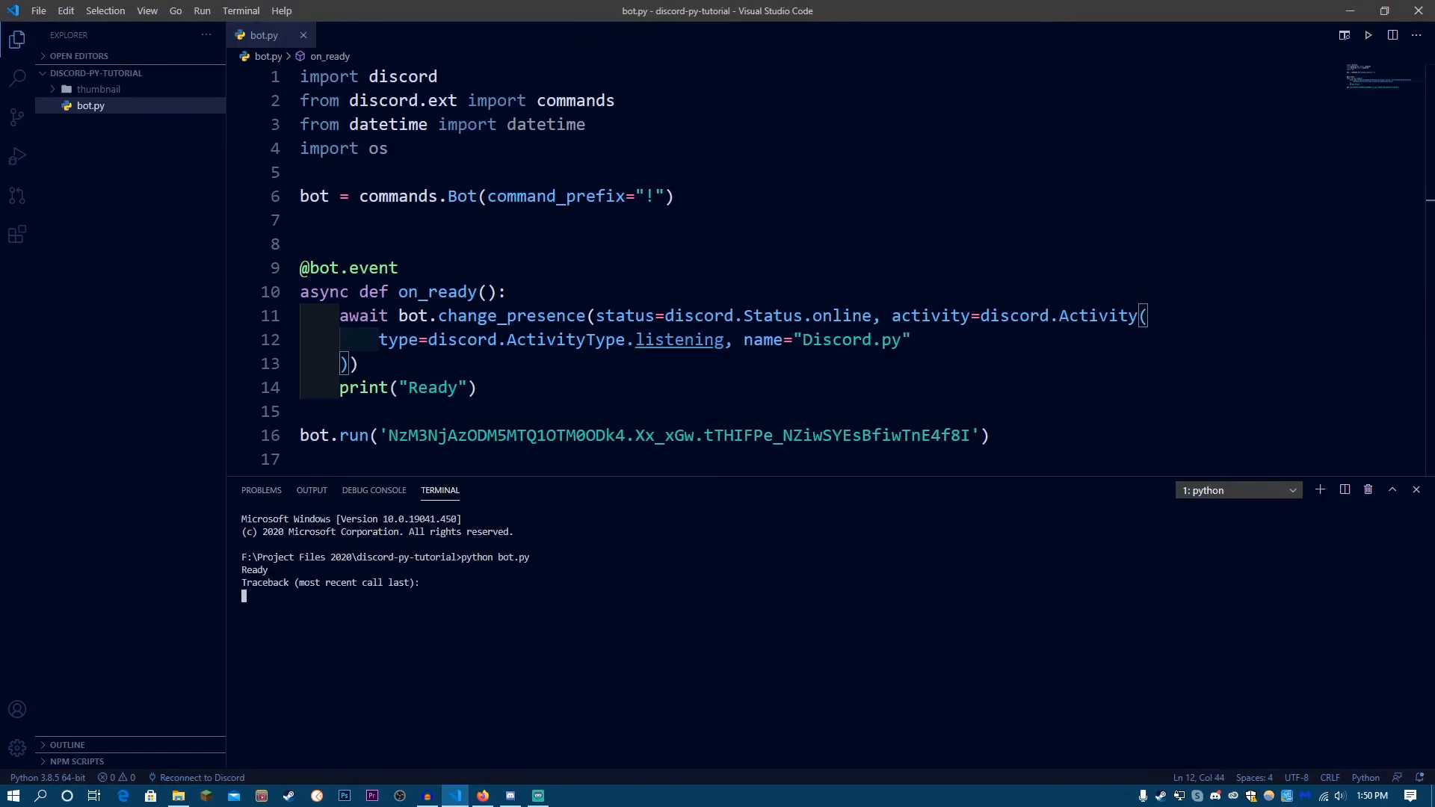
click(510, 794)
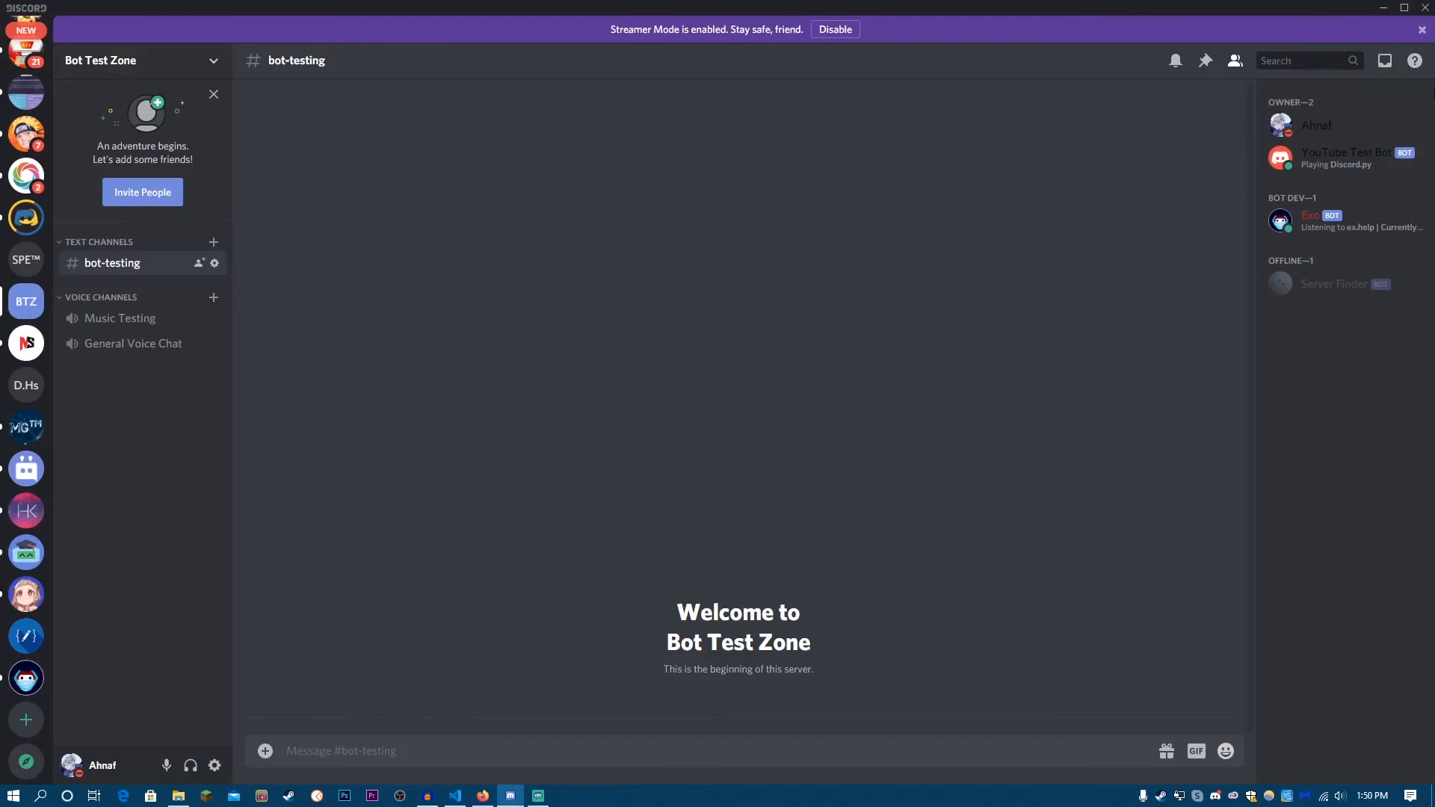
click(455, 794)
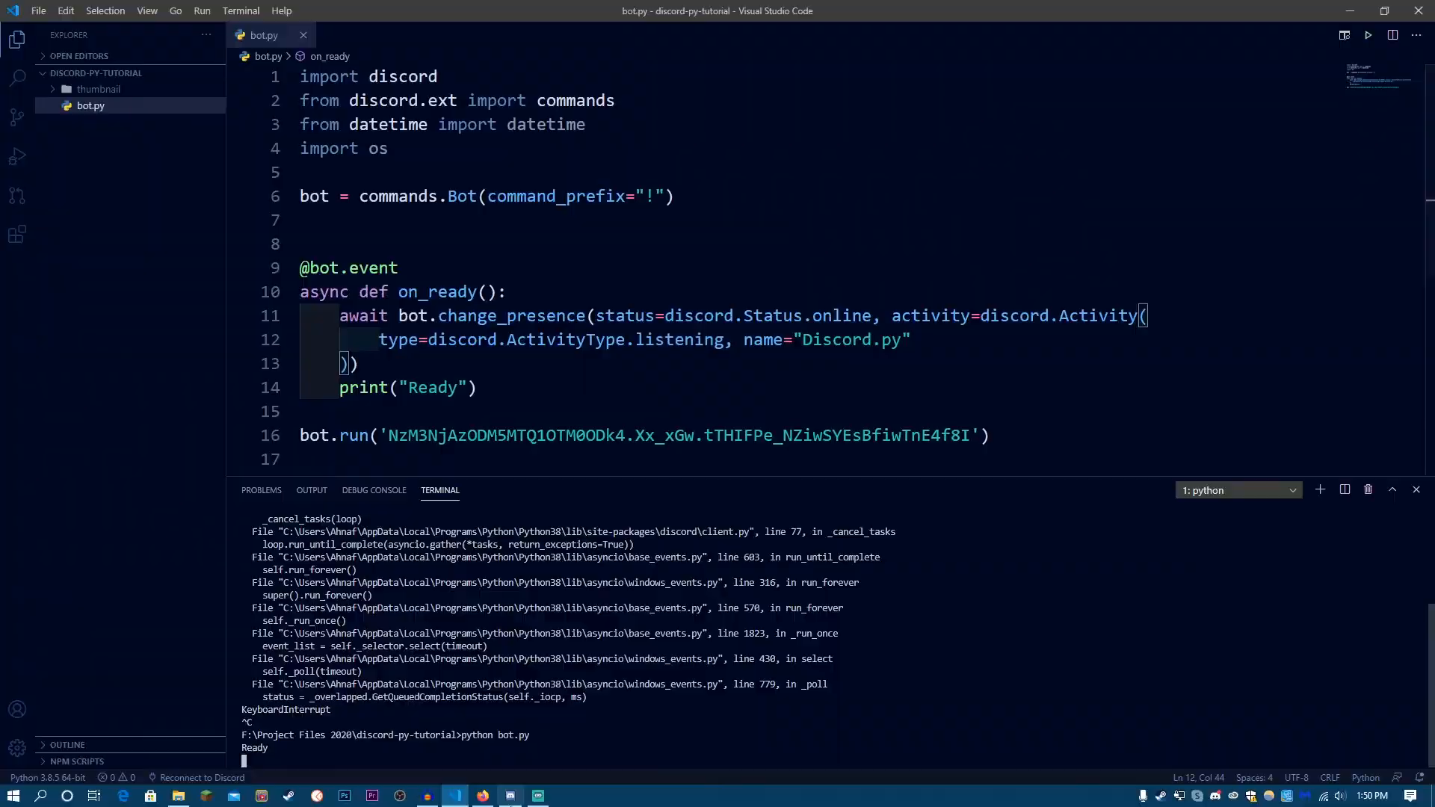
click(511, 794)
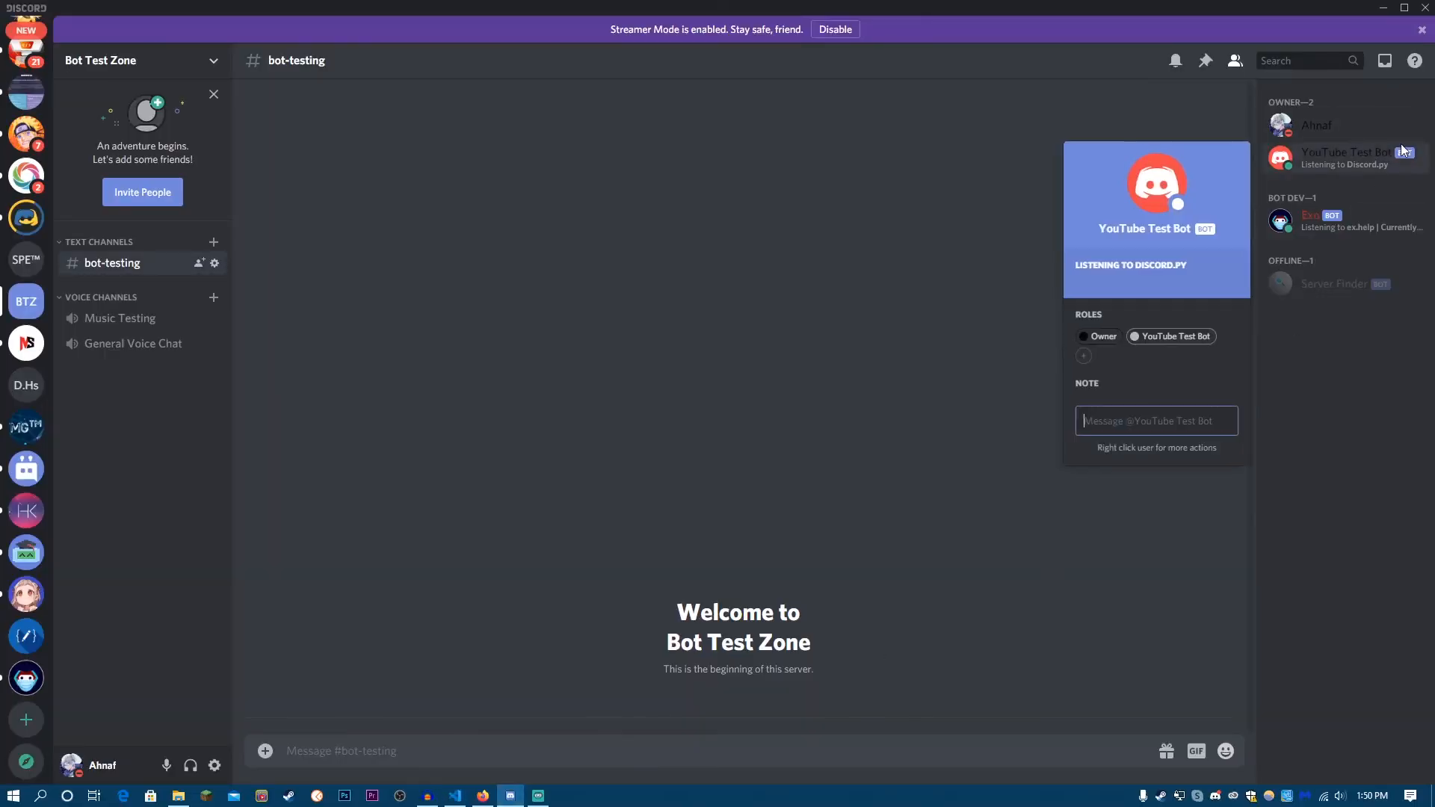
mouse_move(1180, 287)
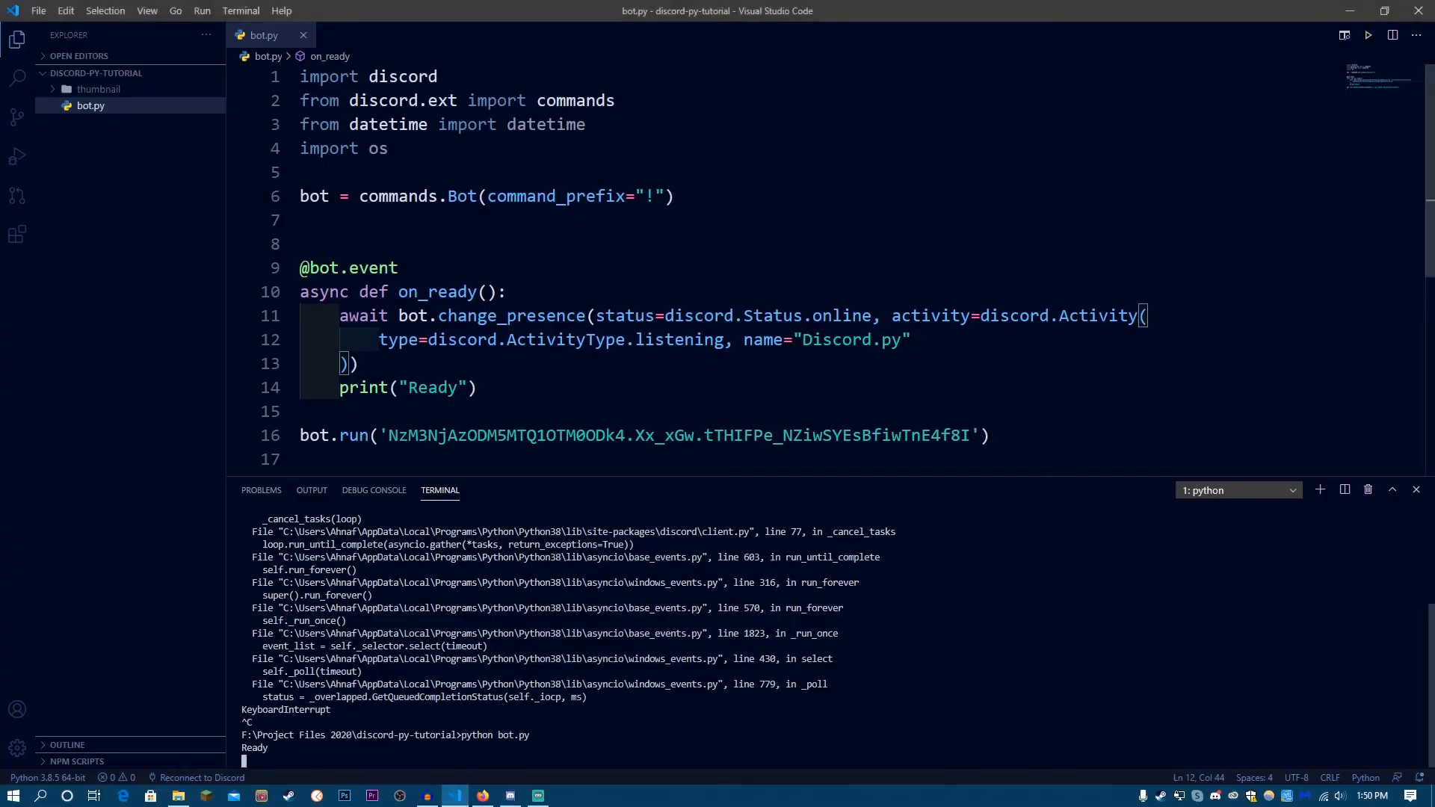
Step: Change the presence to ActivityType.watching with name "test" so Discord shows the bot Watching test
double_click(851, 339)
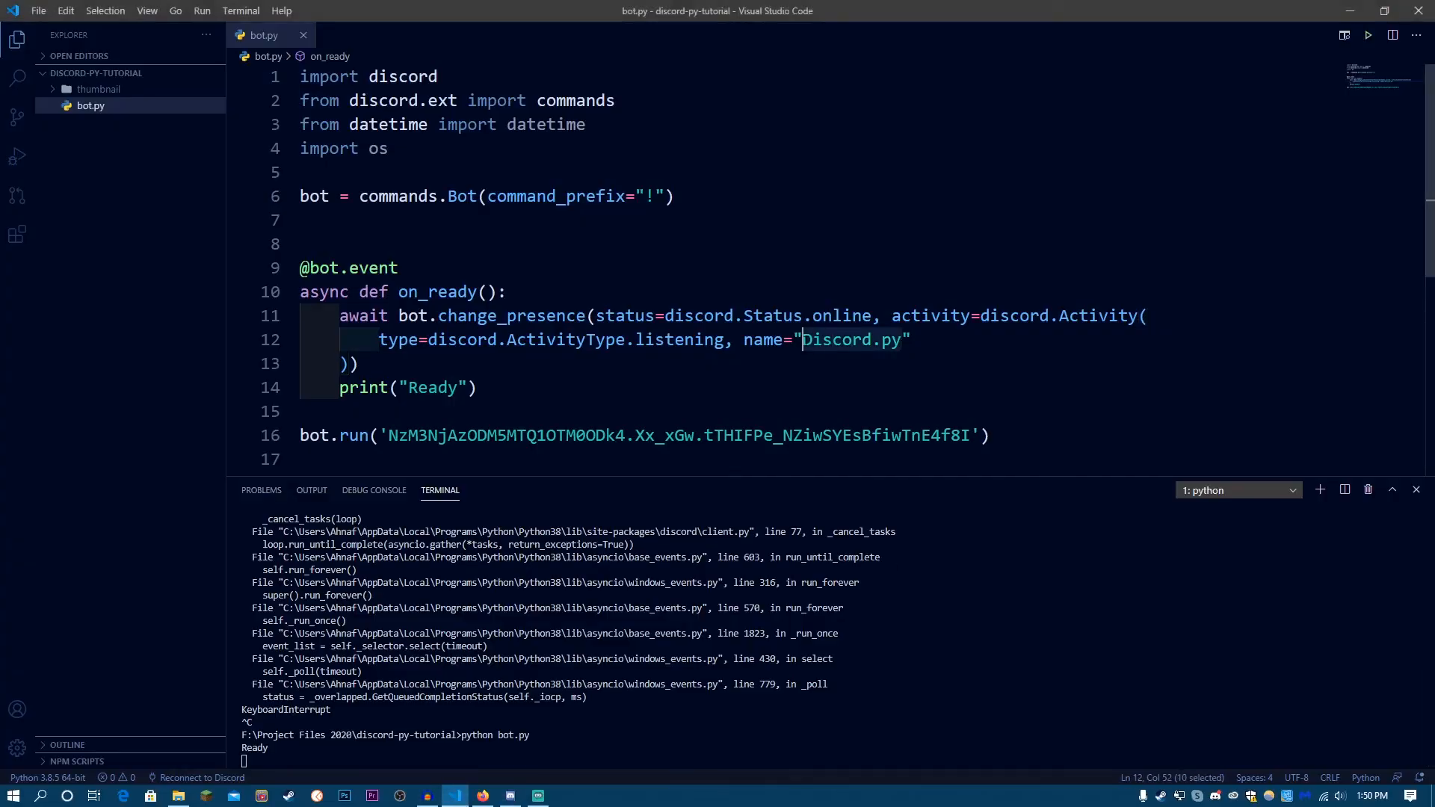
text(test)
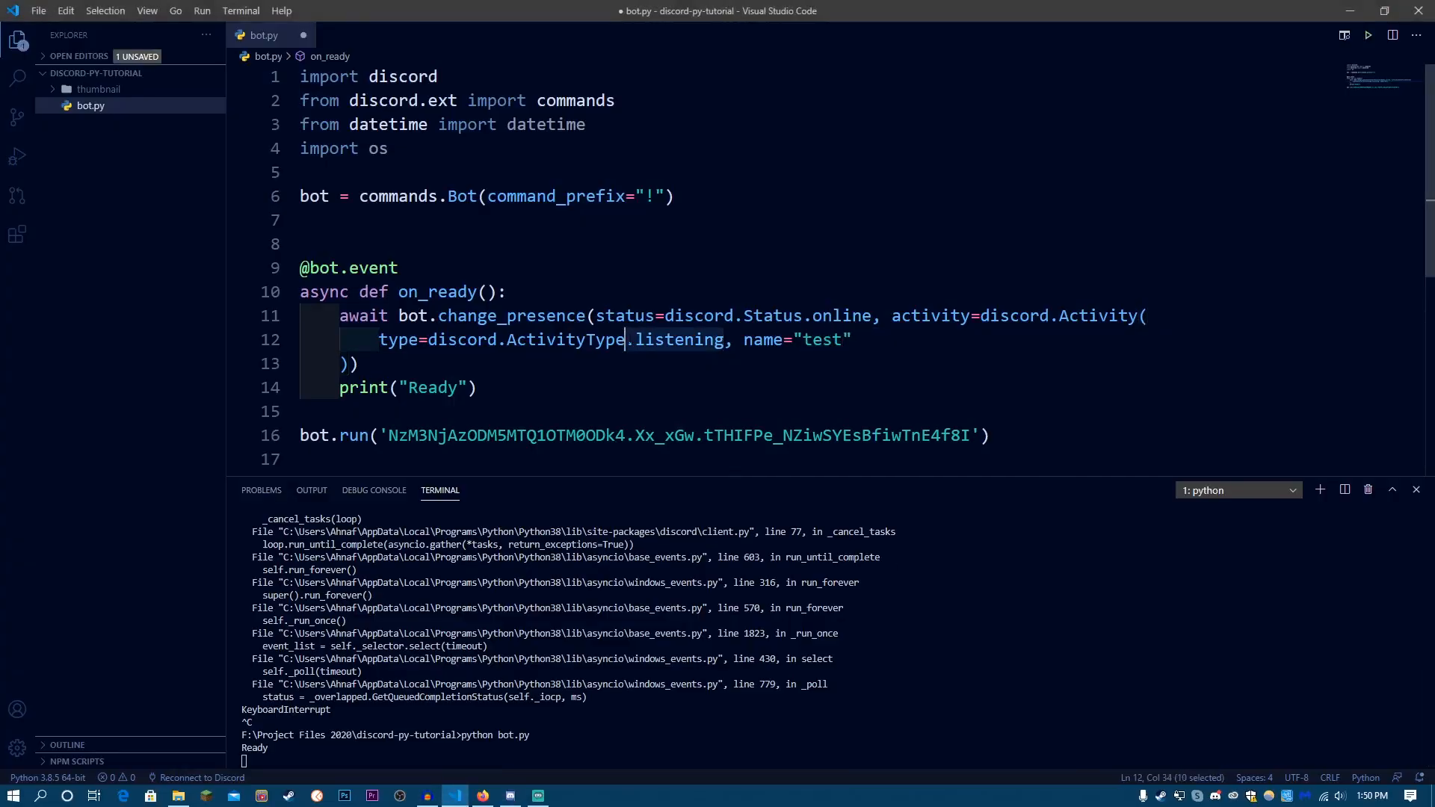
text(watching)
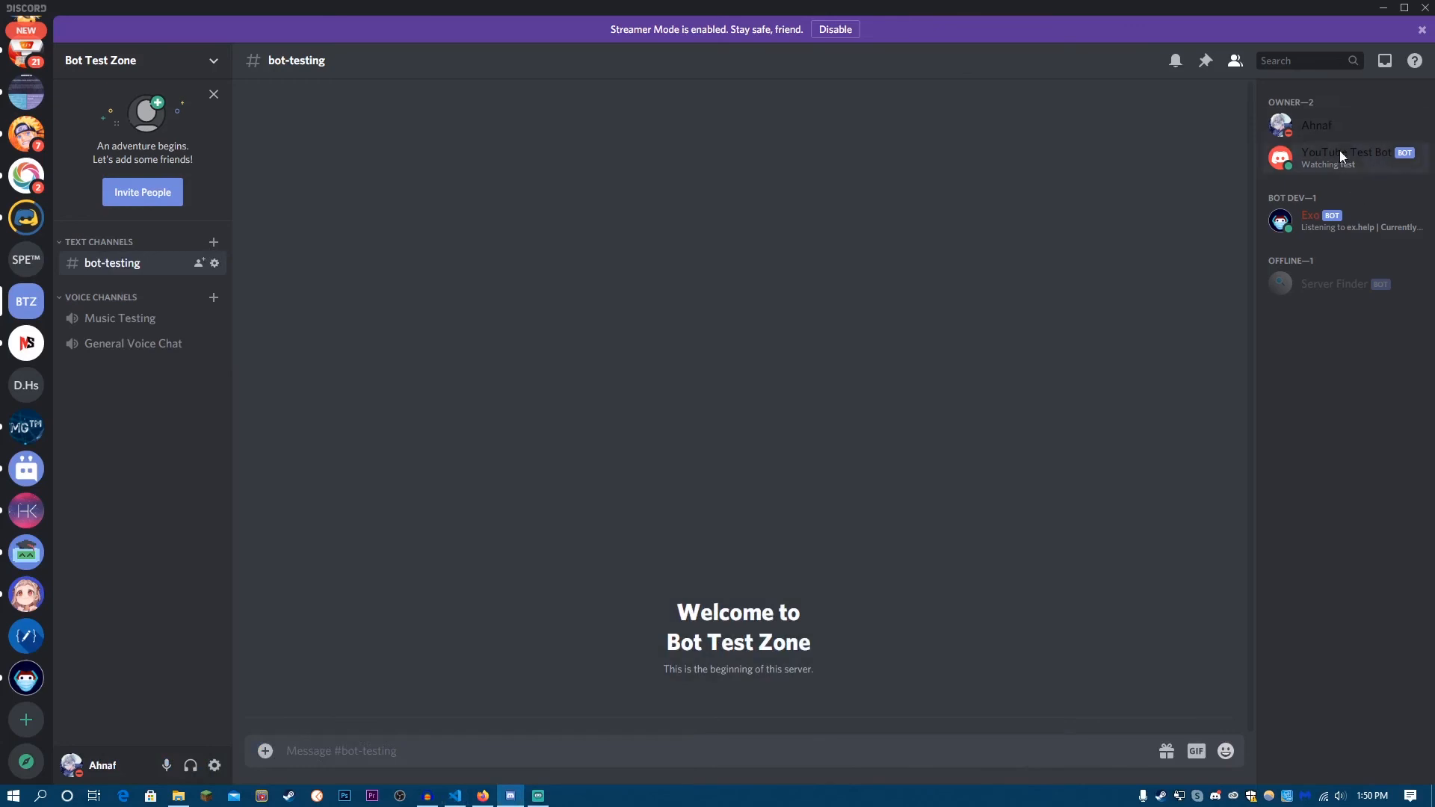
mouse_move(308, 117)
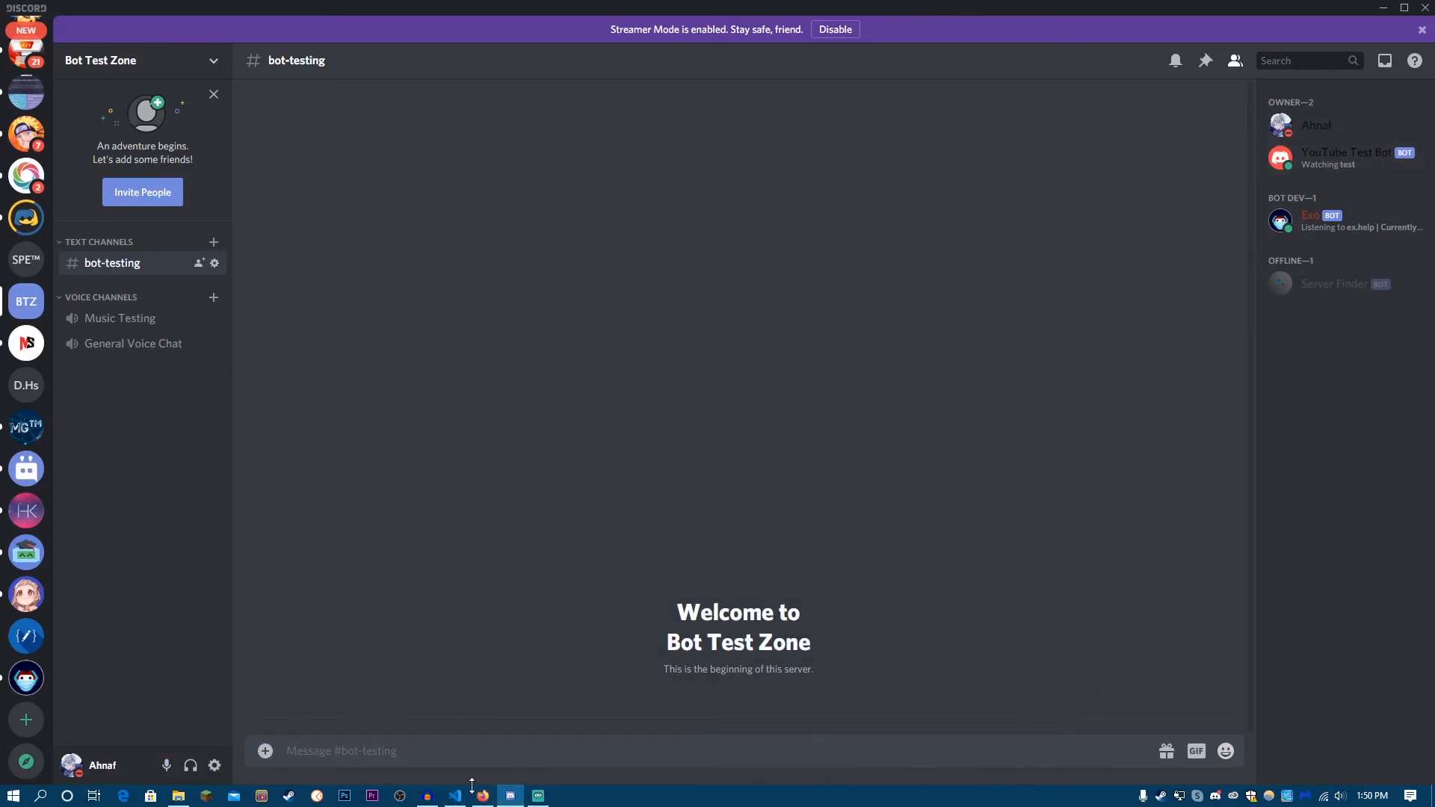
click(454, 796)
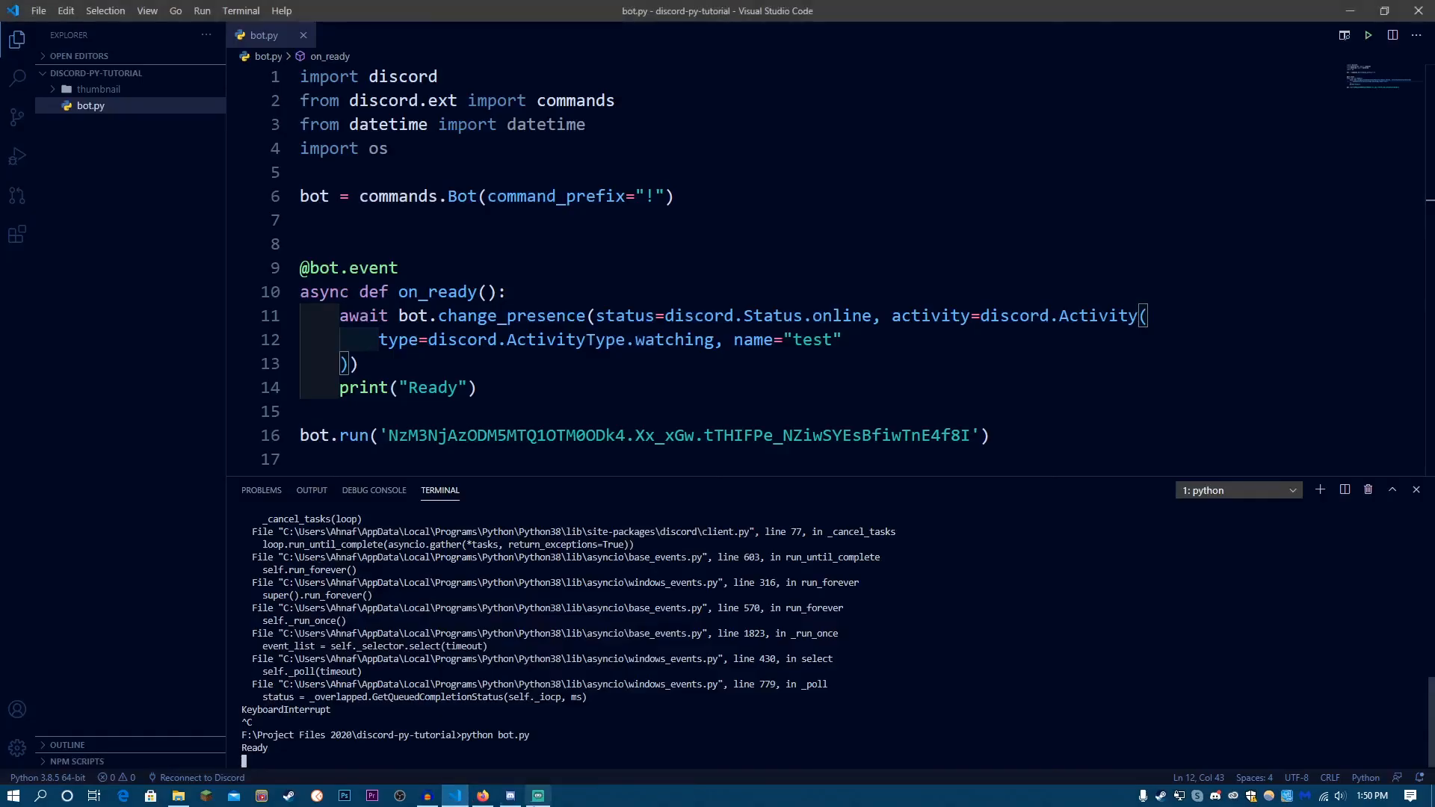
click(510, 795)
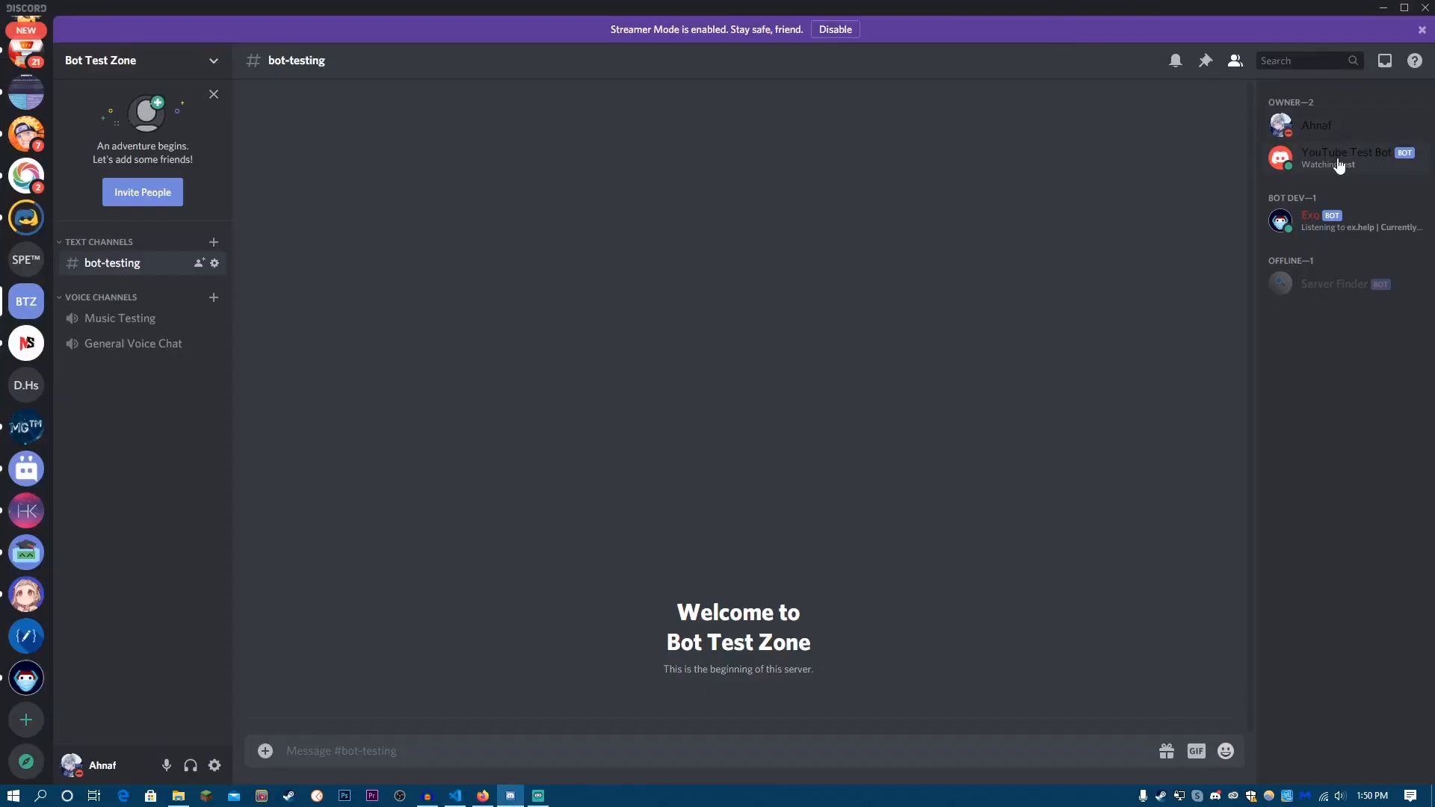
click(1344, 157)
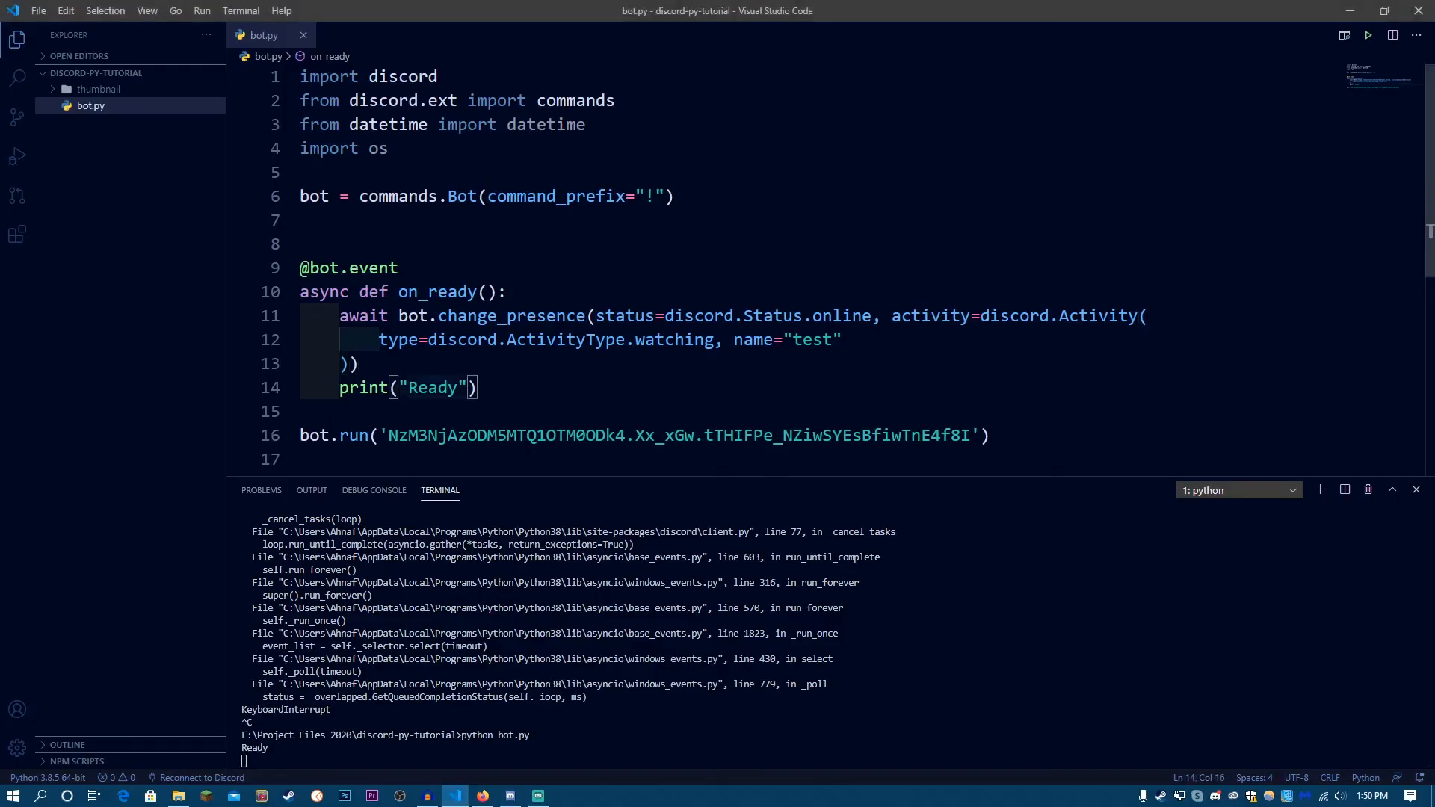
double_click(434, 387)
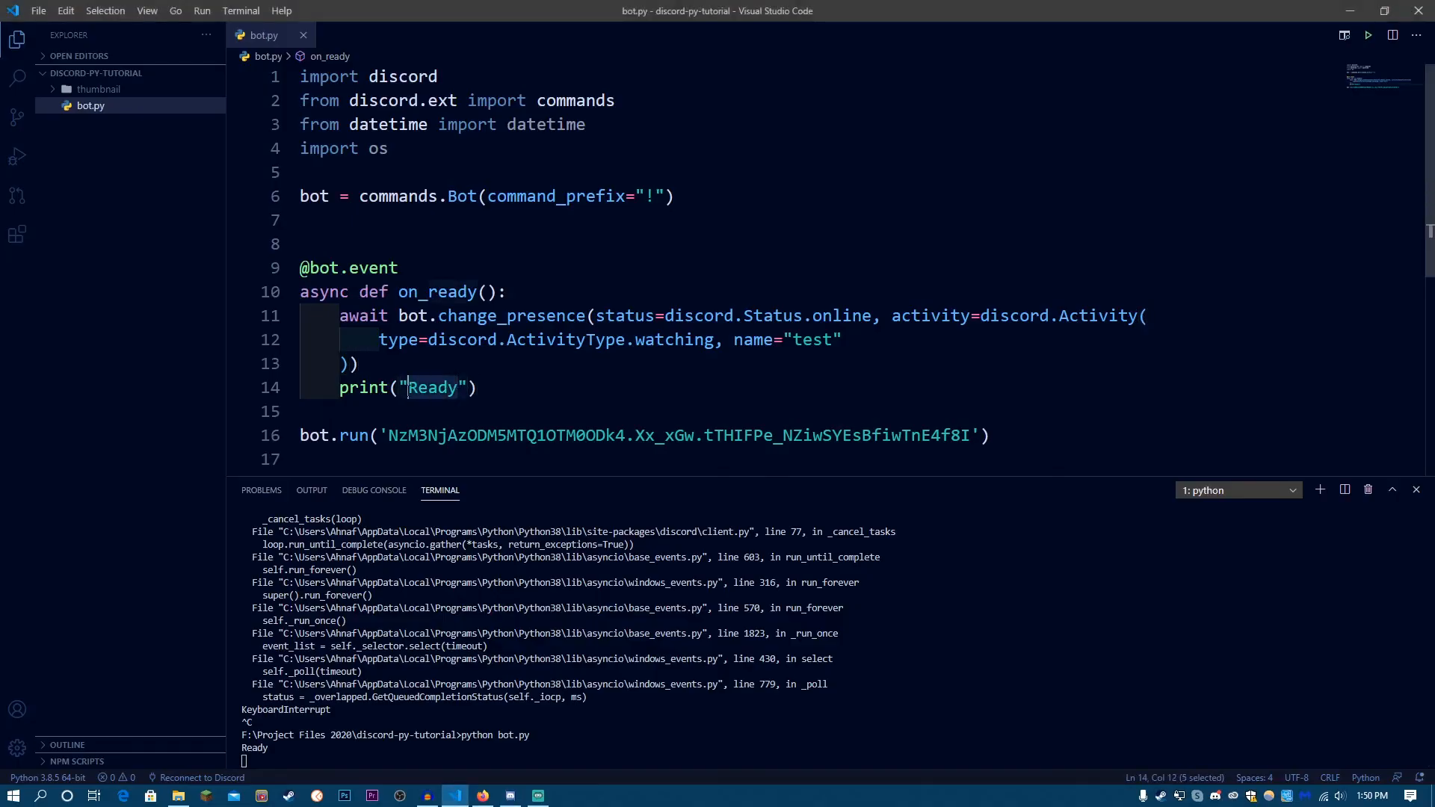